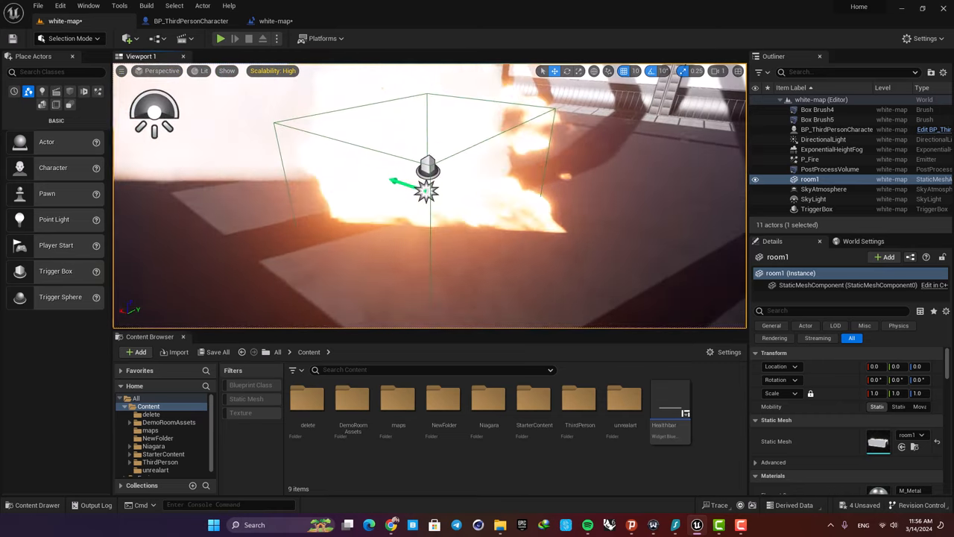
- Select the trigger box and play-test the level to preview the health bar
click(817, 209)
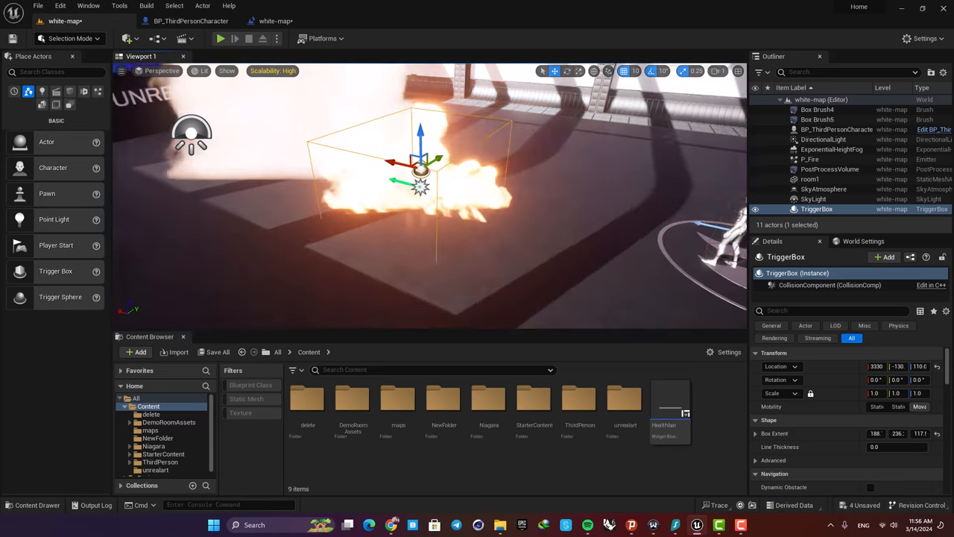
click(219, 38)
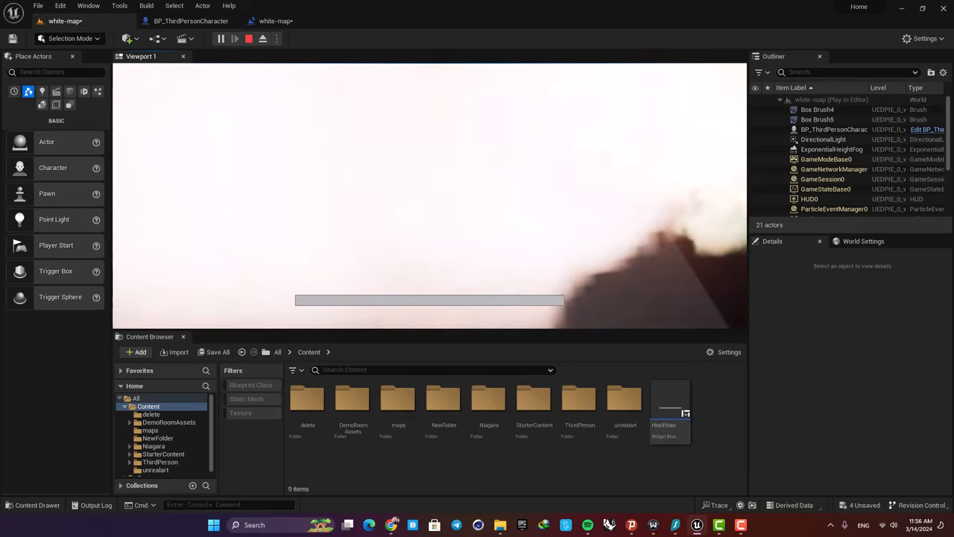
click(248, 38)
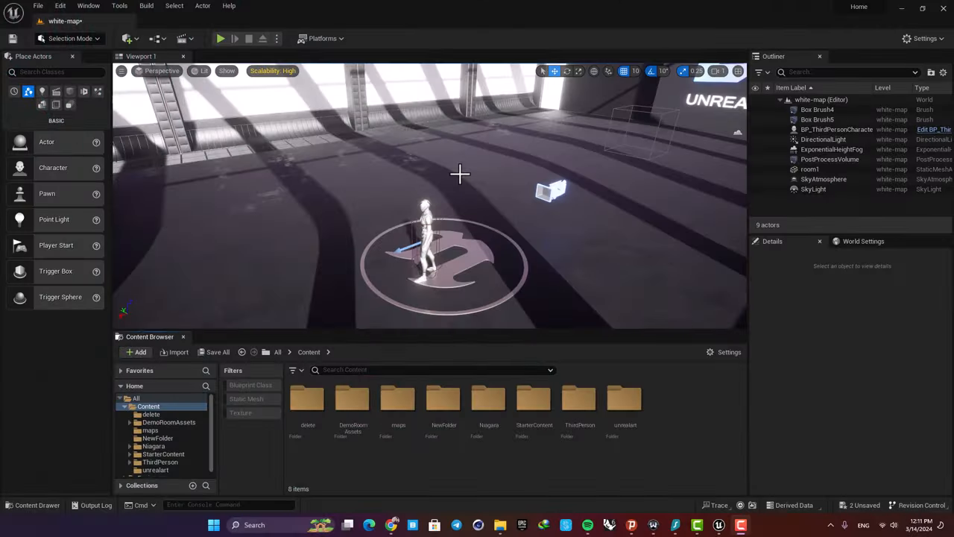
mouse_move(468, 179)
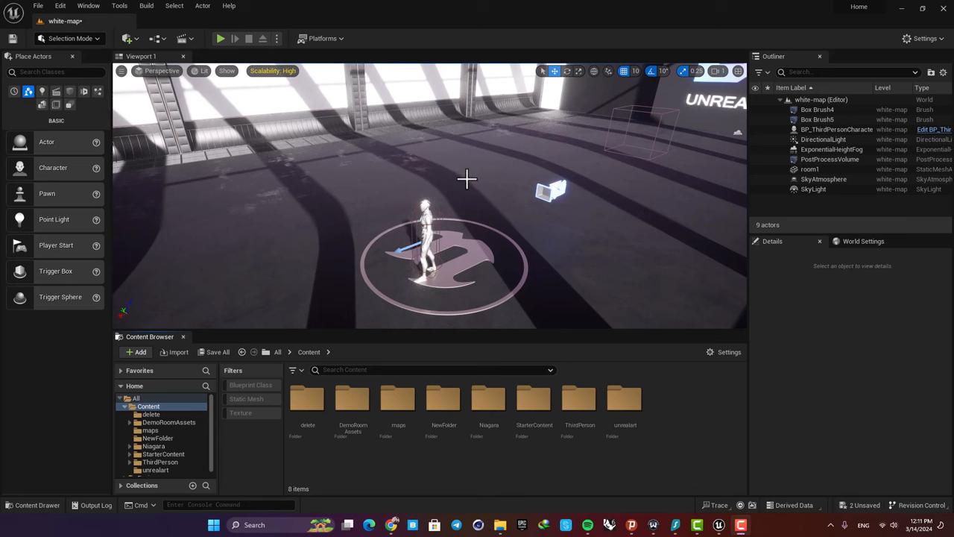
mouse_move(445, 204)
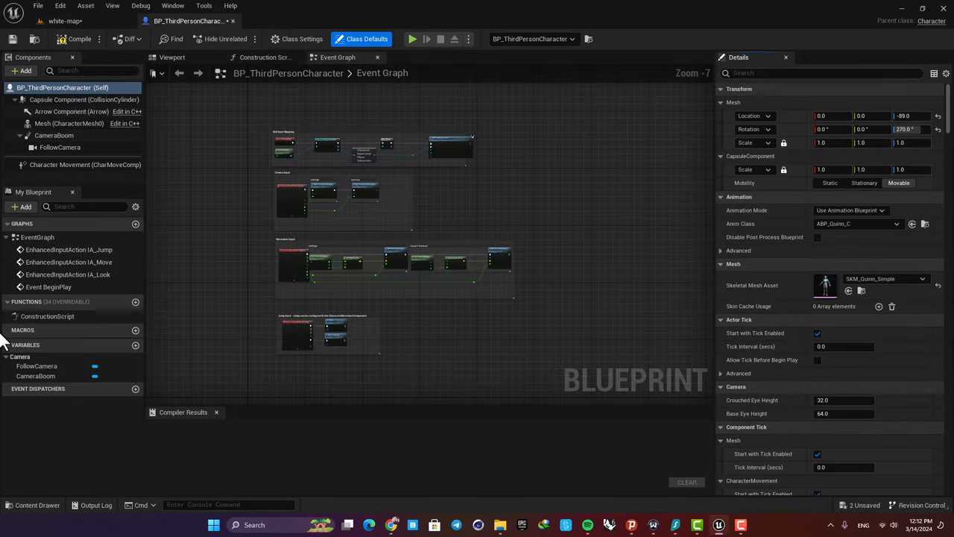
- Add a Float variable named health to BP_ThirdPersonCharacter, compile, and default it to 100
click(135, 345)
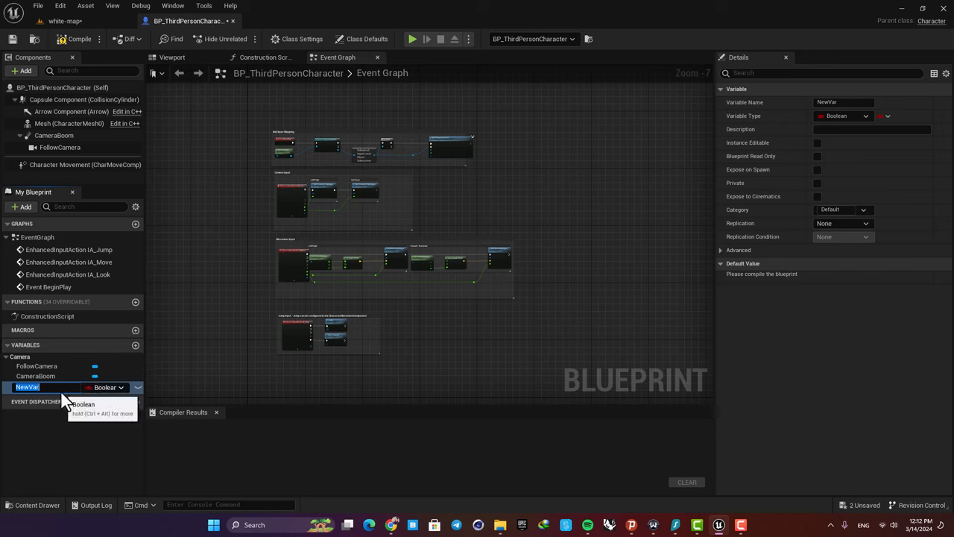
text(health)
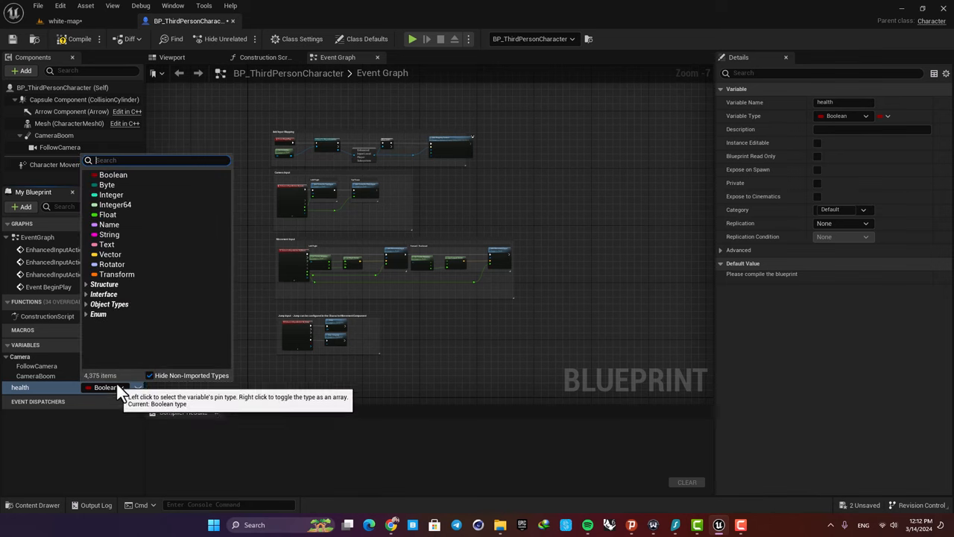
click(108, 214)
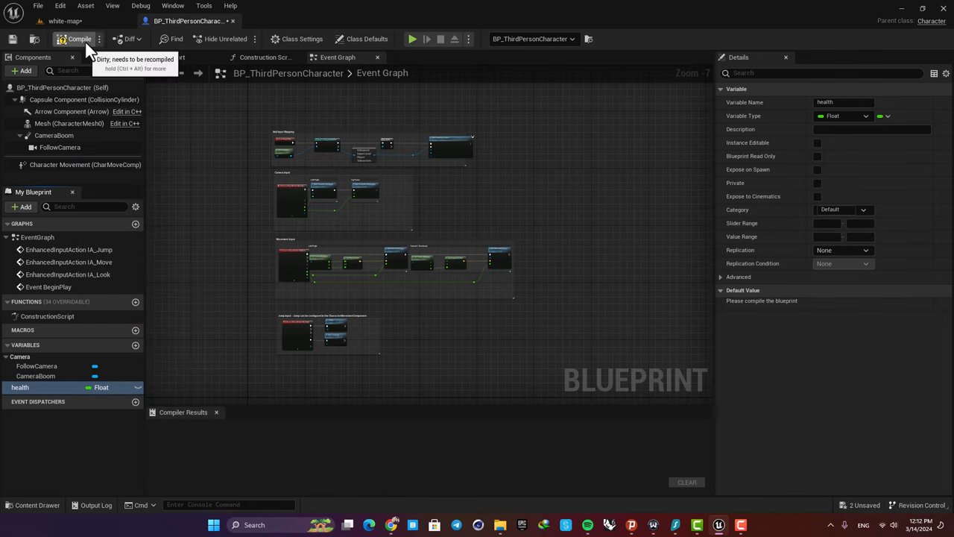
click(74, 38)
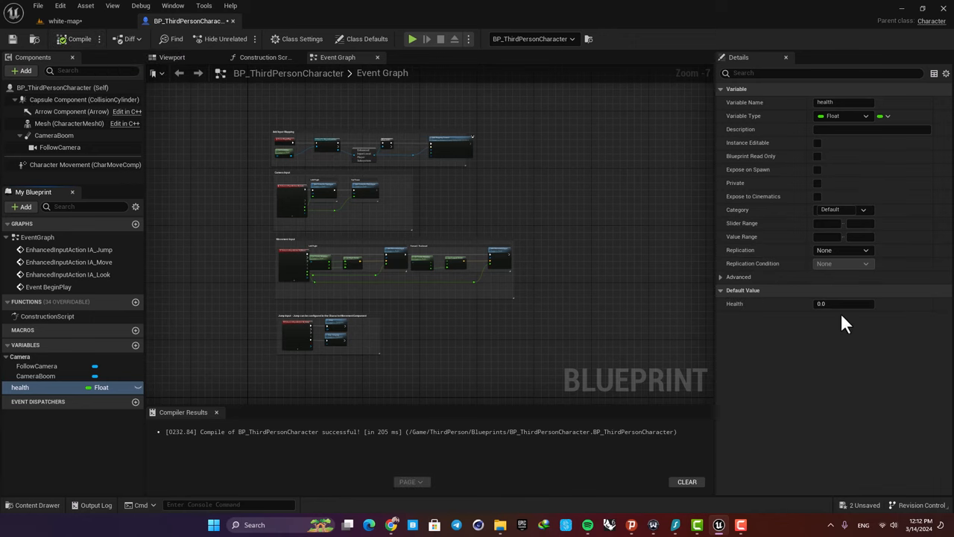
click(843, 304)
text(100)
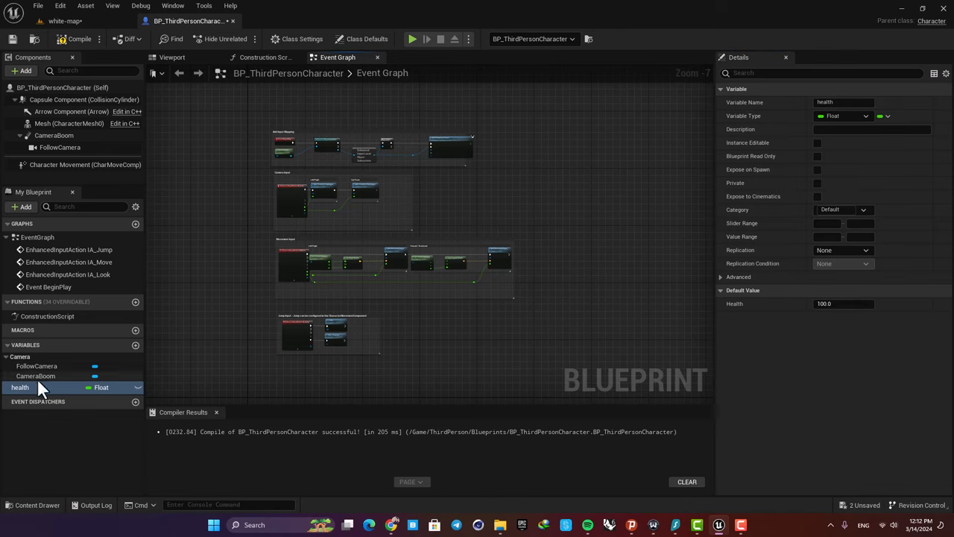
mouse_move(241, 257)
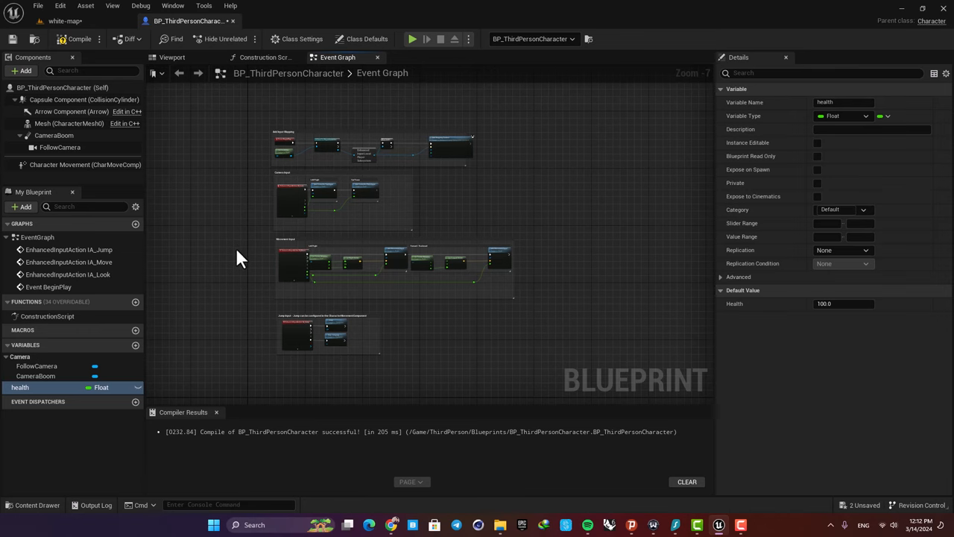
mouse_move(67, 21)
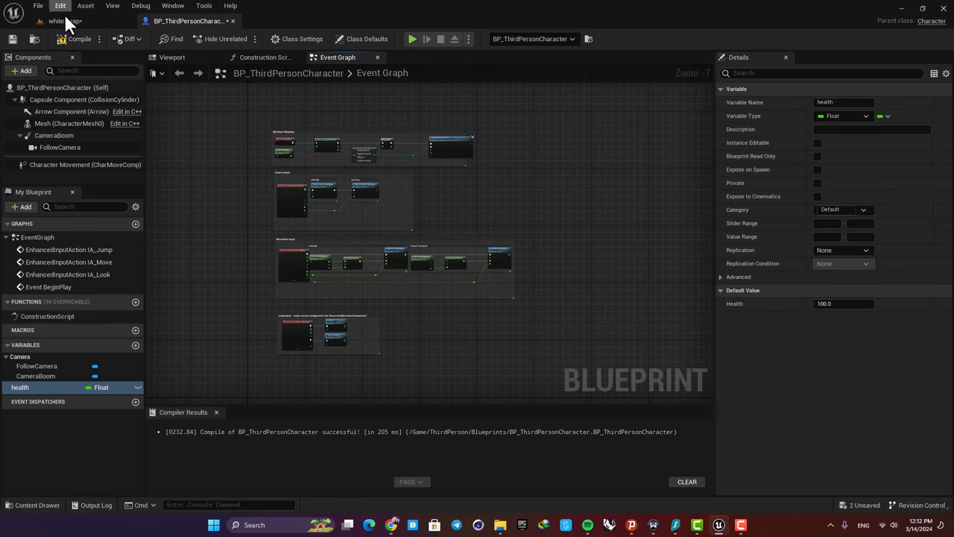
- Create a Widget Blueprint named healthbar from the Content Browser and open it
click(56, 21)
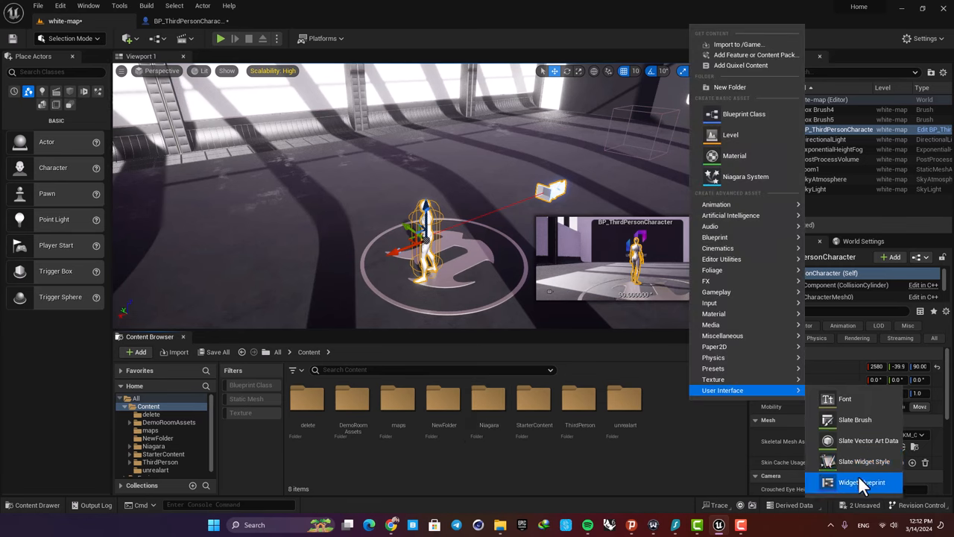
click(862, 482)
text(healthbar)
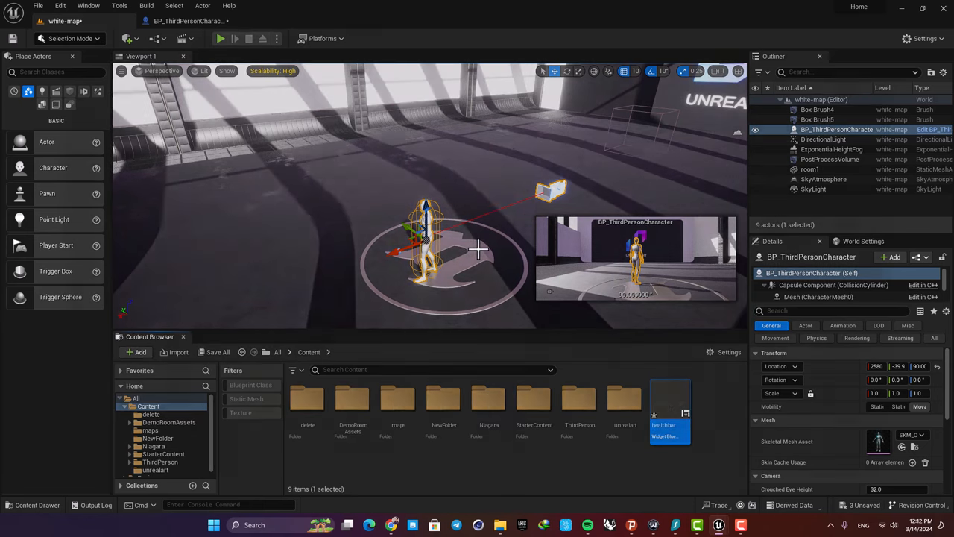
double_click(669, 403)
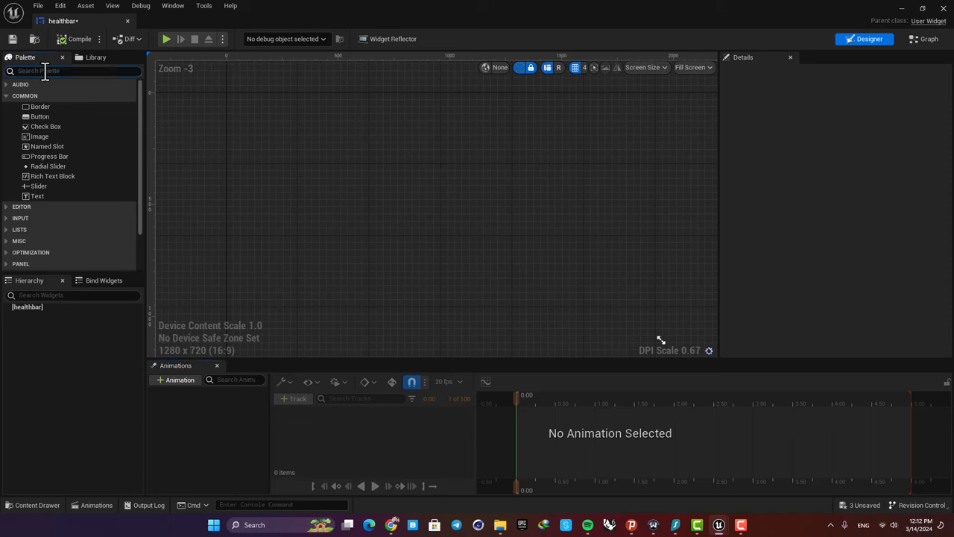
- Add a Canvas Panel to the healthbar widget and search for a Progress Bar to place inside it
text(can)
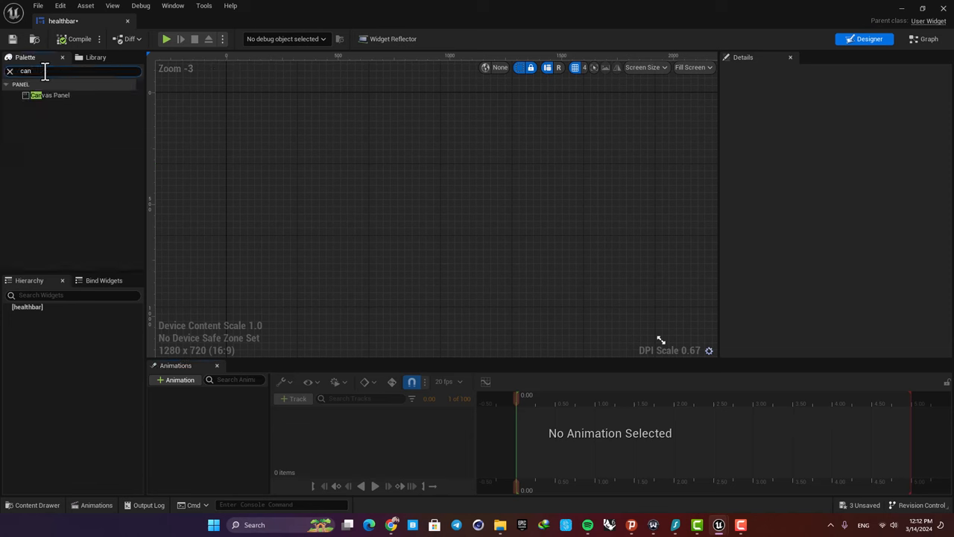
click(51, 95)
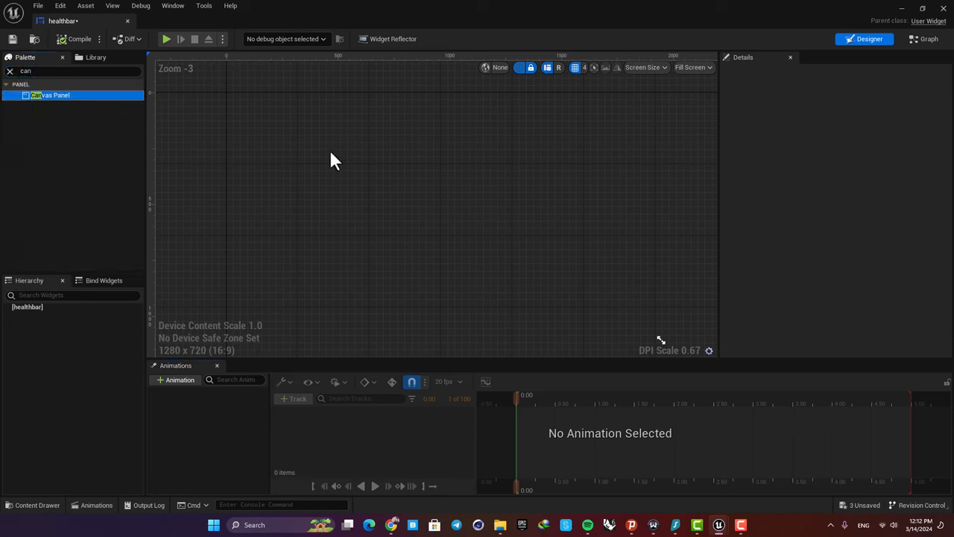
click(50, 95)
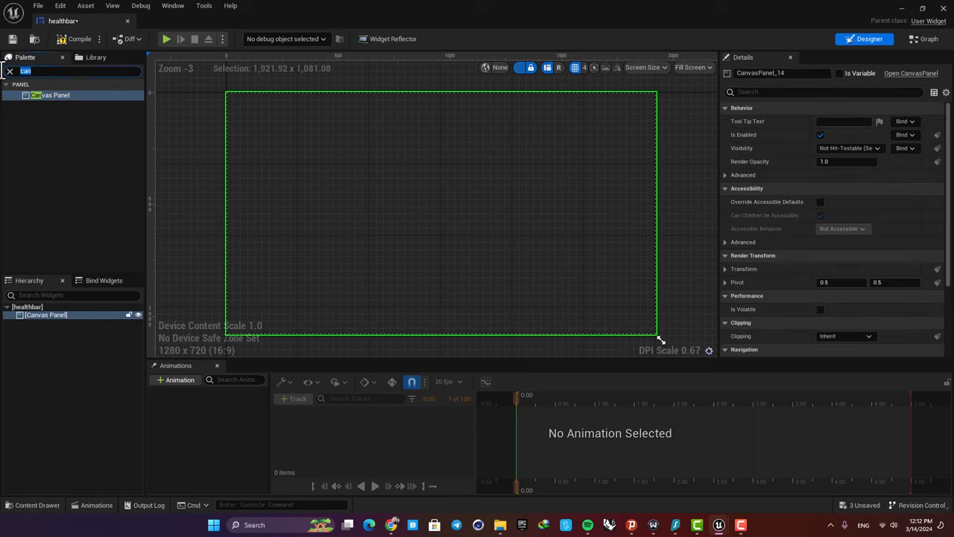
text(progr)
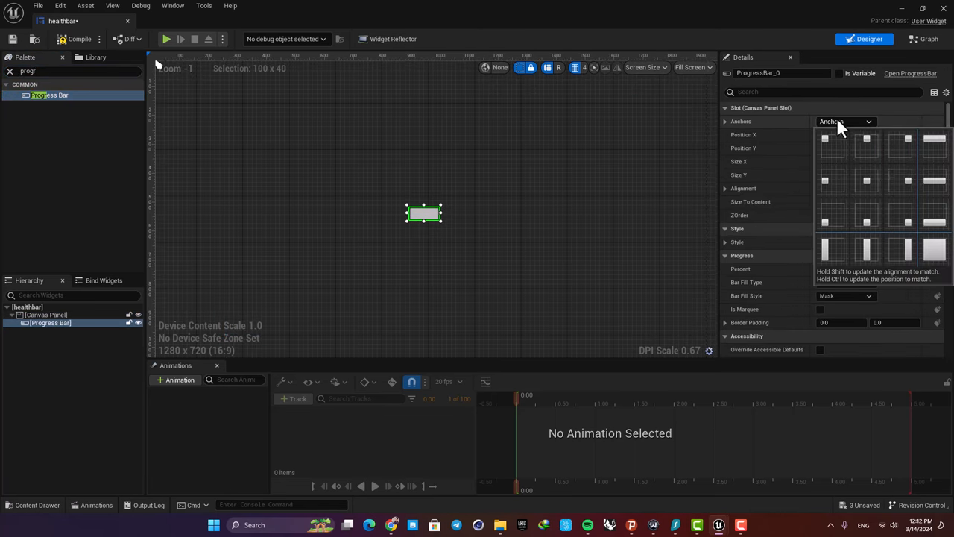
- Anchor the progress bar to the screen centre with zeroed position and 0.5 alignment
click(832, 139)
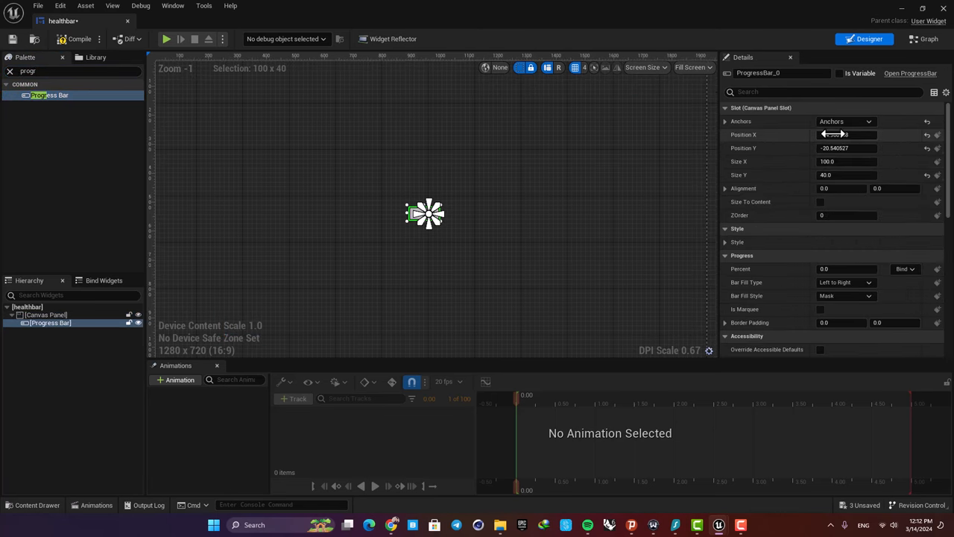
click(847, 135)
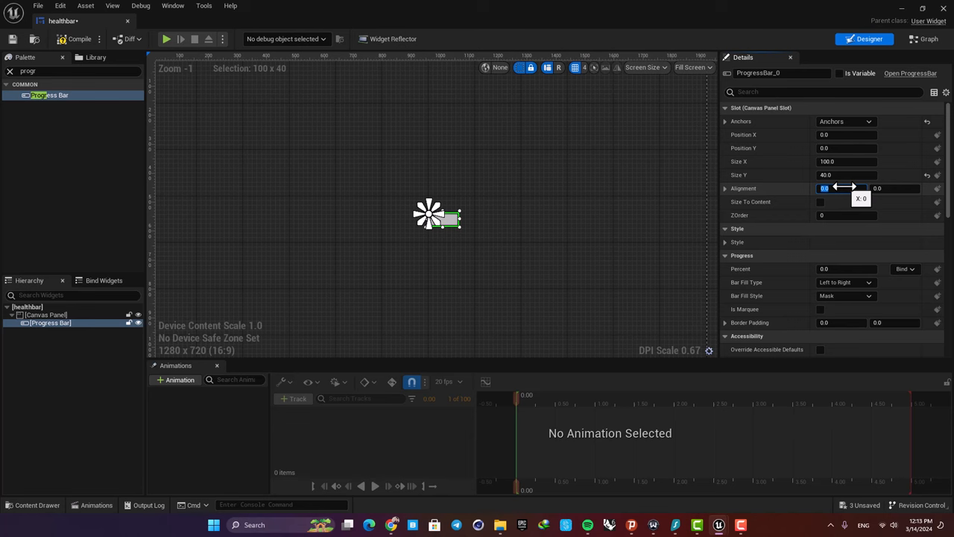
text(0.5)
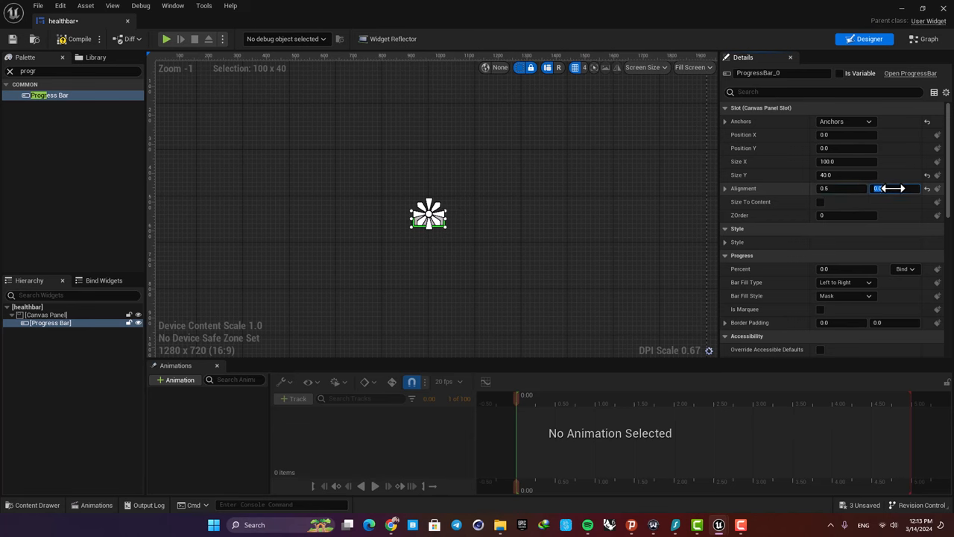
scroll(up, 3)
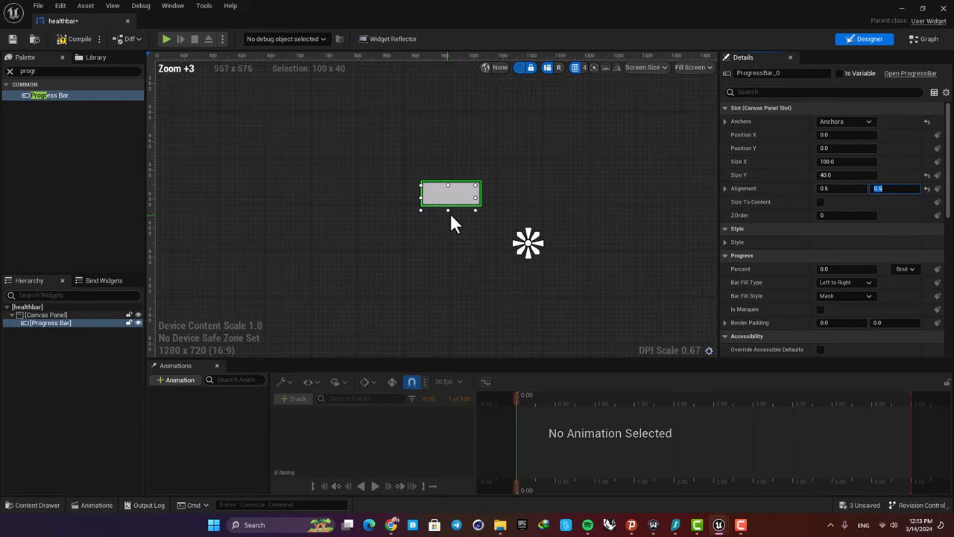
scroll(down, 3)
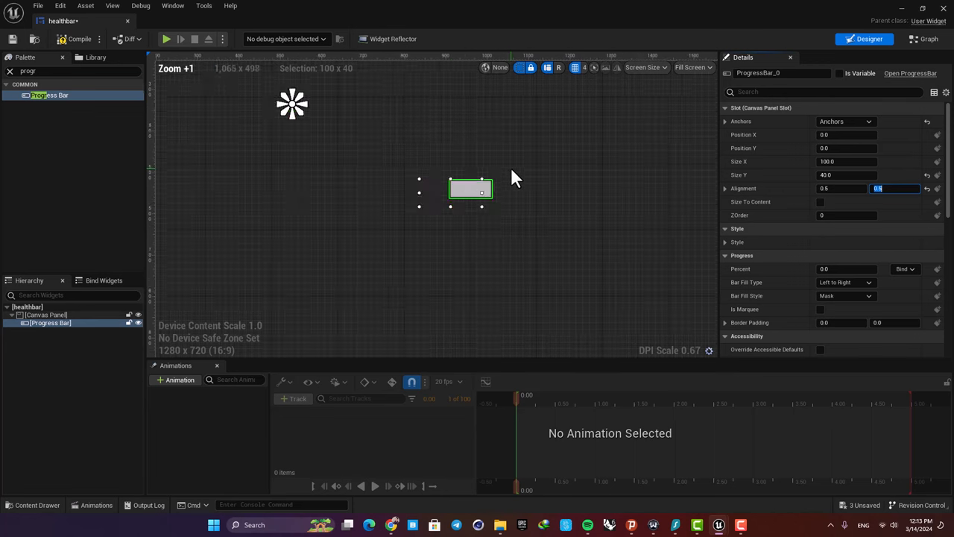
scroll(down, 3)
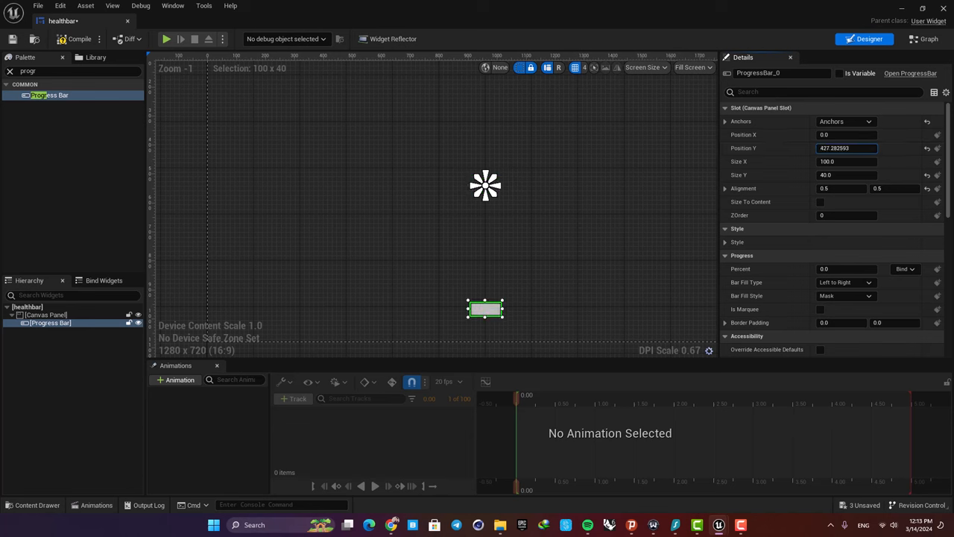
- Move the progress bar near the bottom centre and stretch it into a wide strip about 1248 x 47
drag(485, 309, 485, 298)
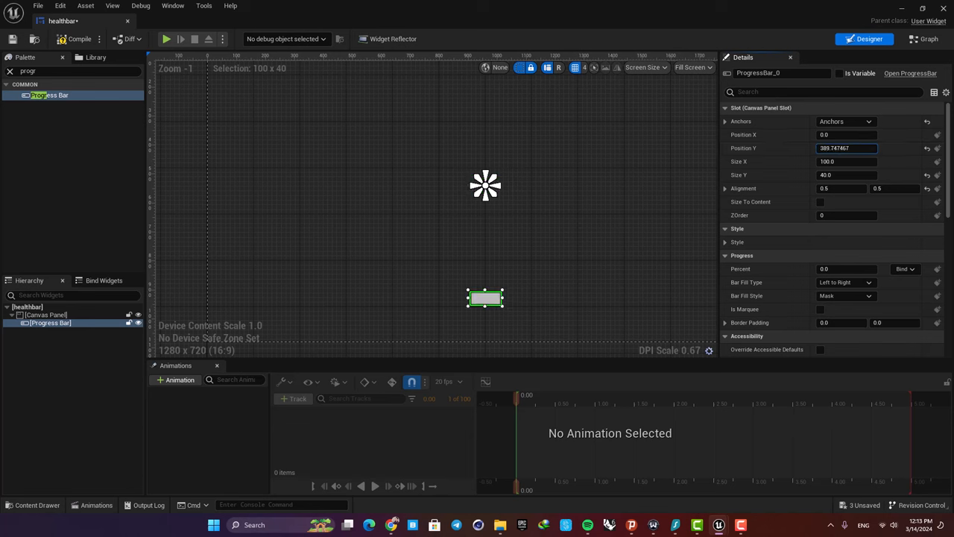
drag(503, 298, 561, 298)
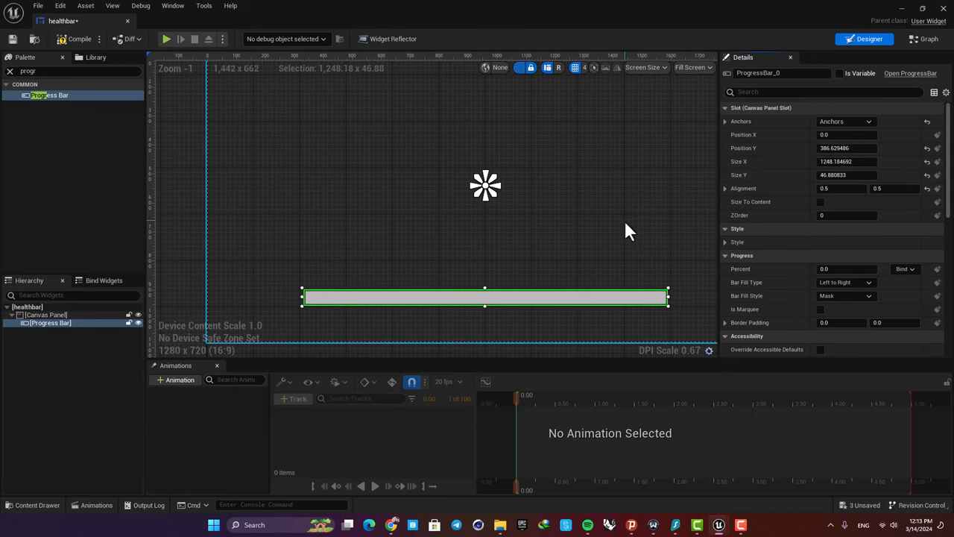
scroll(down, 3)
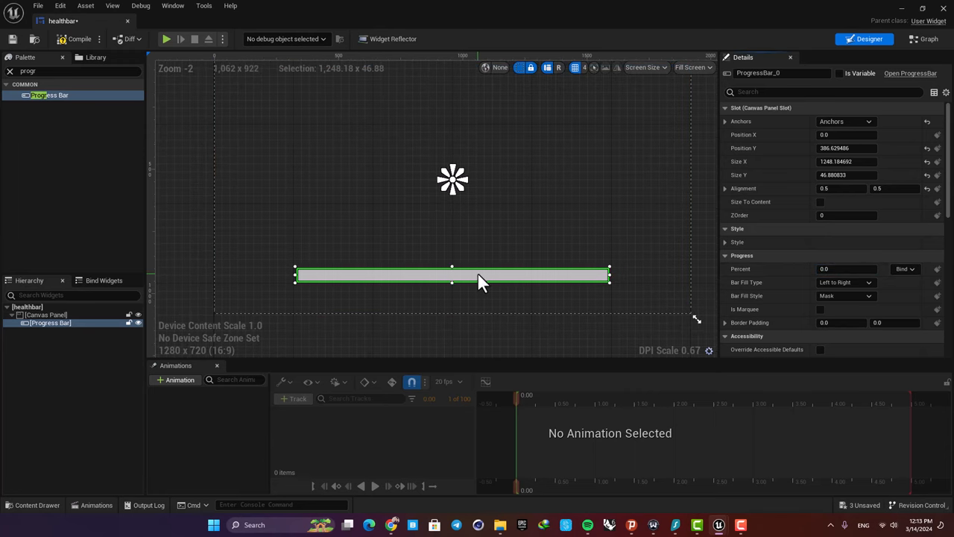
mouse_move(73, 39)
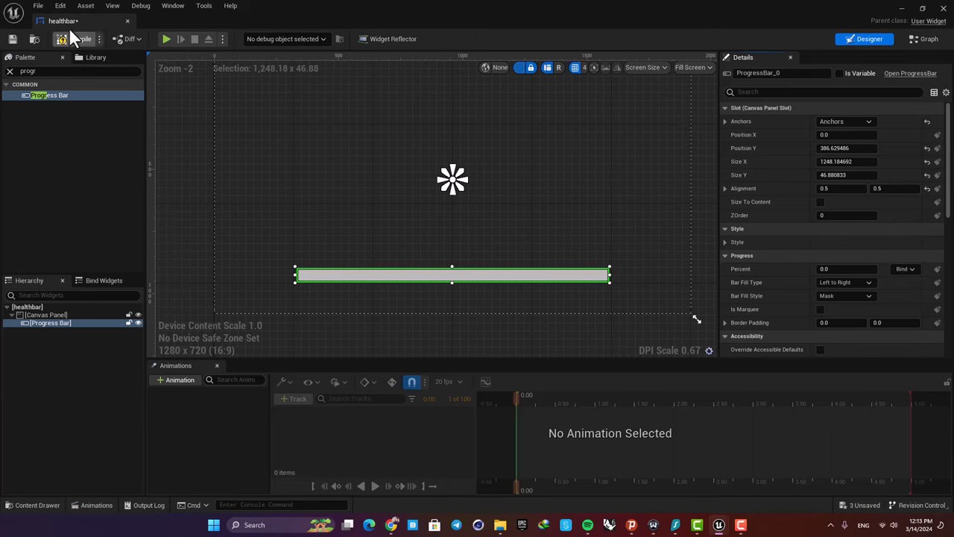
- Bind the bar's Percent to a new GetPercent function casting Get Player Character to BP_ThirdPersonCharacter
click(186, 20)
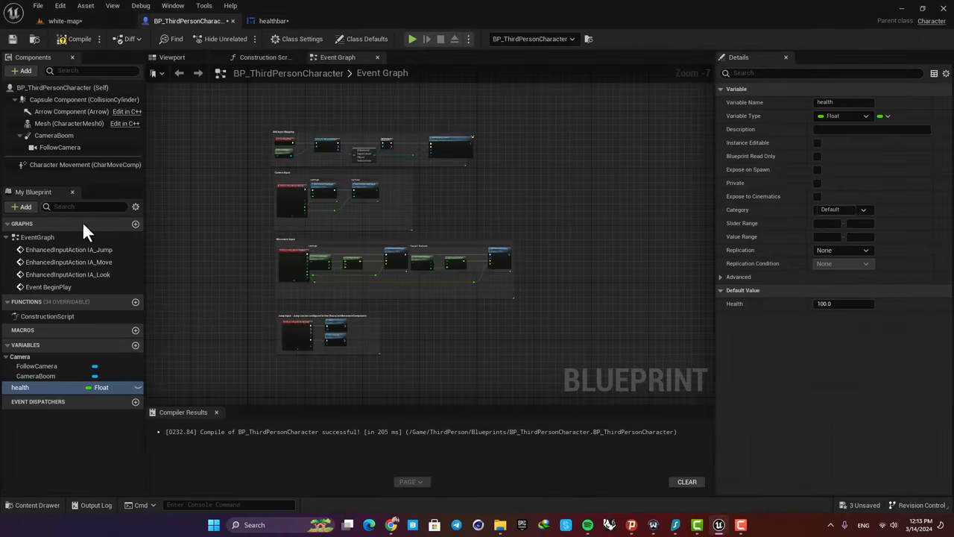
click(273, 20)
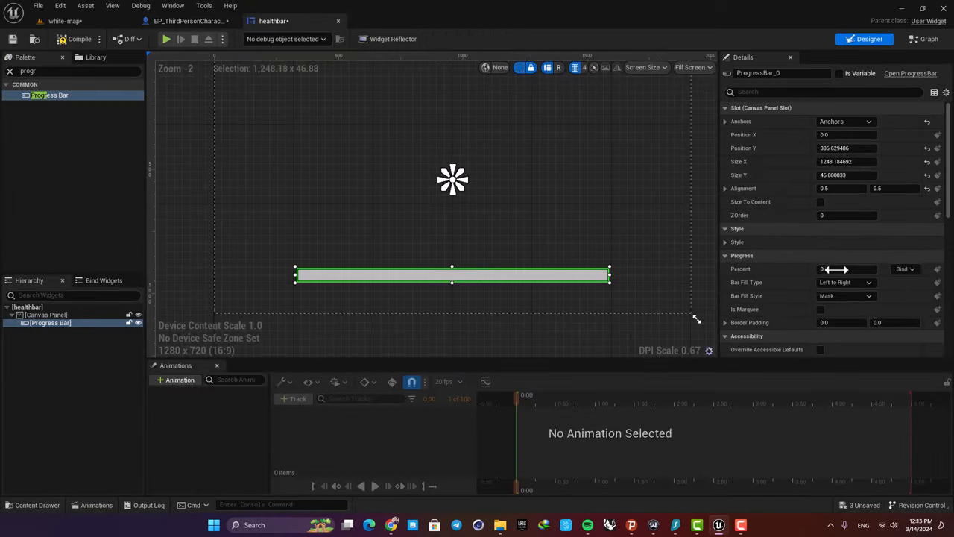
click(929, 39)
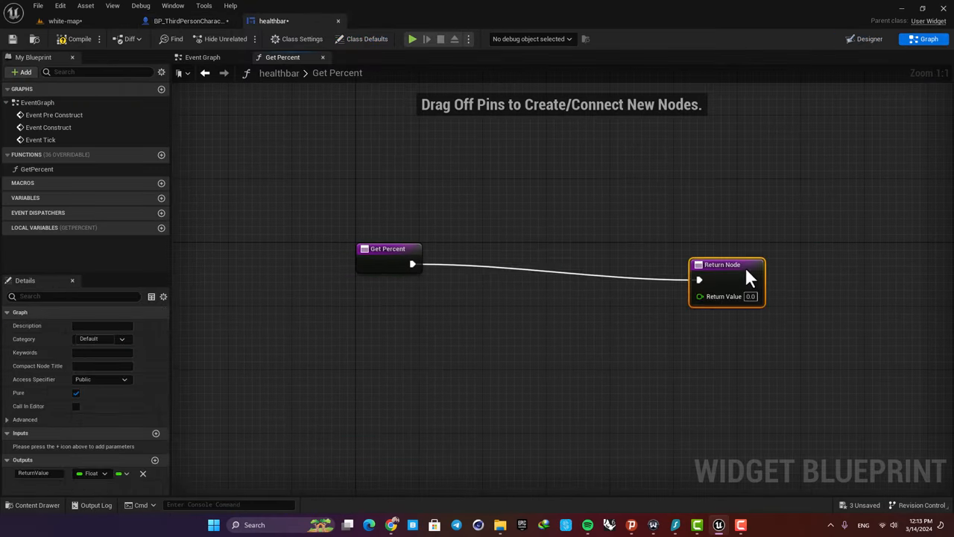
drag(727, 280, 870, 265)
text(cas)
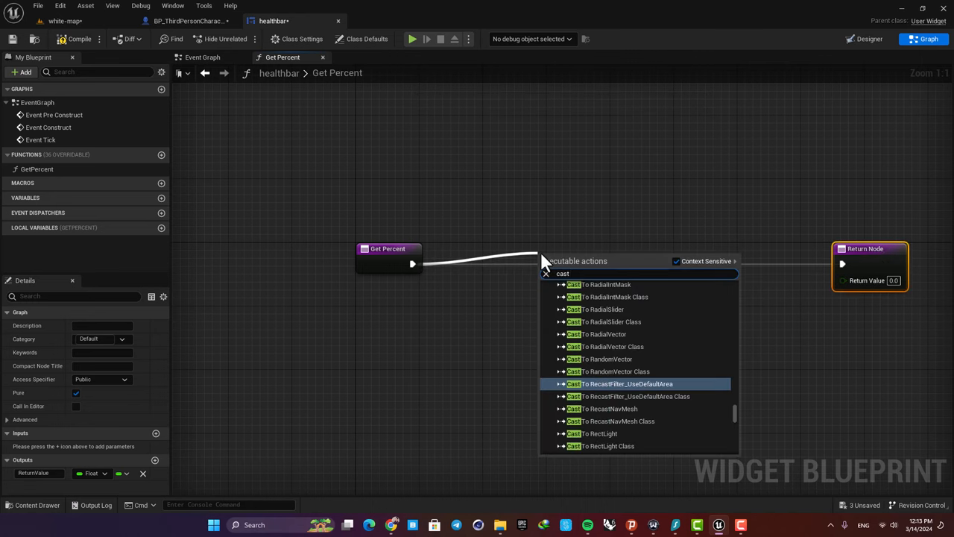
text(to bp)
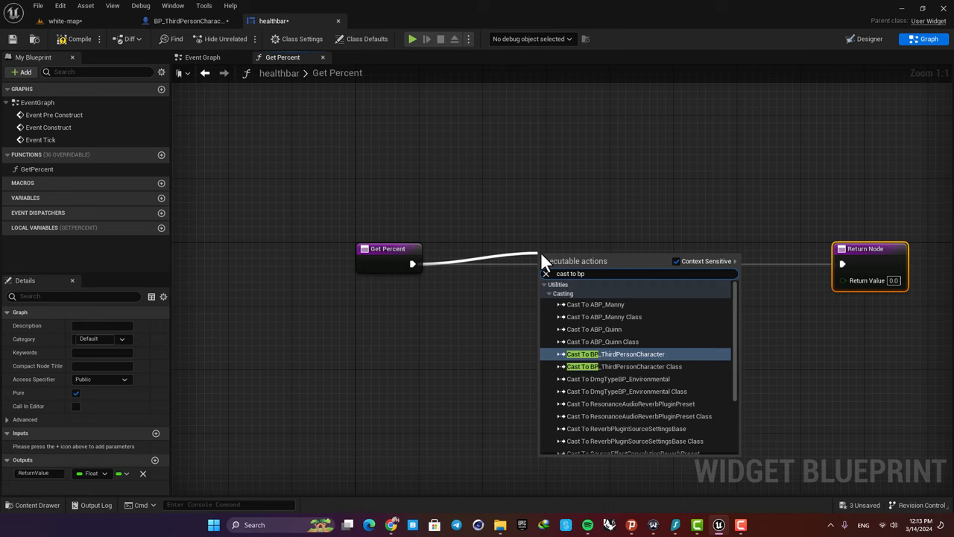
mouse_move(622, 366)
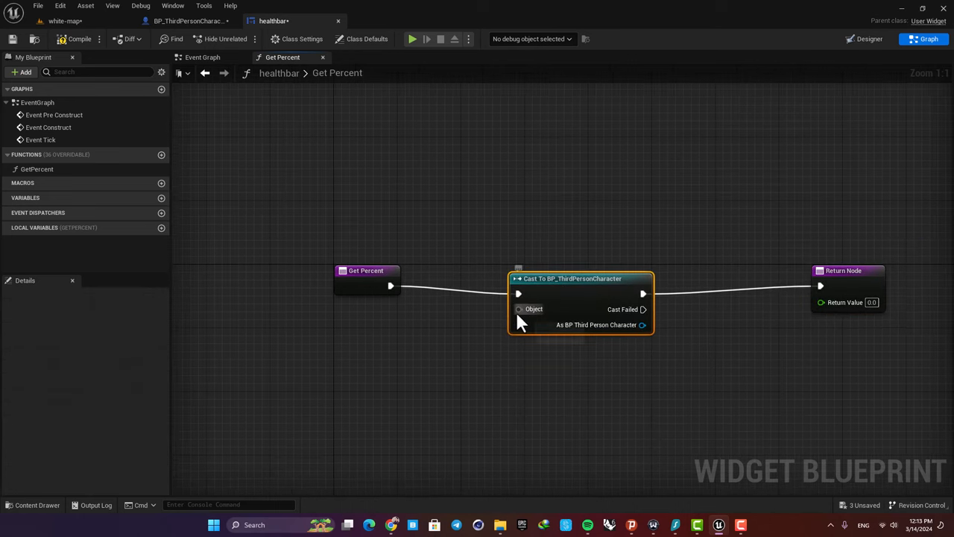
click(533, 309)
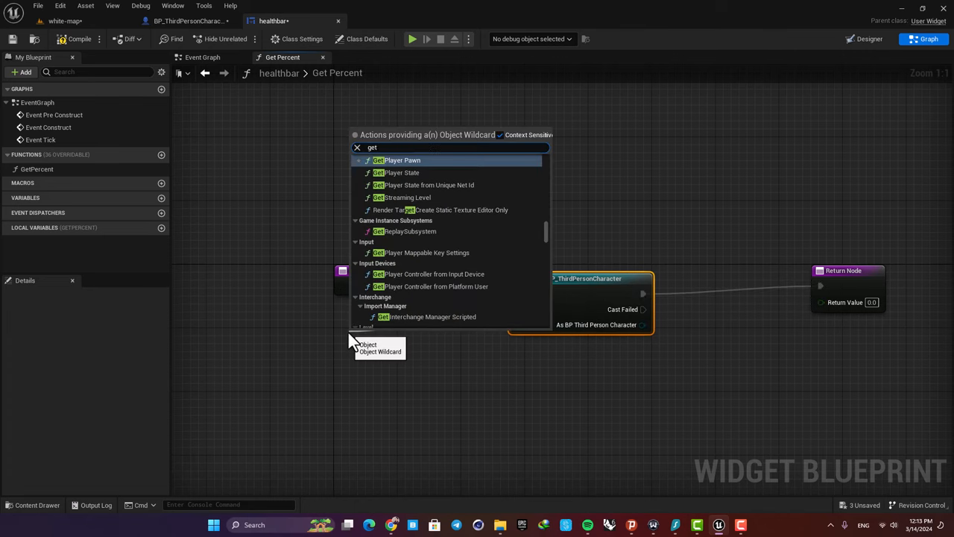
text(pla)
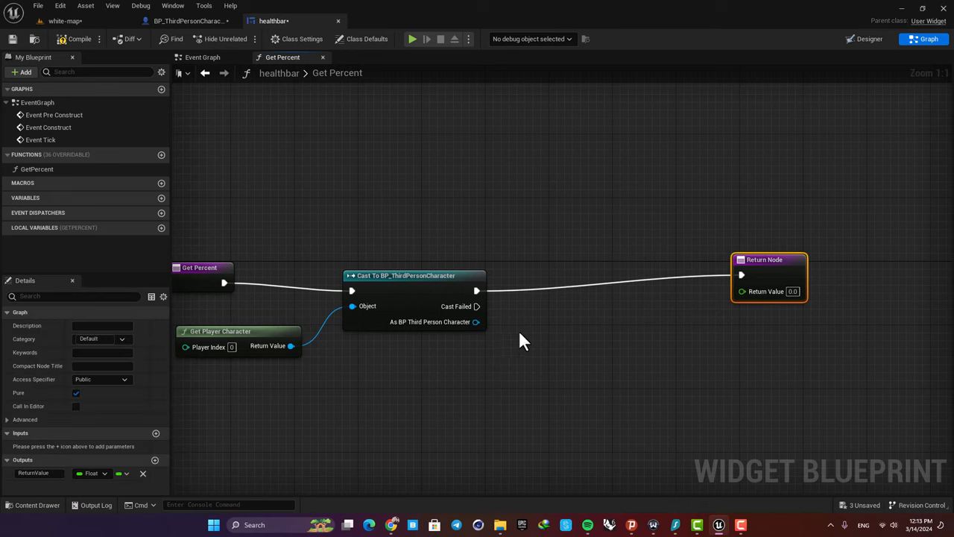
- Read Health from the cast character and feed it into a Divide node
drag(475, 321, 609, 352)
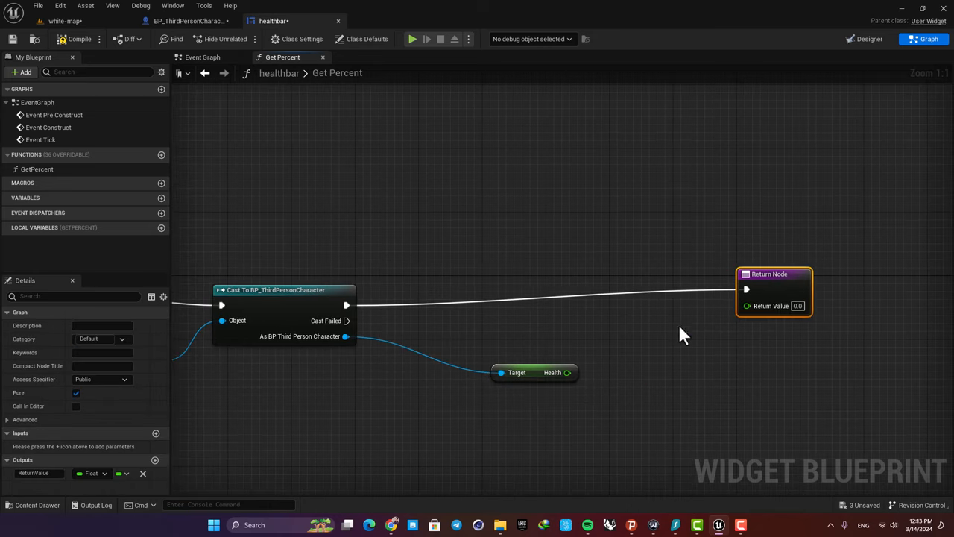
drag(567, 372, 585, 373)
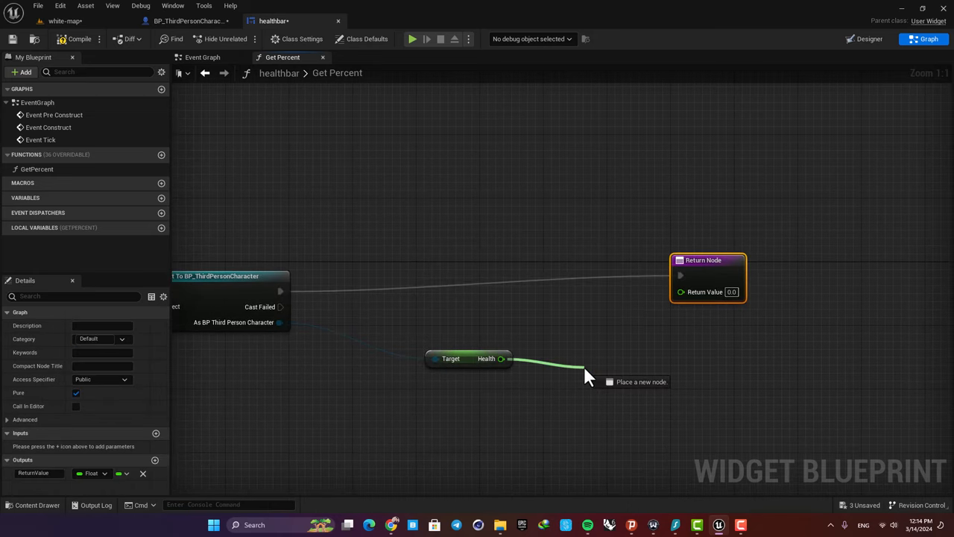
text(divid)
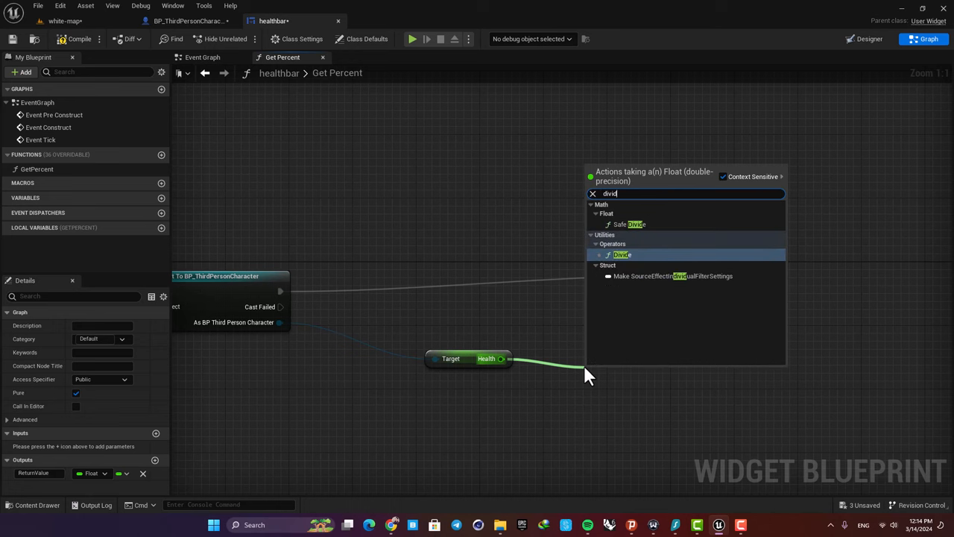
click(621, 254)
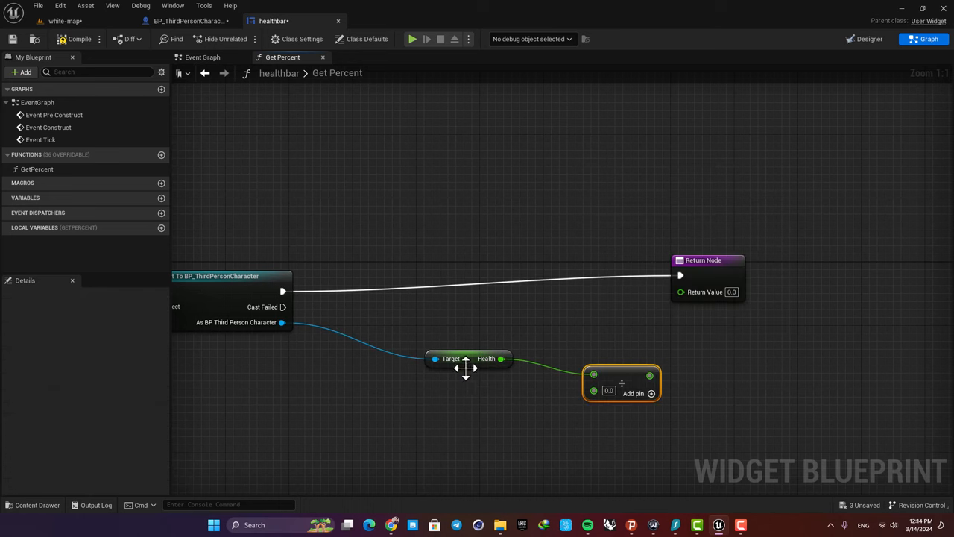
click(451, 359)
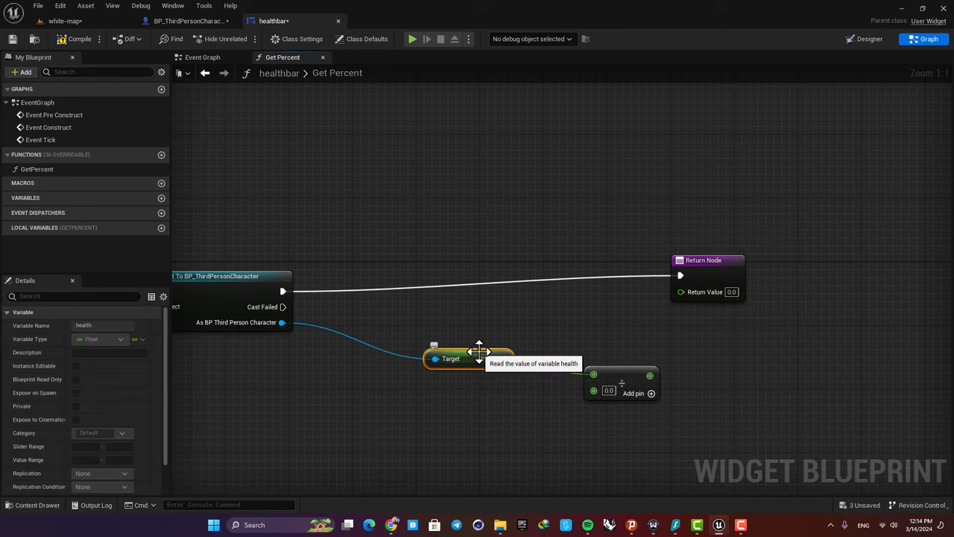
- Return to the healthbar Designer layout with Percent bound to GetPercent
click(870, 38)
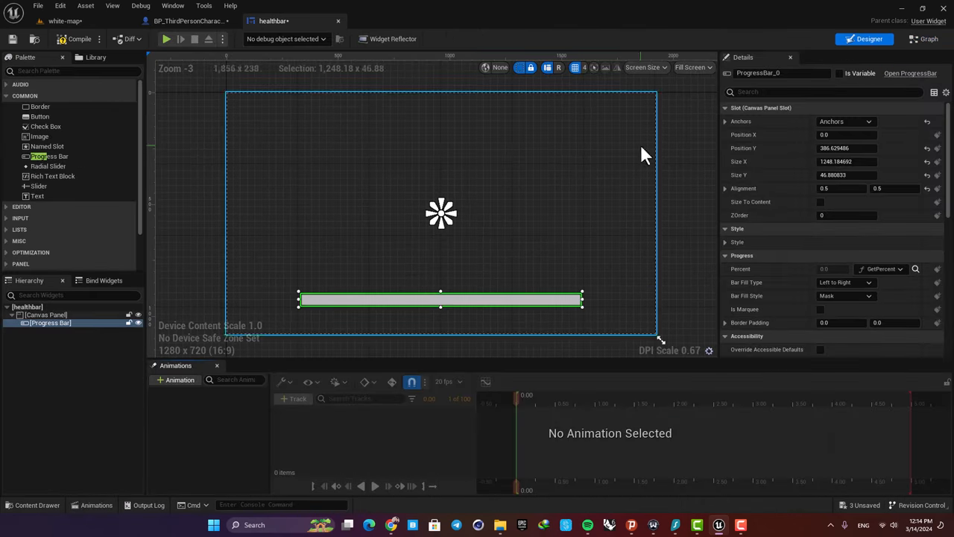
click(928, 39)
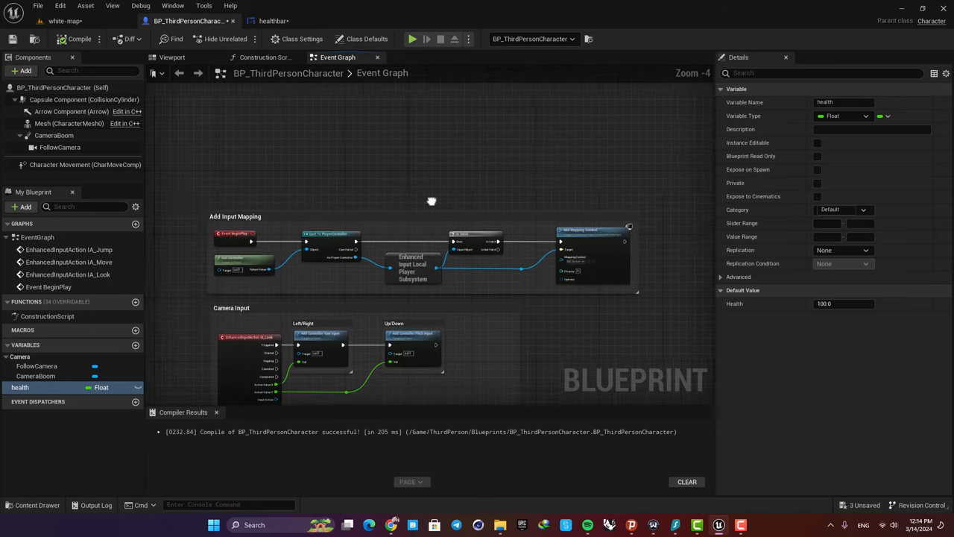
- Add a Create Widget node after the mapping context set to the healthbar class
scroll(up, 3)
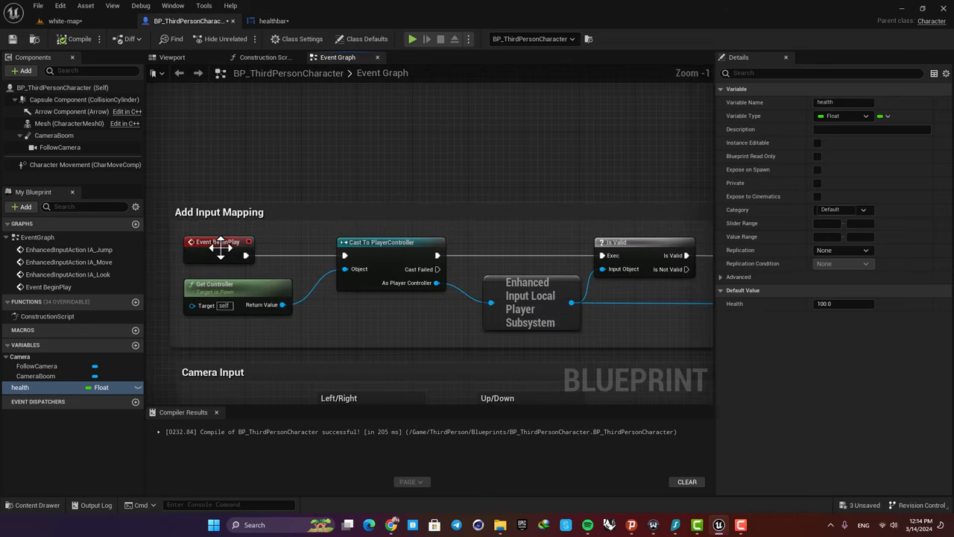
scroll(down, 3)
text(c)
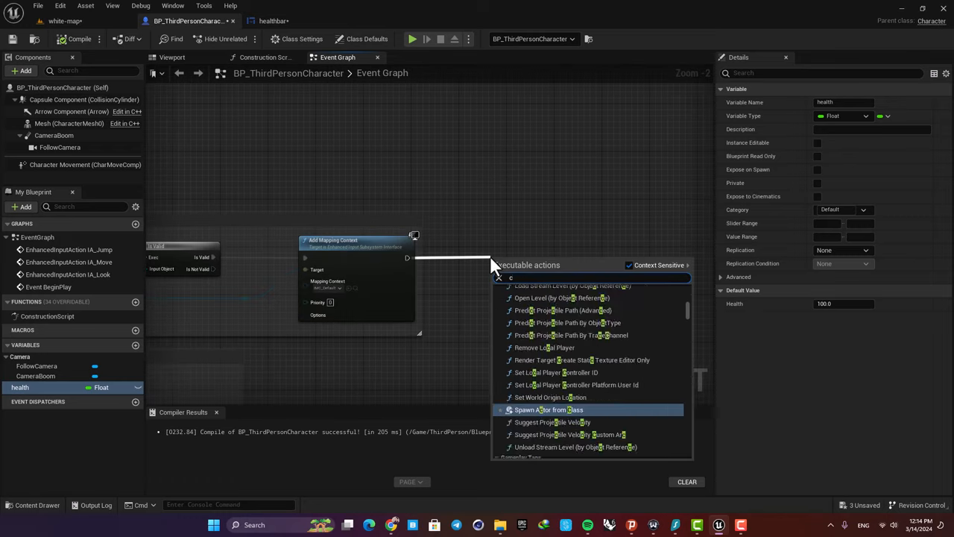
text(reate)
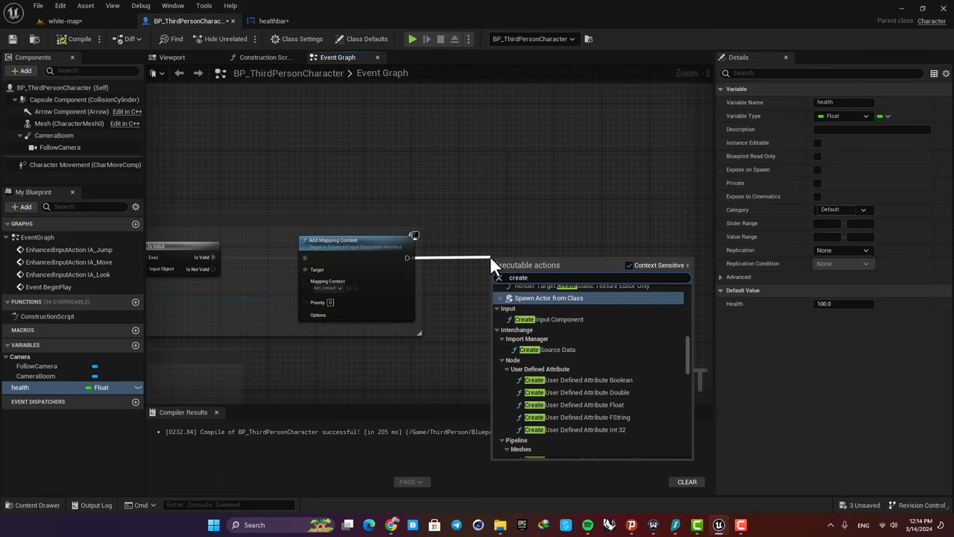
click(549, 298)
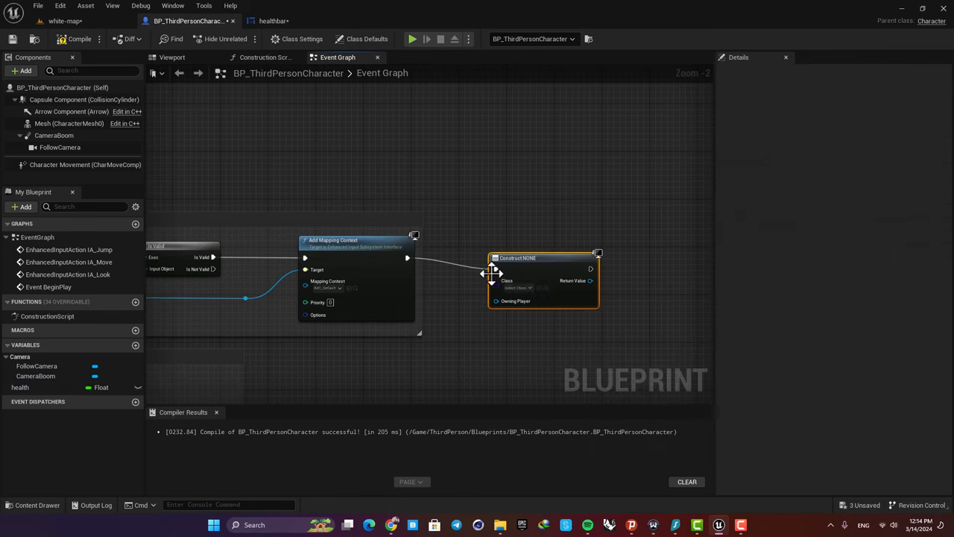
click(524, 286)
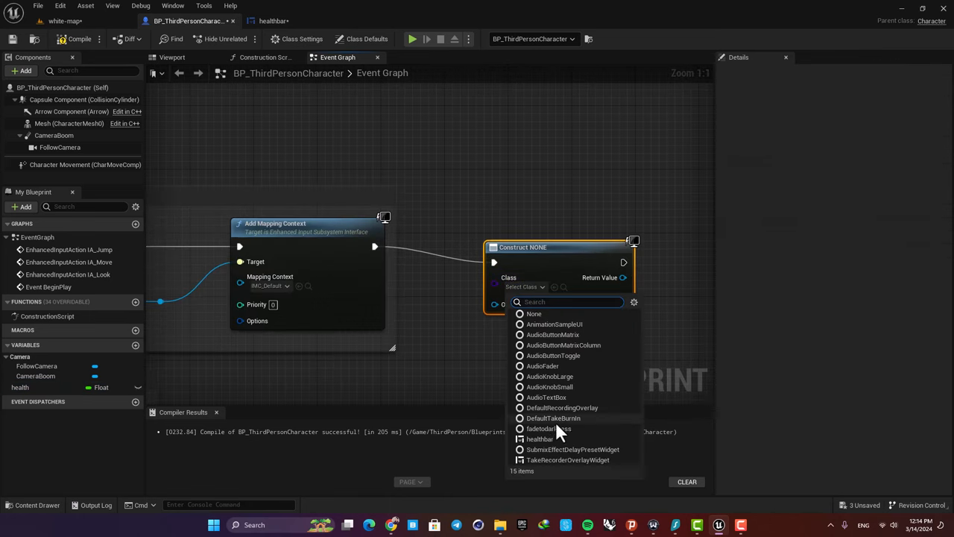
click(539, 438)
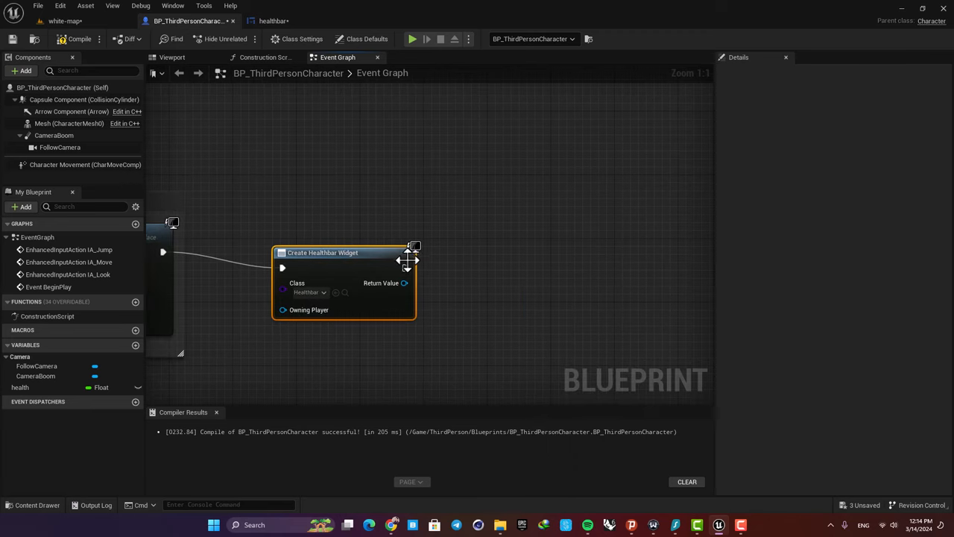
- Wire the created healthbar widget's Return Value into an Add to Viewport node
drag(405, 267, 587, 253)
text(add to vie)
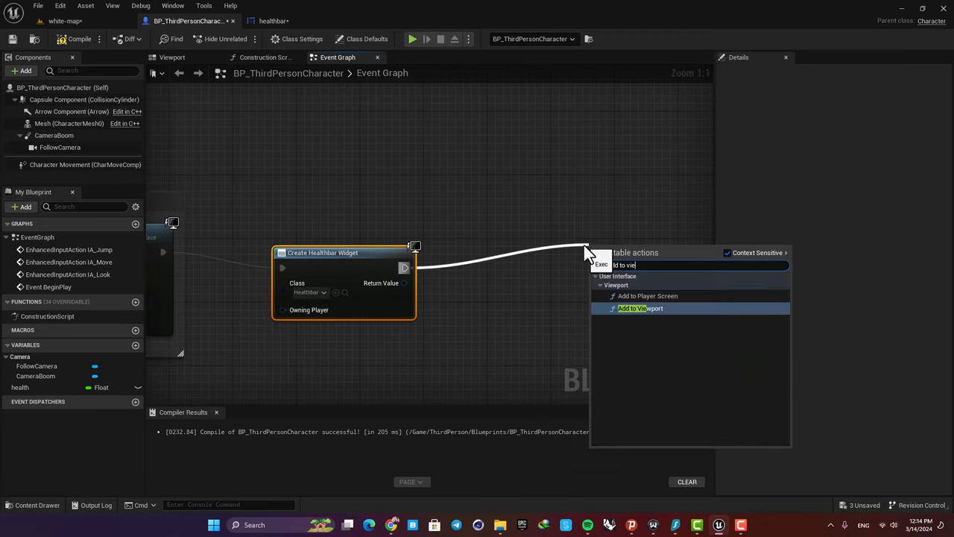
click(639, 308)
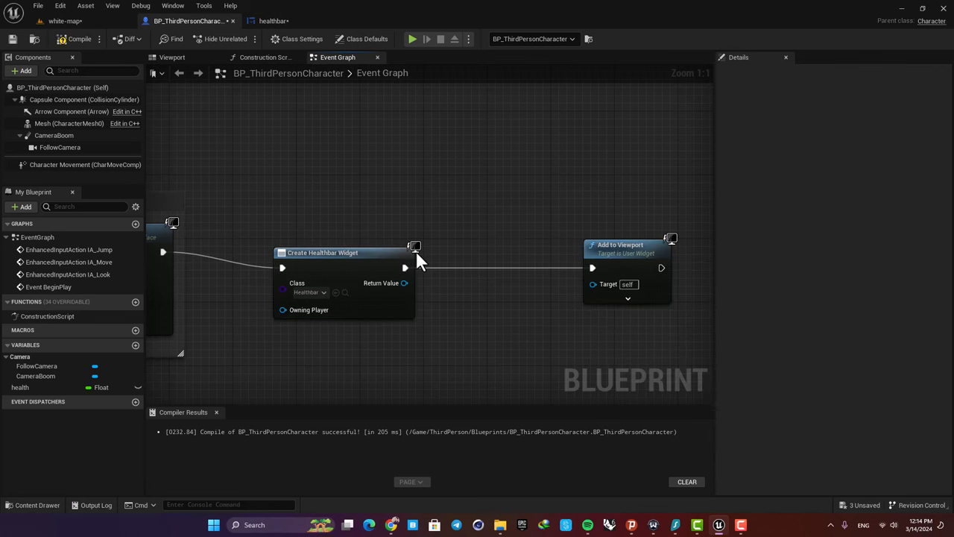
drag(404, 283, 593, 283)
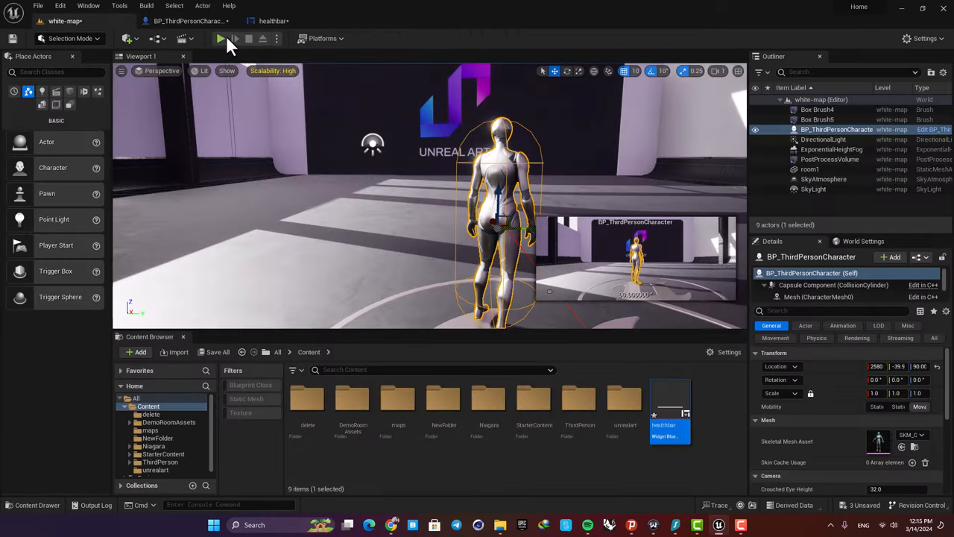
- Play-test the health bar, then lower the health variable's default value
click(220, 38)
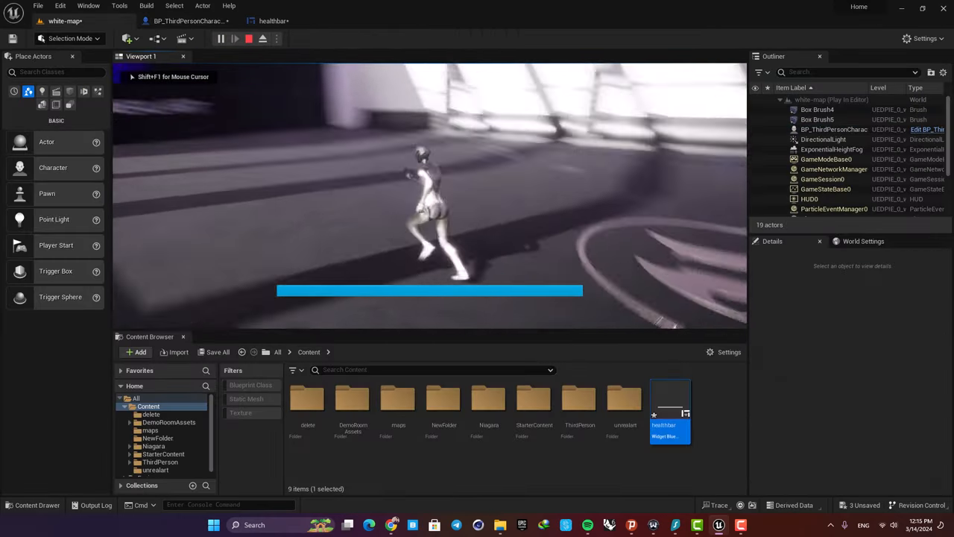
click(248, 38)
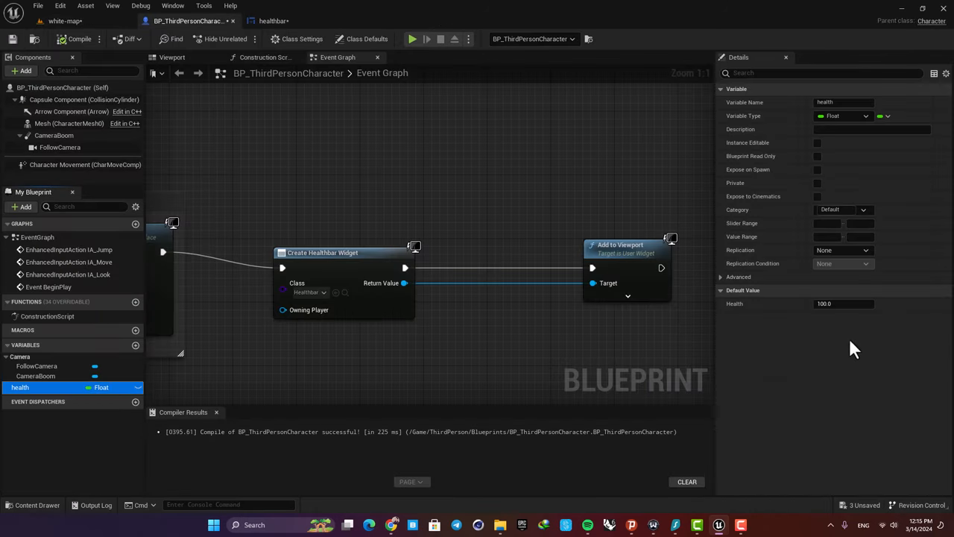
triple_click(843, 304)
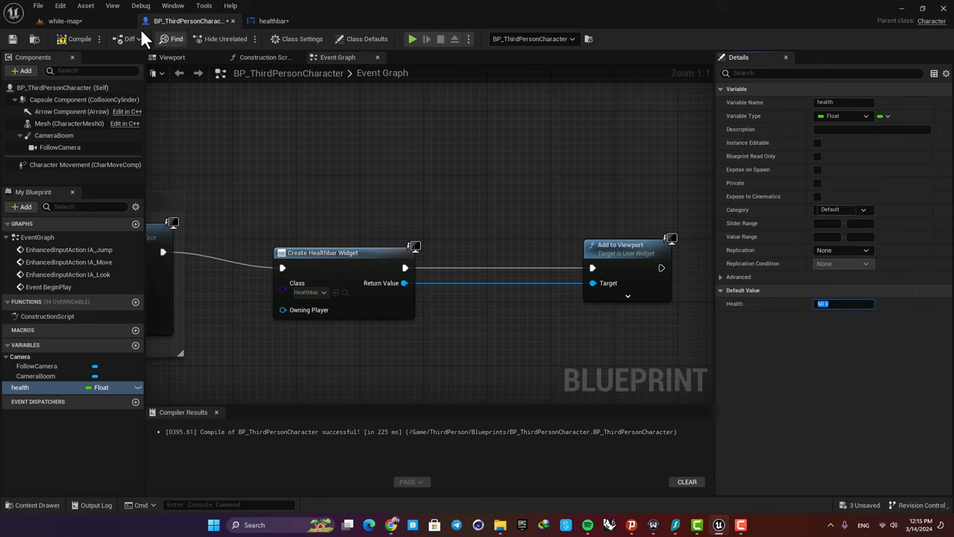
click(63, 20)
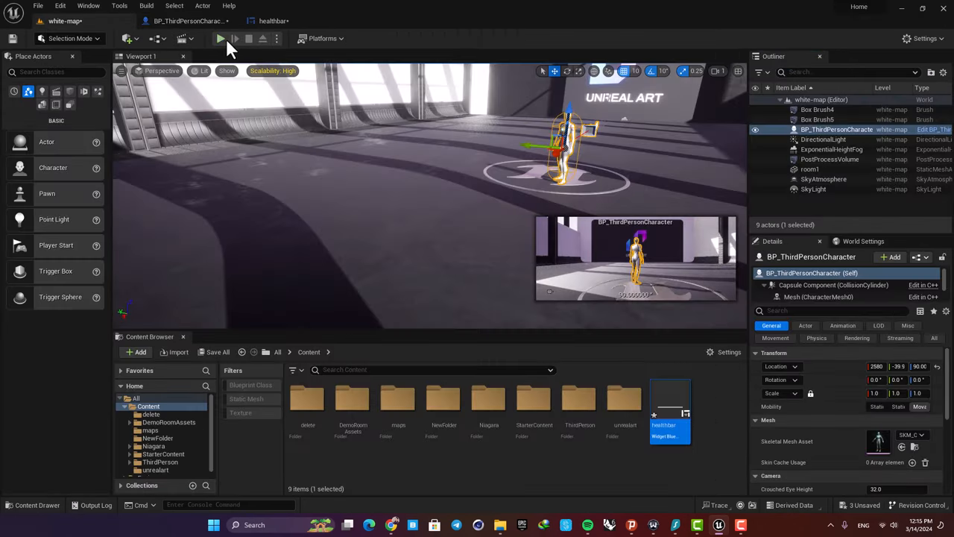
- Play-test the partly filled bar, then restore default health to 100.0
click(221, 38)
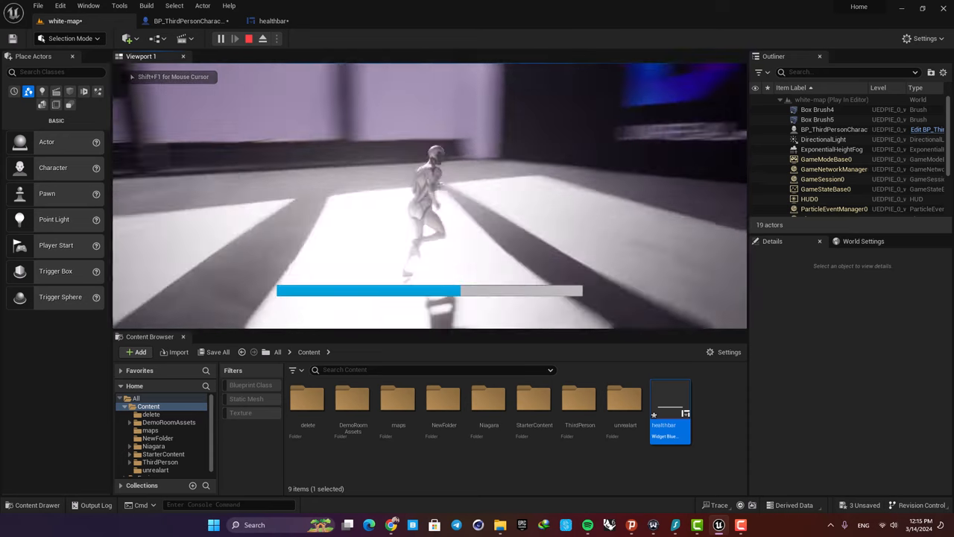
click(248, 38)
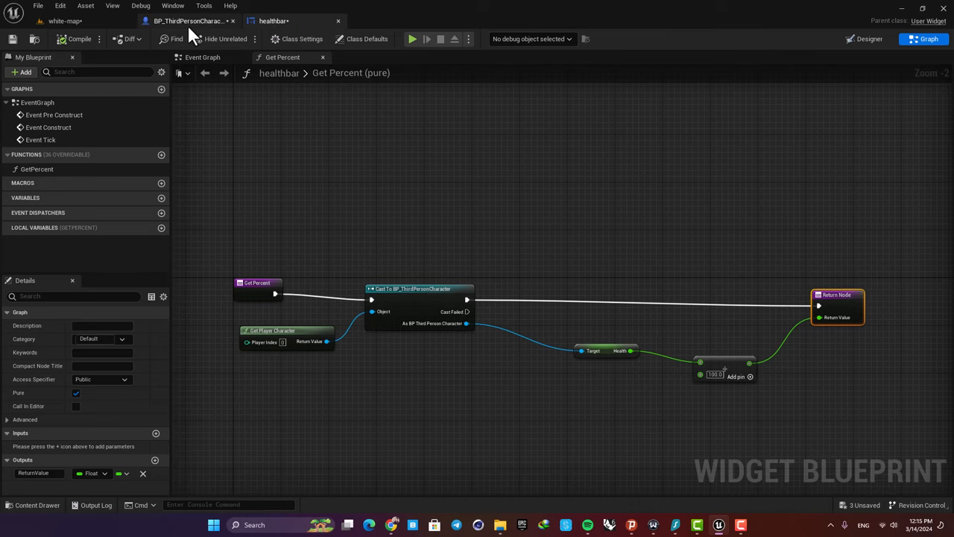
click(188, 20)
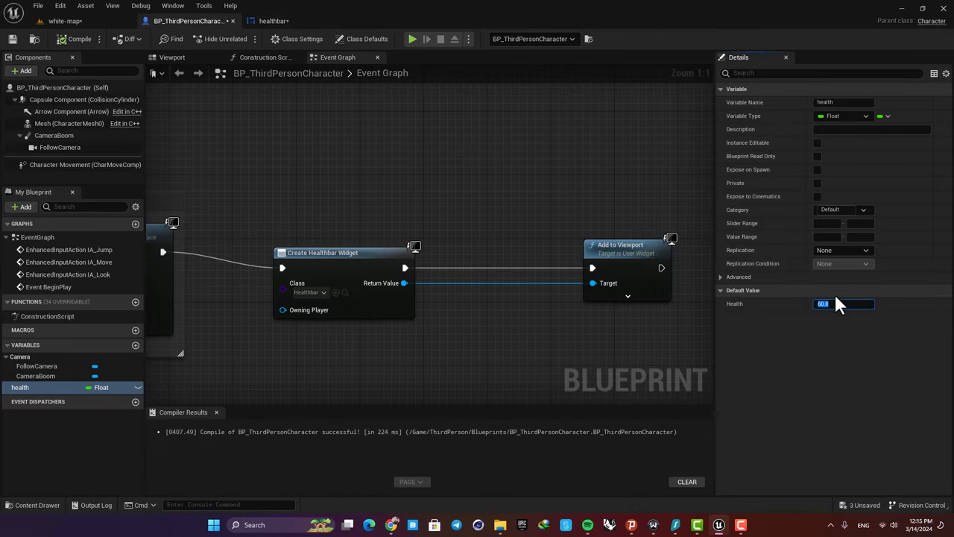
text(100.0)
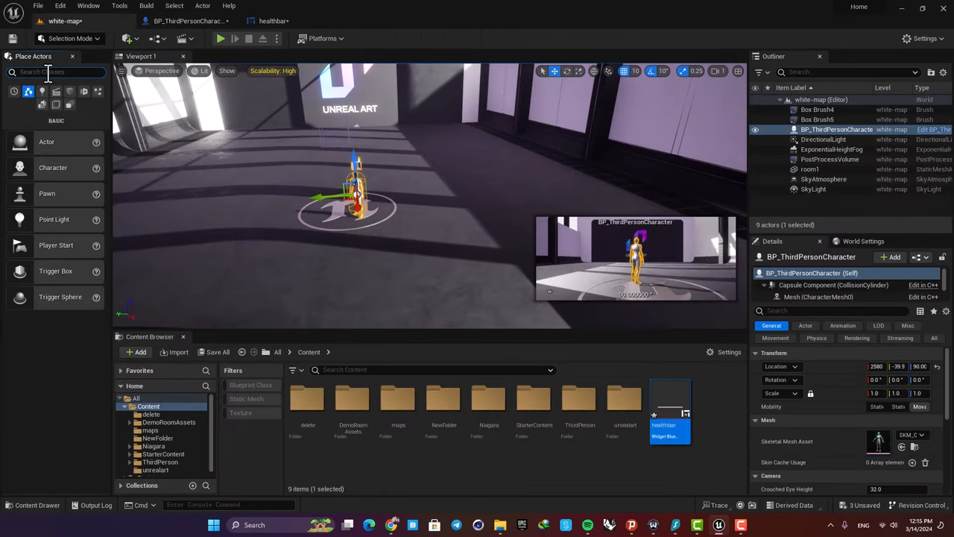
- Place a Trigger Box from Place Actors into the level and enlarge it near the character
text(tri)
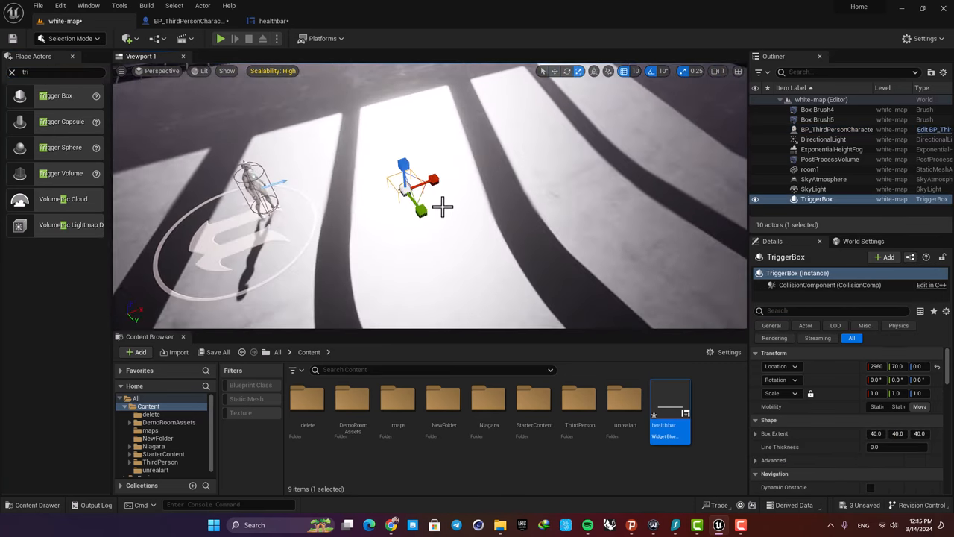
drag(443, 209, 380, 176)
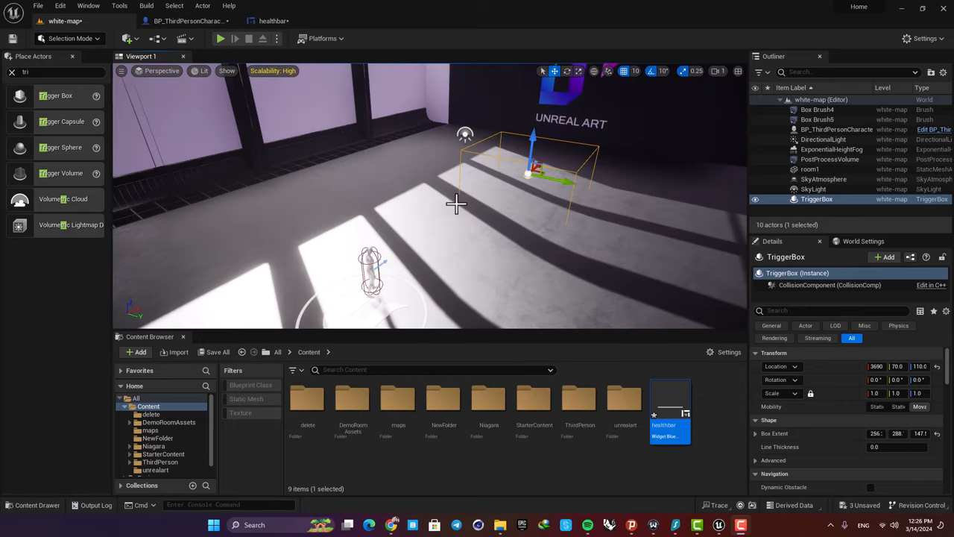
mouse_move(499, 202)
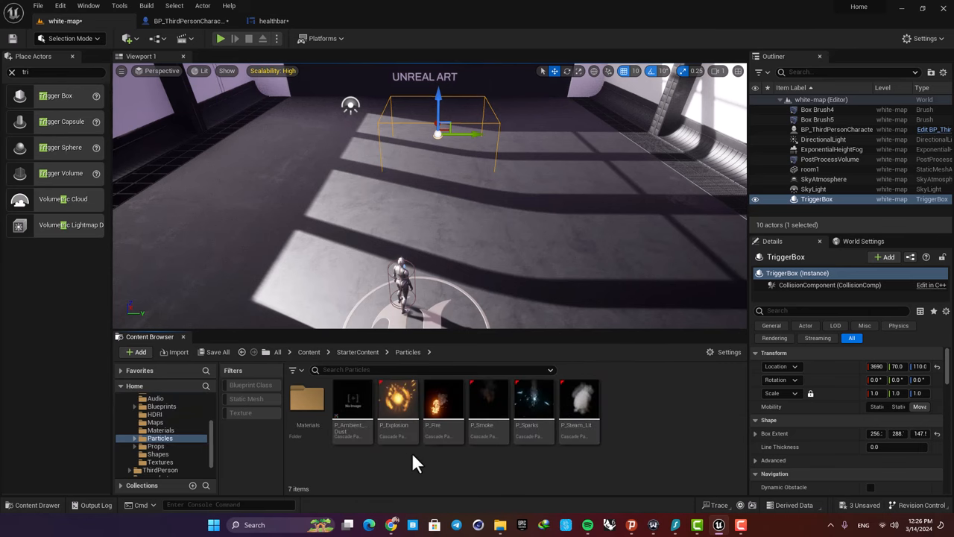
- Drag P_Fire into the trigger box scaled to 8.5, then select the TriggerBox
drag(444, 399, 380, 194)
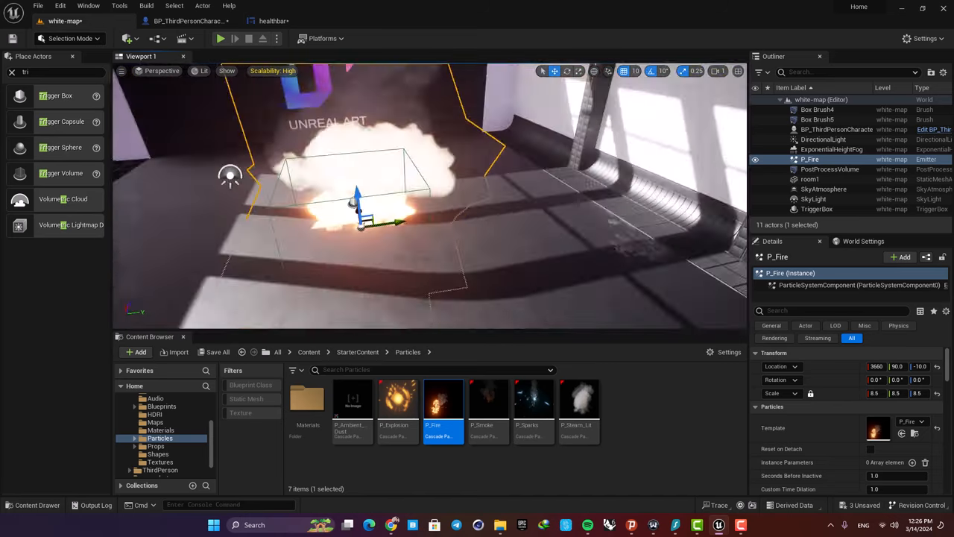
click(816, 209)
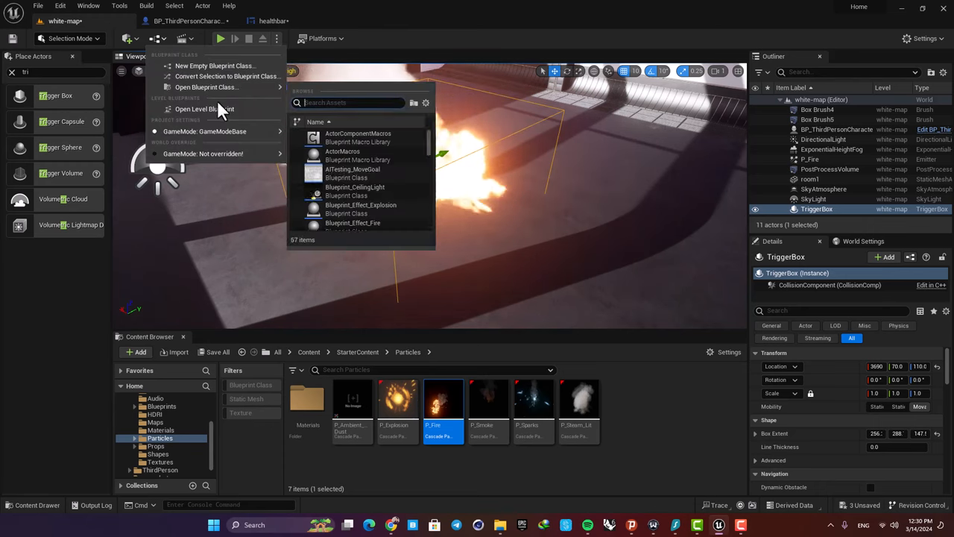
- Add the trigger box's On Actor Begin Overlap event wired into Cast To BP_ThirdPersonCharacter
click(205, 109)
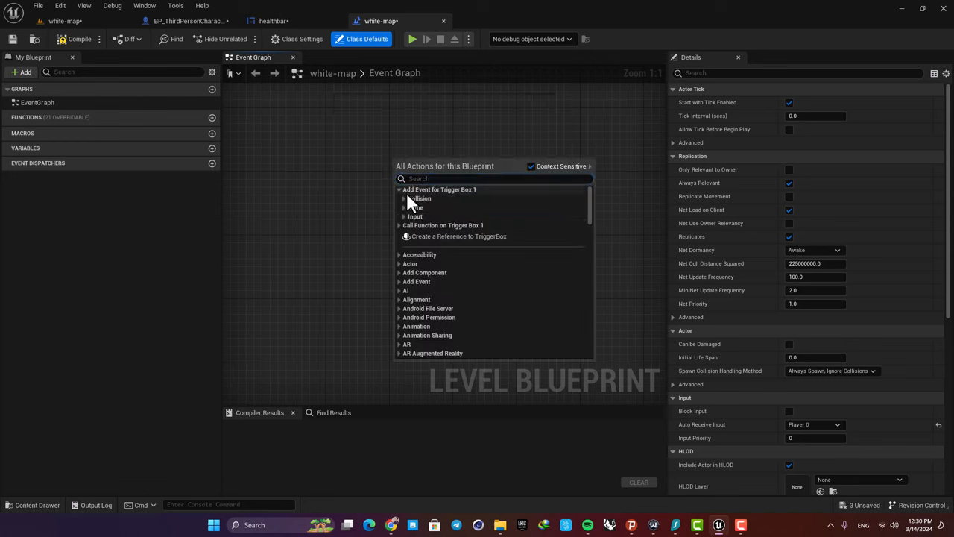
click(419, 198)
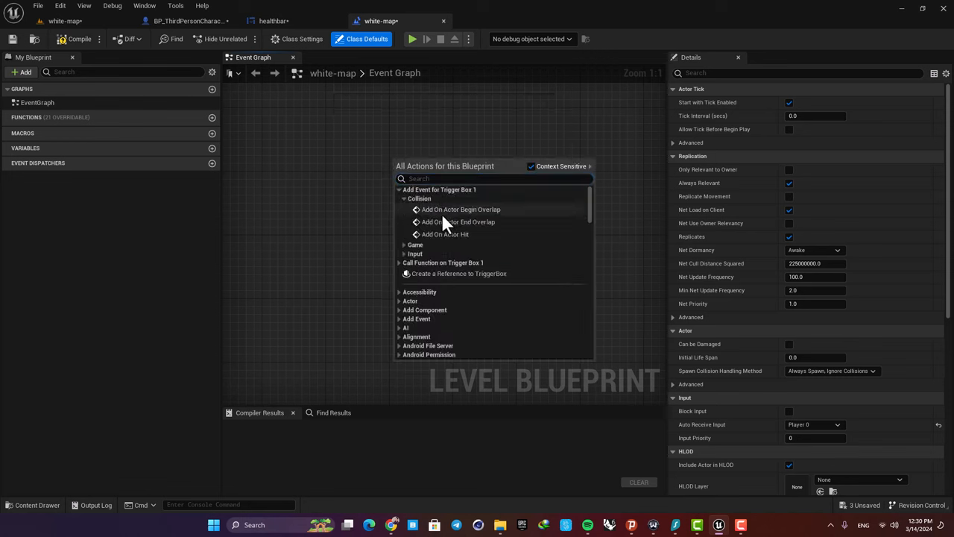
click(461, 210)
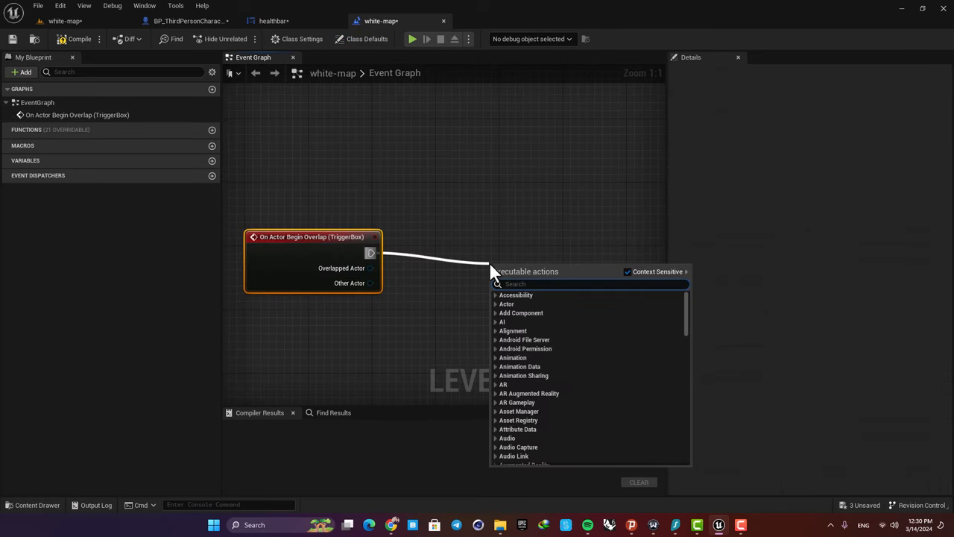
text(cast to bp)
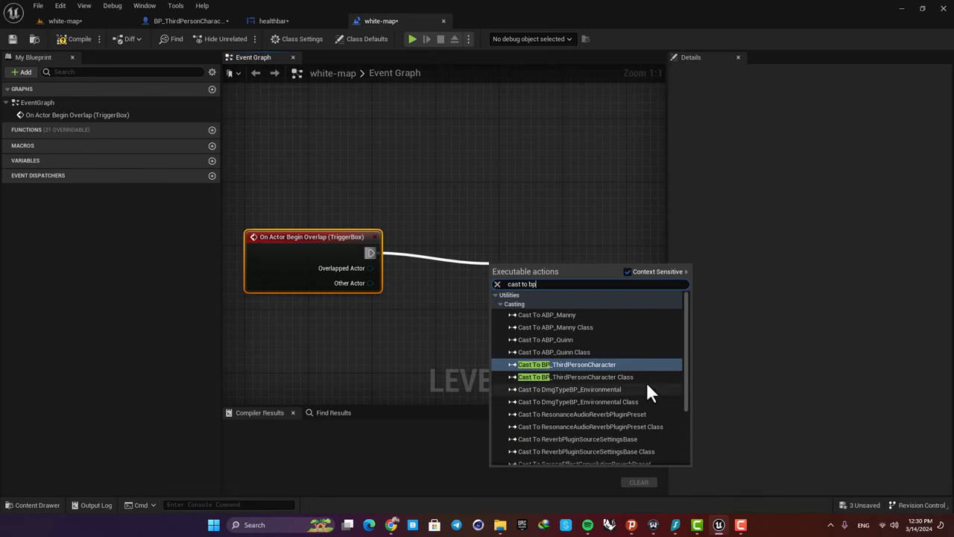
click(566, 365)
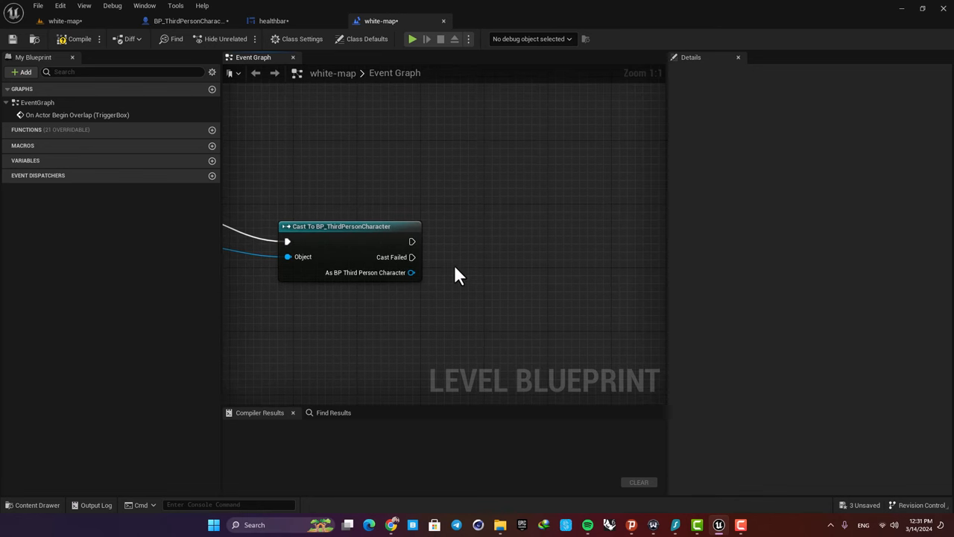
mouse_move(454, 269)
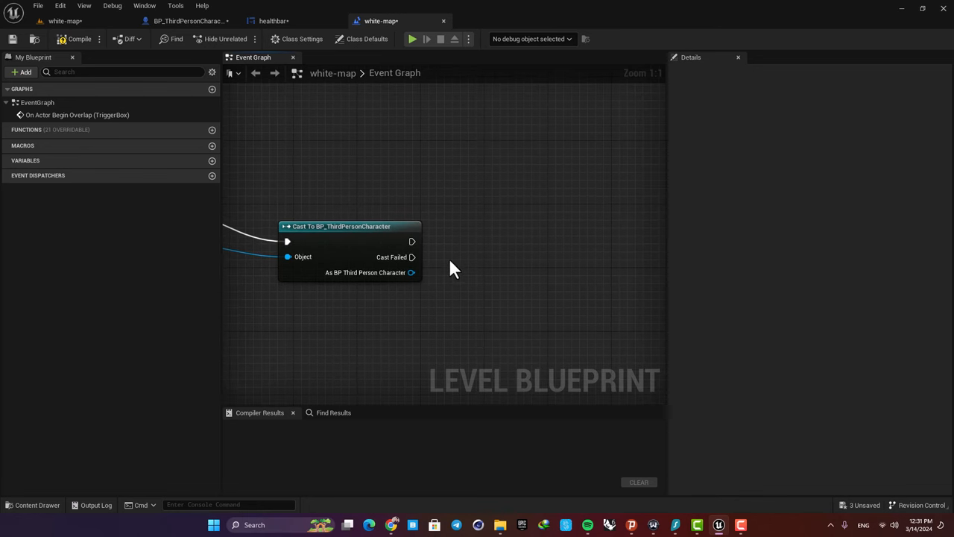
- From the cast character, subtract 40 from Health, set it, and compile
drag(411, 272, 511, 275)
text(get heal)
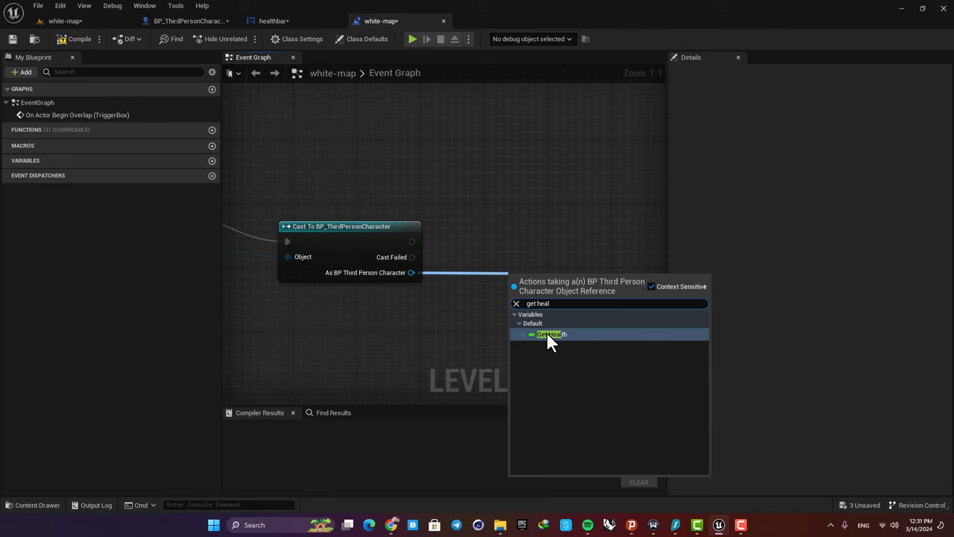
click(551, 334)
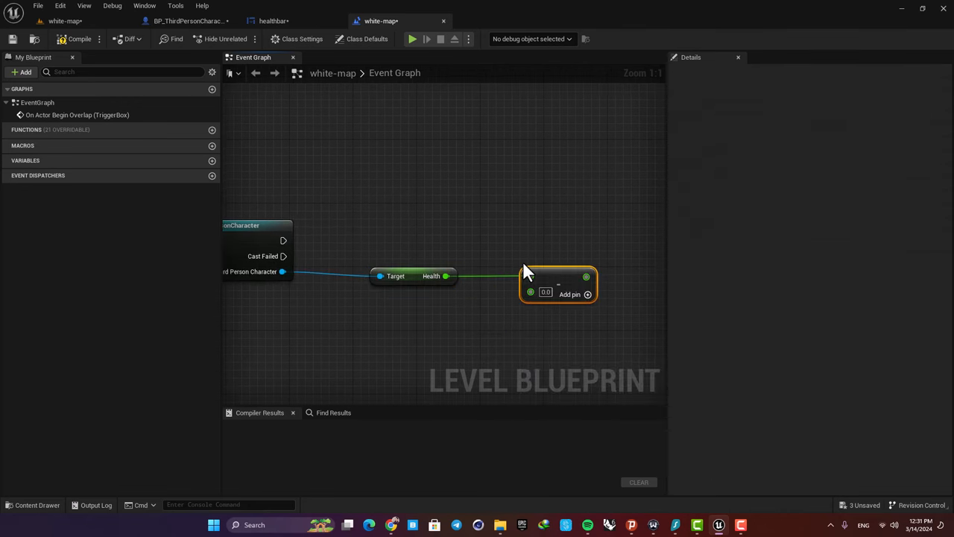
mouse_move(544, 292)
text(40)
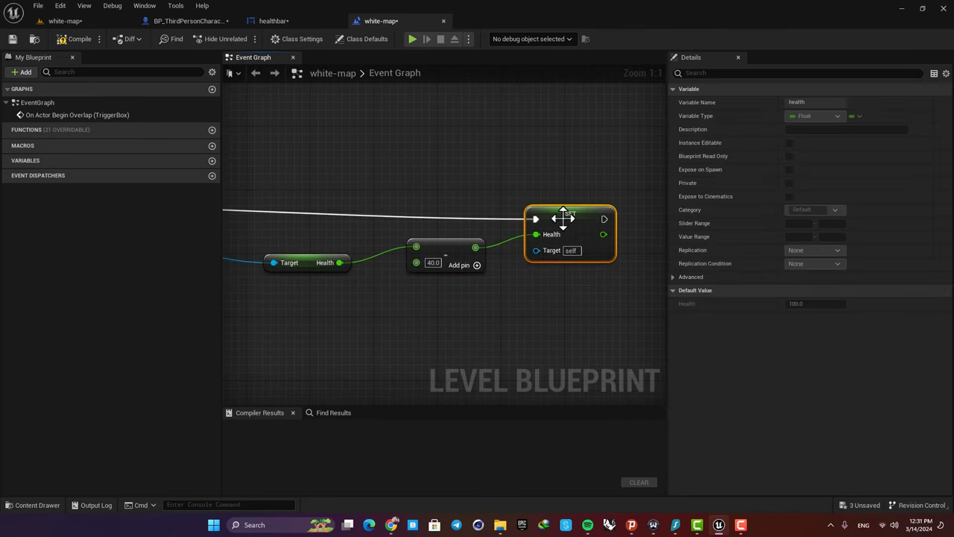
scroll(down, 3)
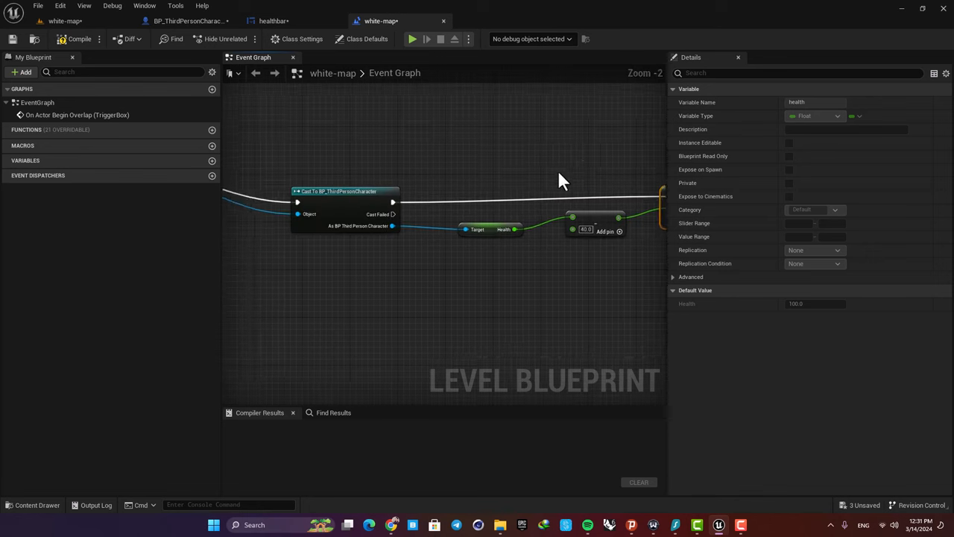
scroll(down, 3)
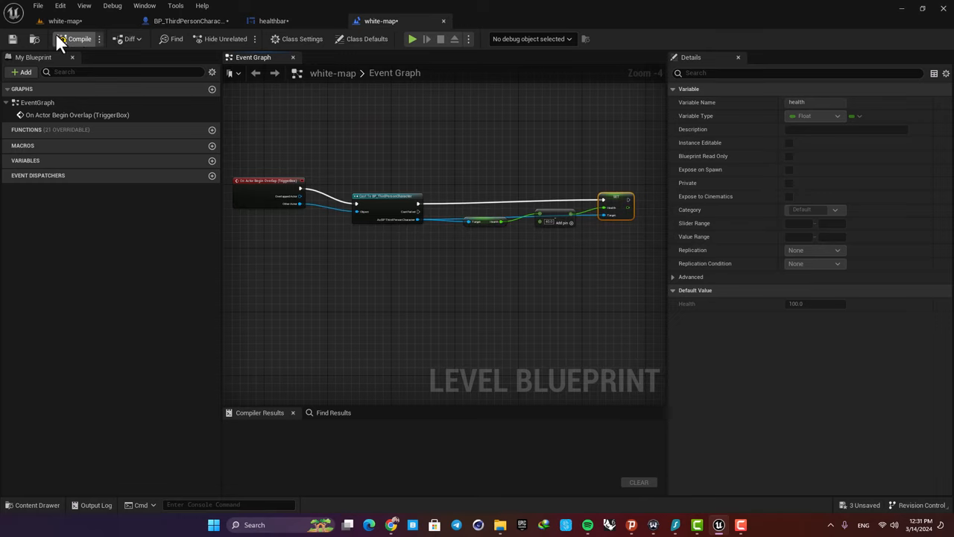
click(413, 38)
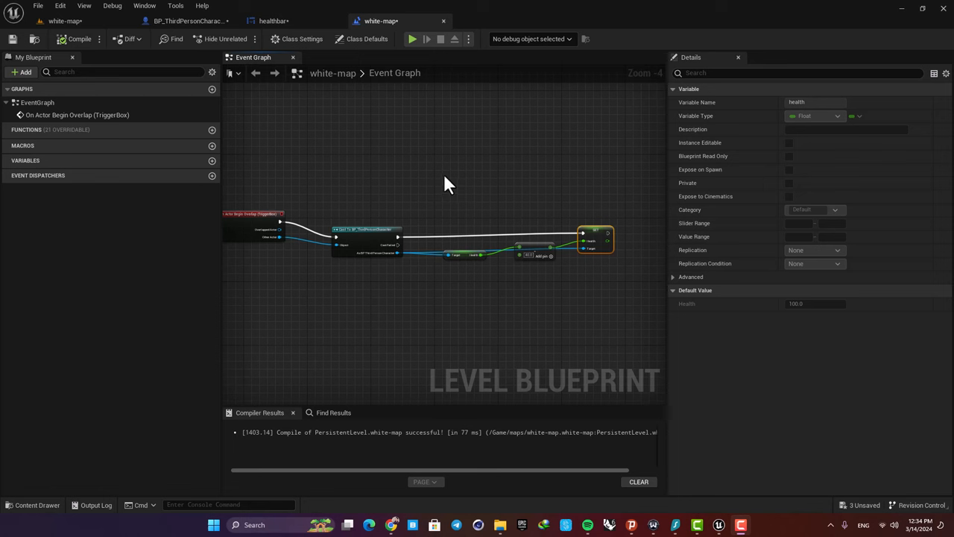
mouse_move(431, 219)
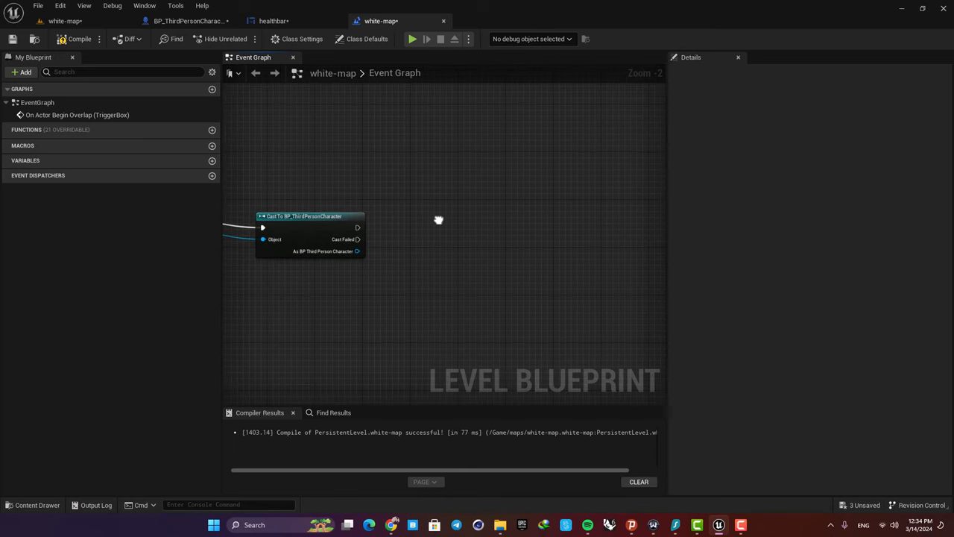
- Add a Timeline node after the successful cast and give it a float track
scroll(up, 3)
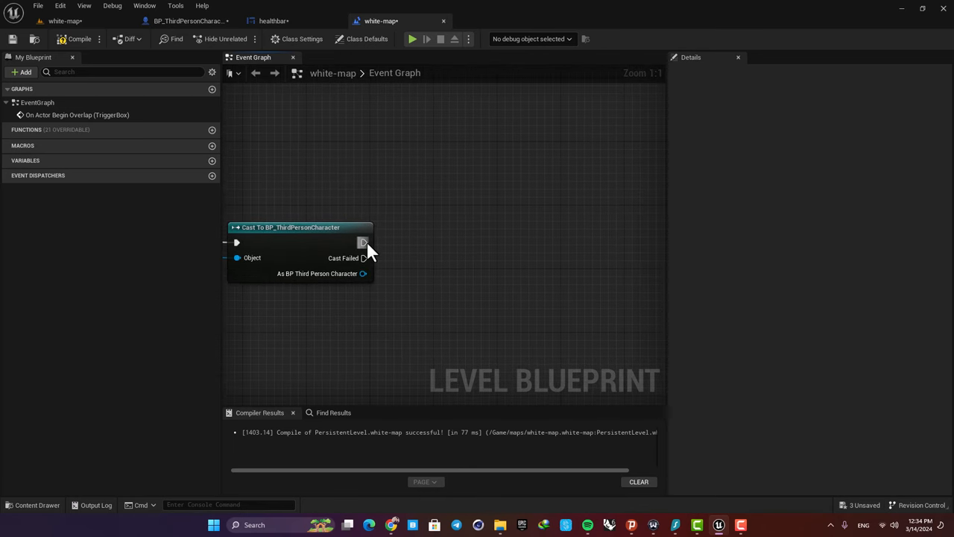
drag(363, 242, 497, 239)
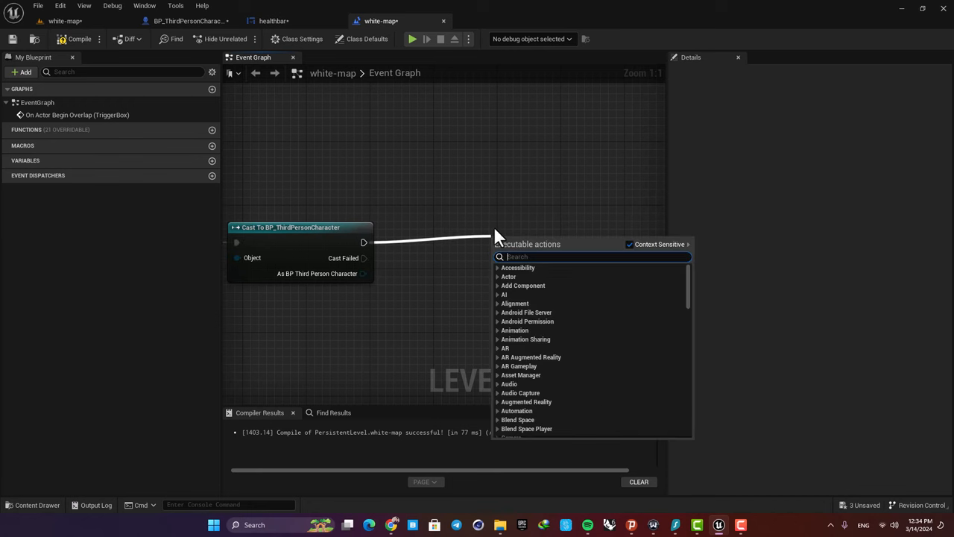
text(timelin)
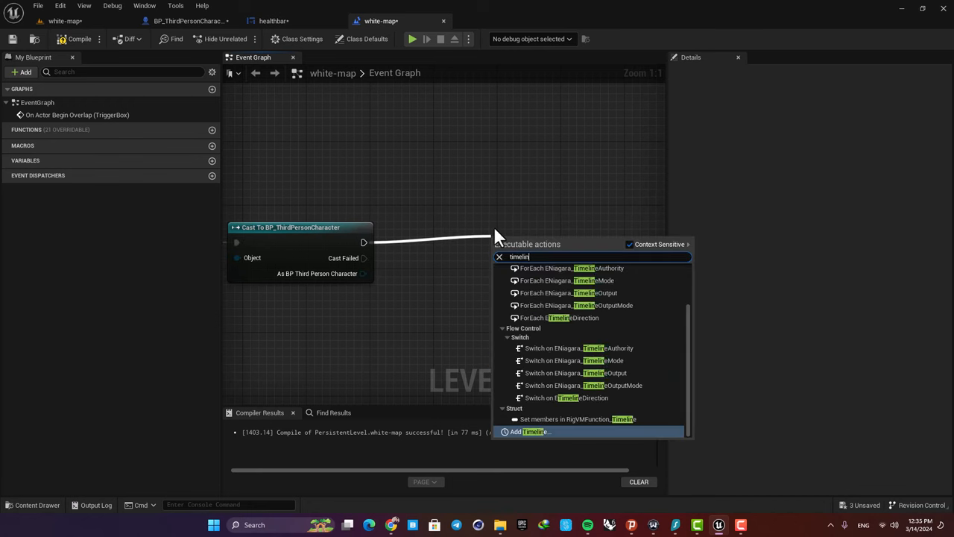
click(531, 431)
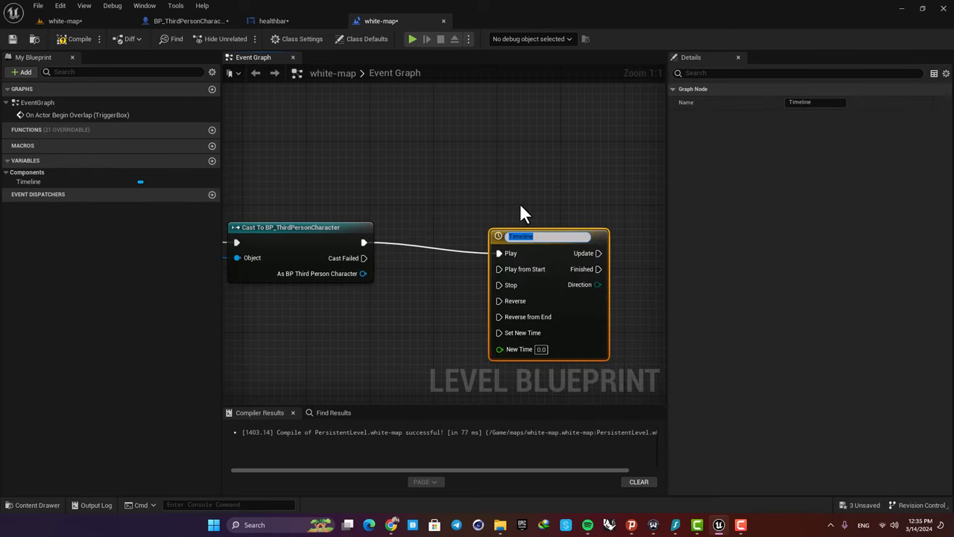
double_click(548, 236)
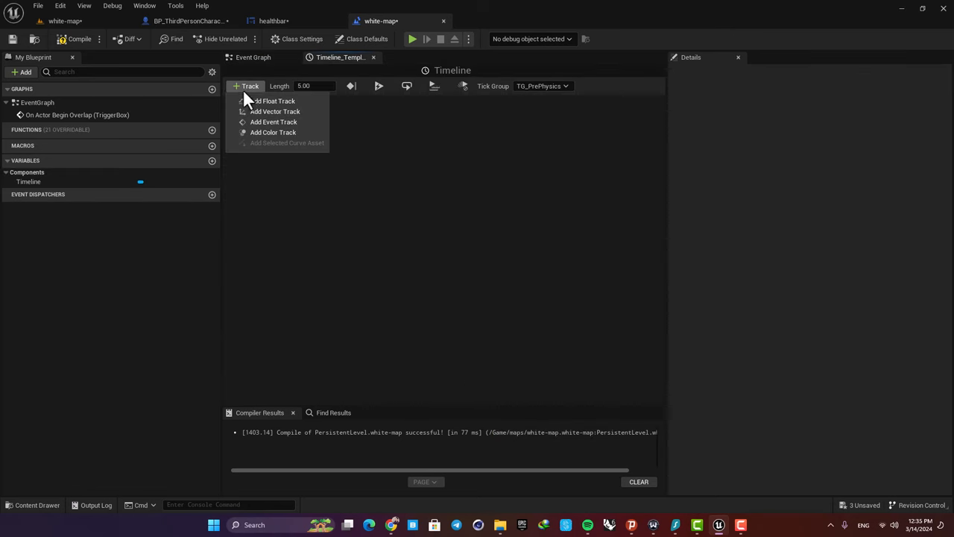
click(272, 100)
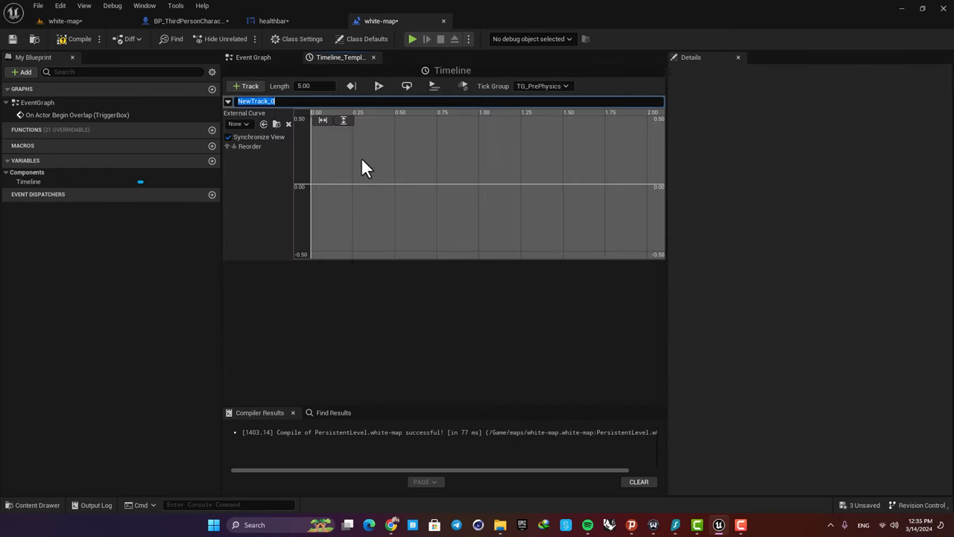
mouse_move(444, 190)
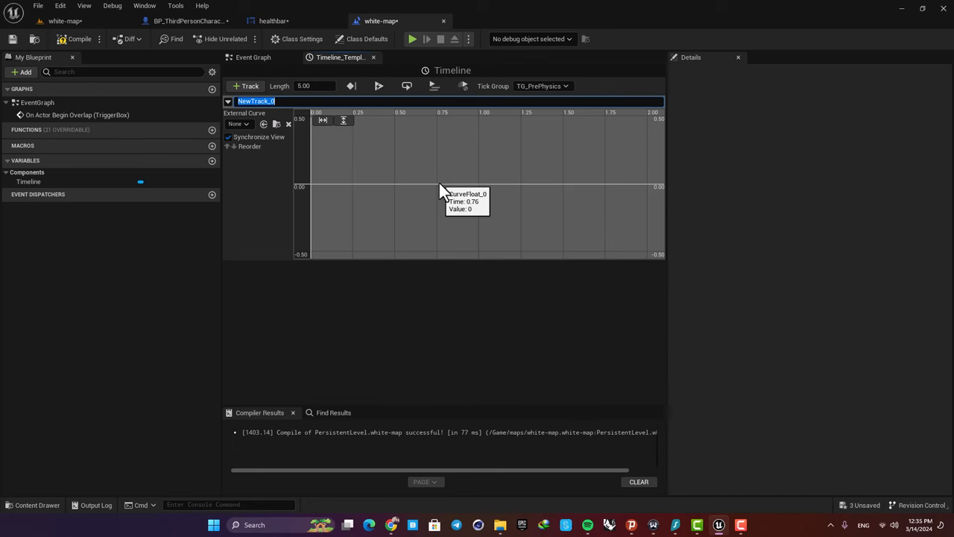
mouse_move(438, 188)
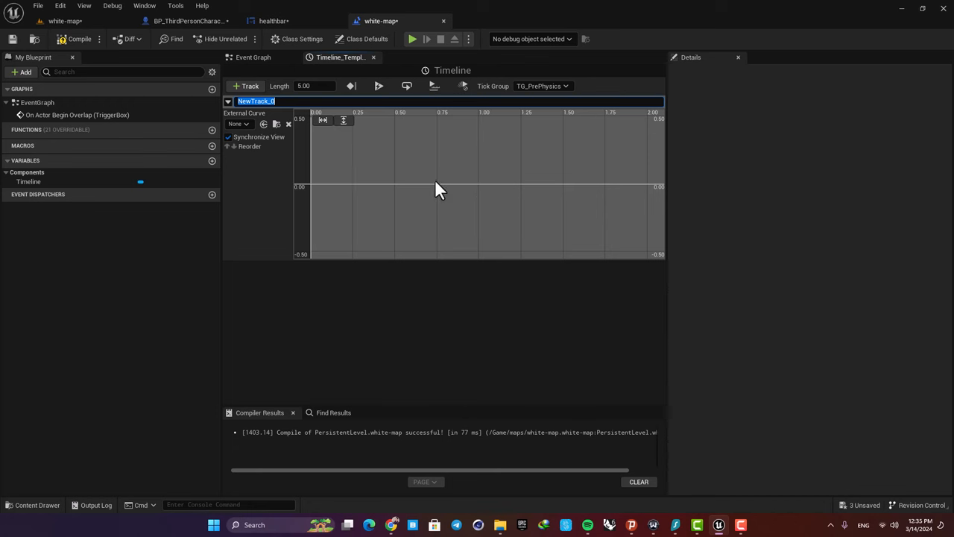
mouse_move(424, 255)
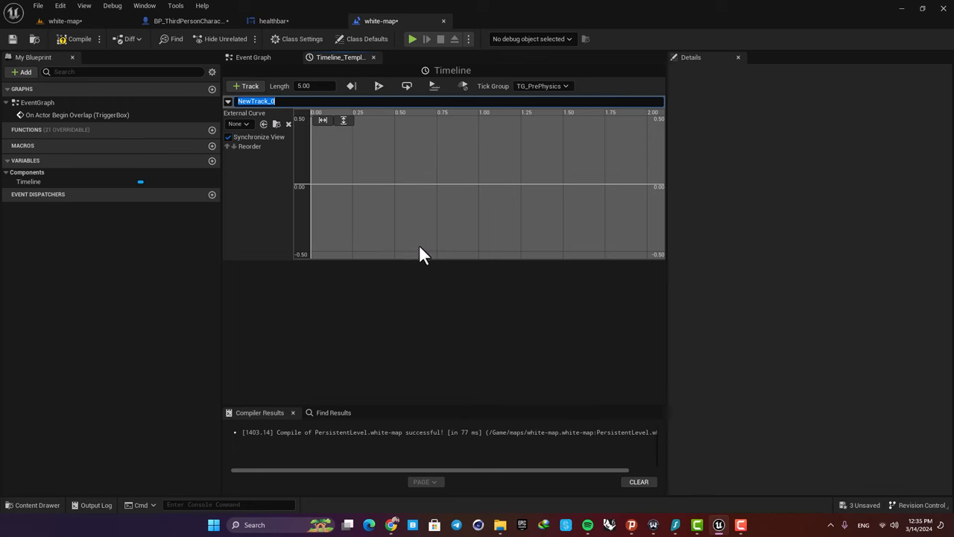
mouse_move(319, 192)
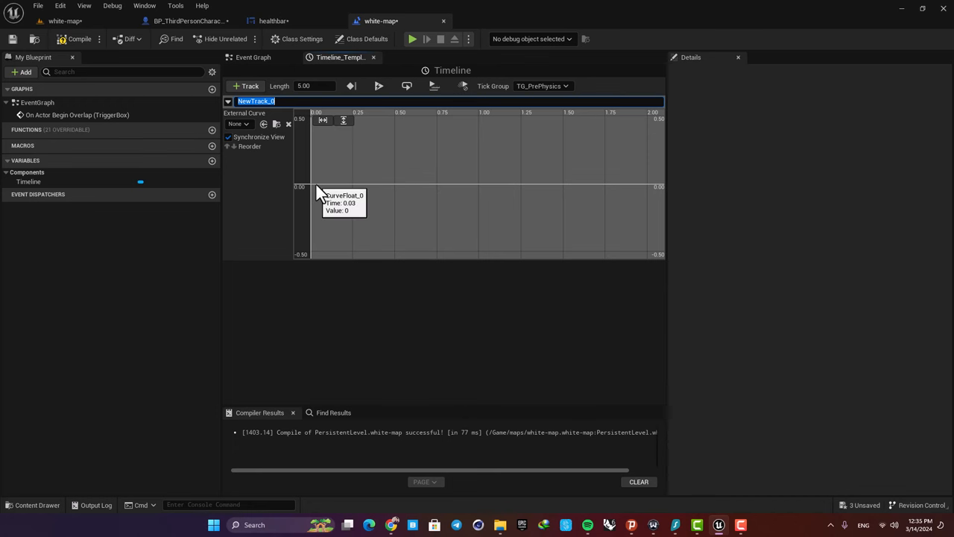
mouse_move(313, 86)
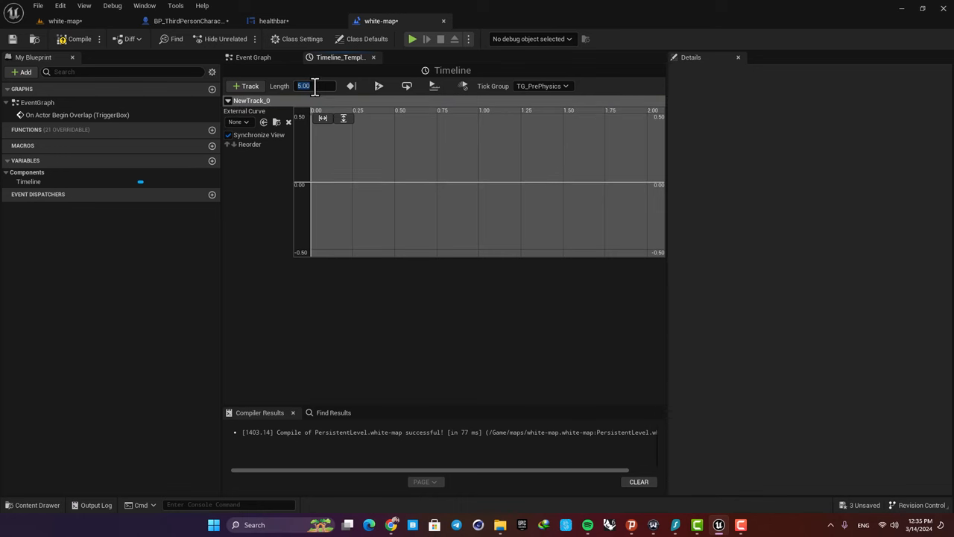
- Set the track length to 4.00 with keys falling from 100 at 0 s to 0 at 4 s
text(4.00)
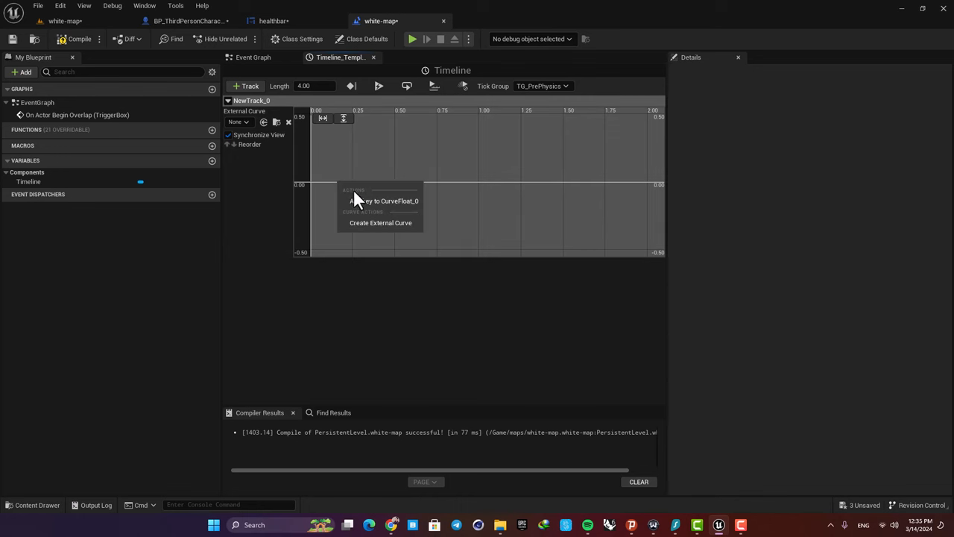
click(384, 201)
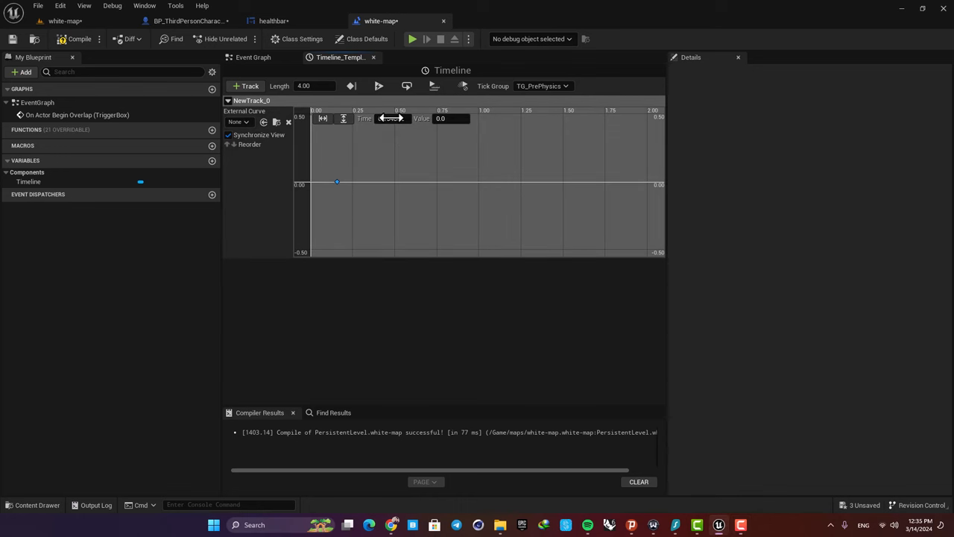
click(451, 119)
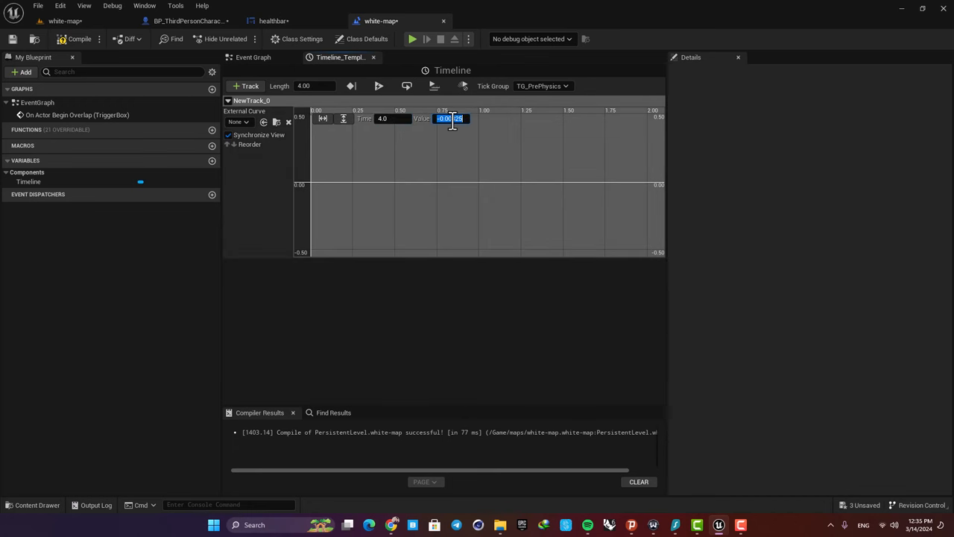
click(343, 118)
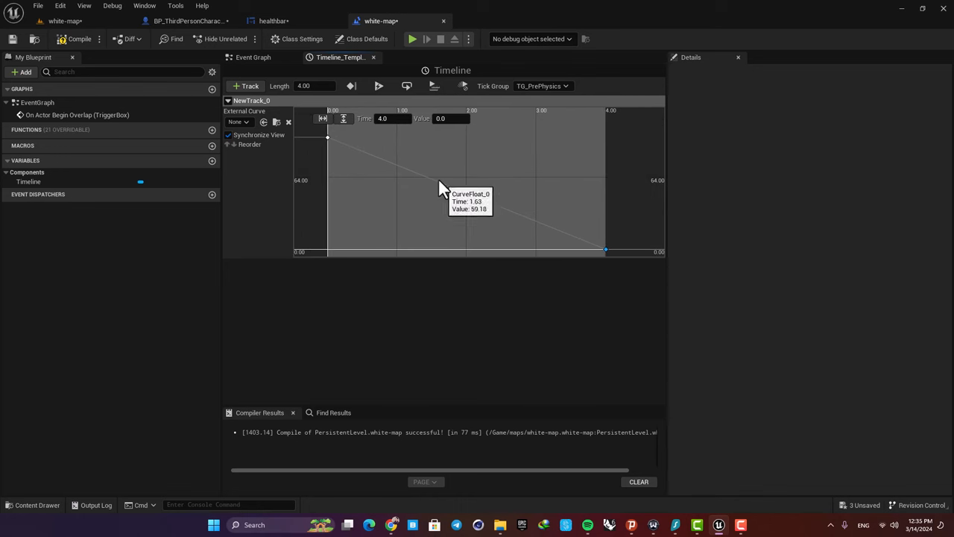
mouse_move(328, 138)
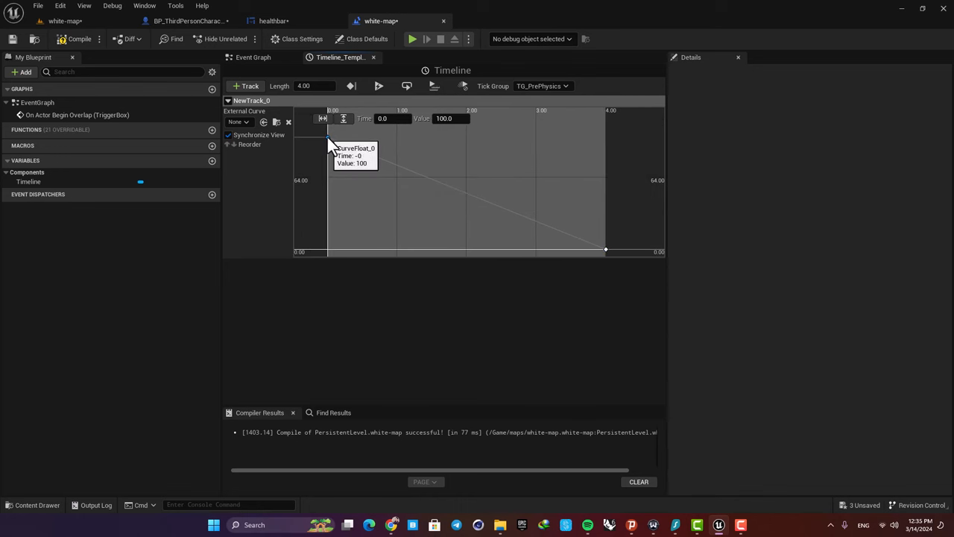
mouse_move(601, 276)
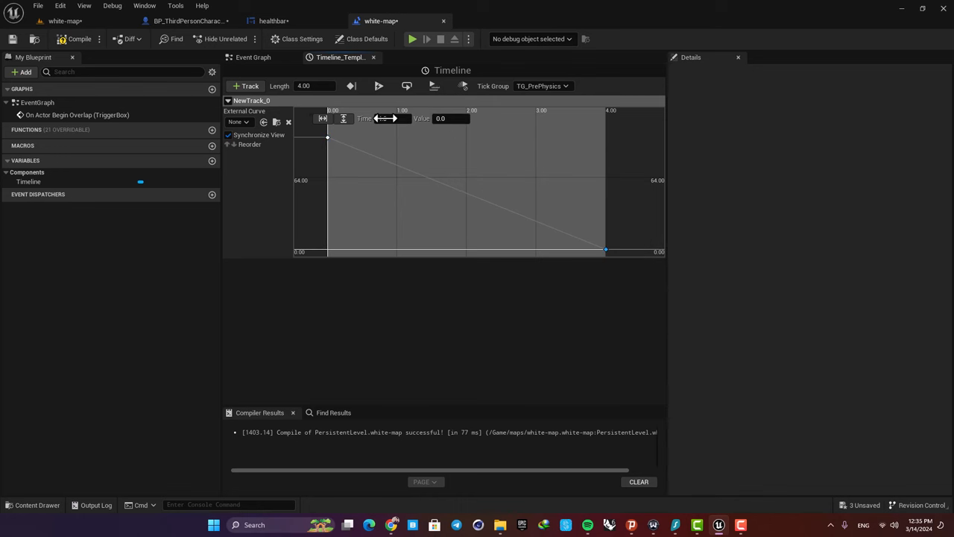
click(253, 58)
text(set hea)
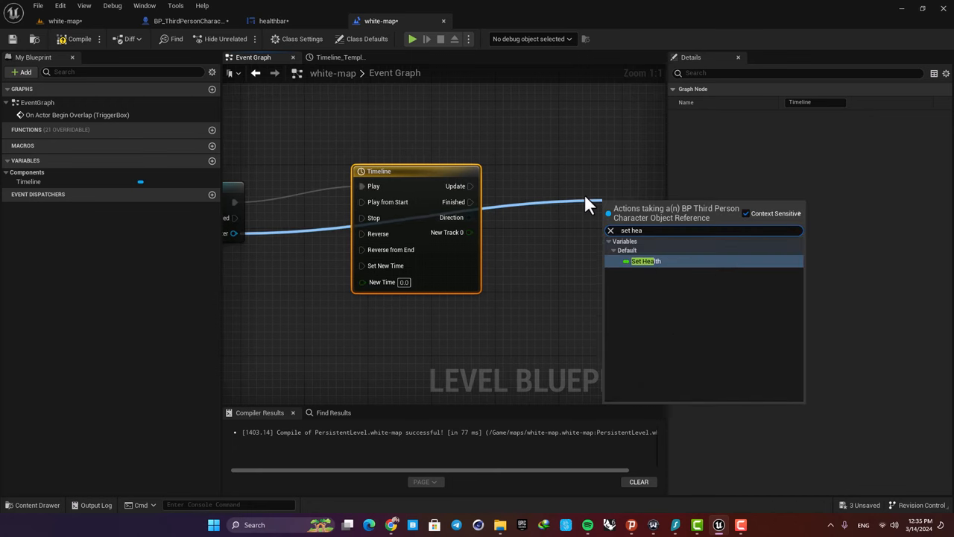
- Feed the Timeline's track value into Set Health on the cast character and compile
click(643, 261)
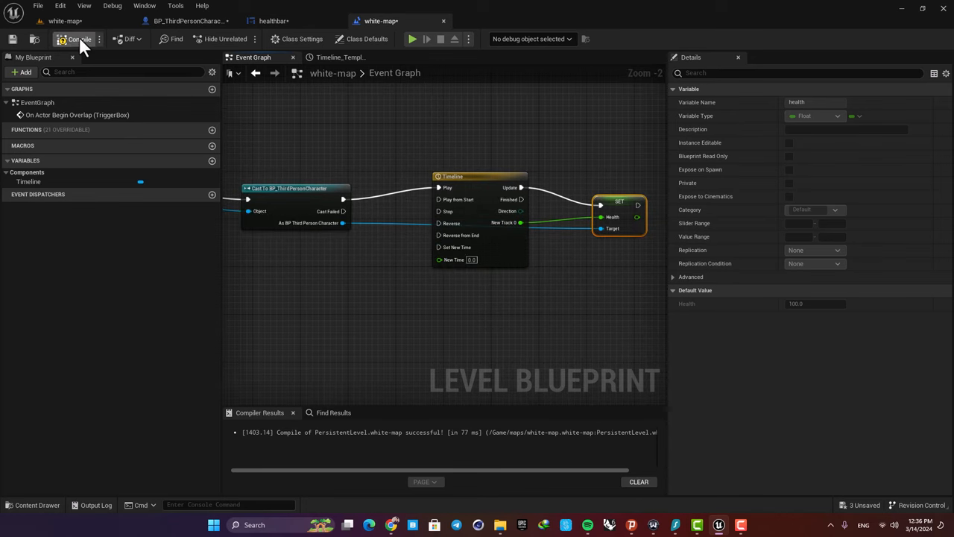
click(412, 39)
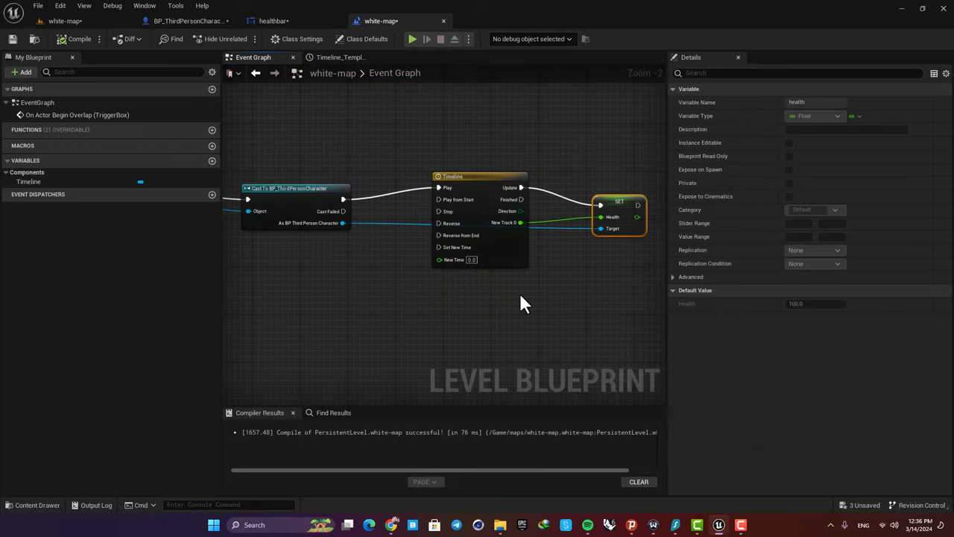
mouse_move(434, 302)
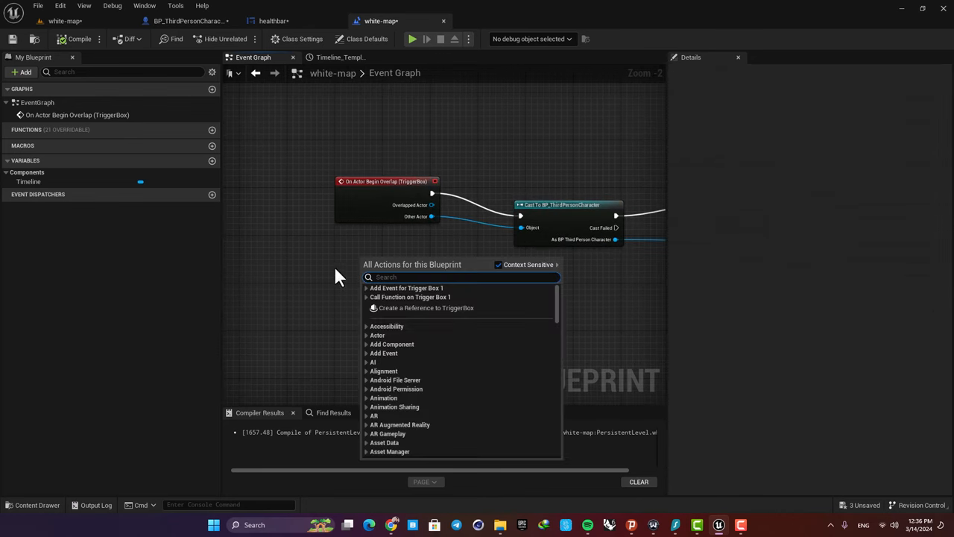
- Add the trigger box end-overlap event, cast to BP_ThirdPersonCharacter to stop the Timeline, and compile
click(406, 288)
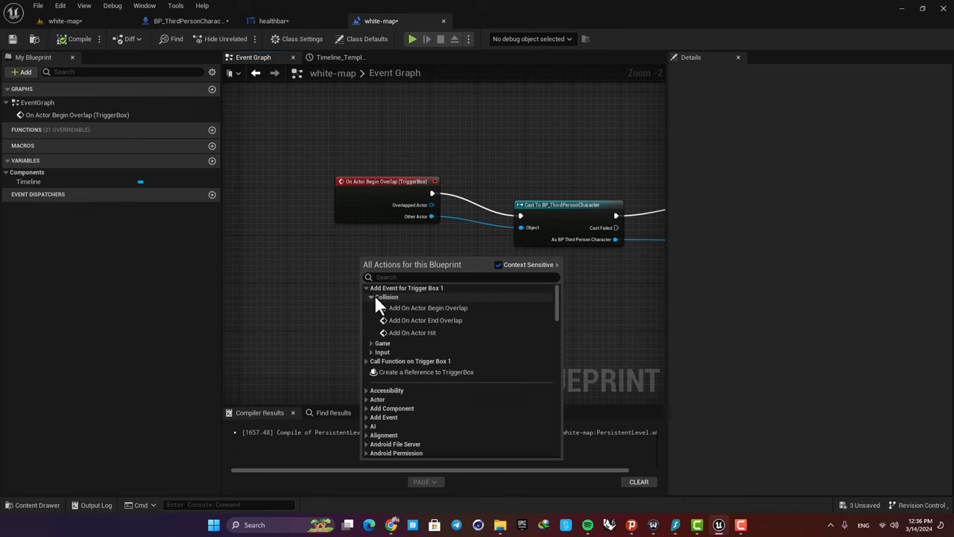
click(425, 320)
text(cast)
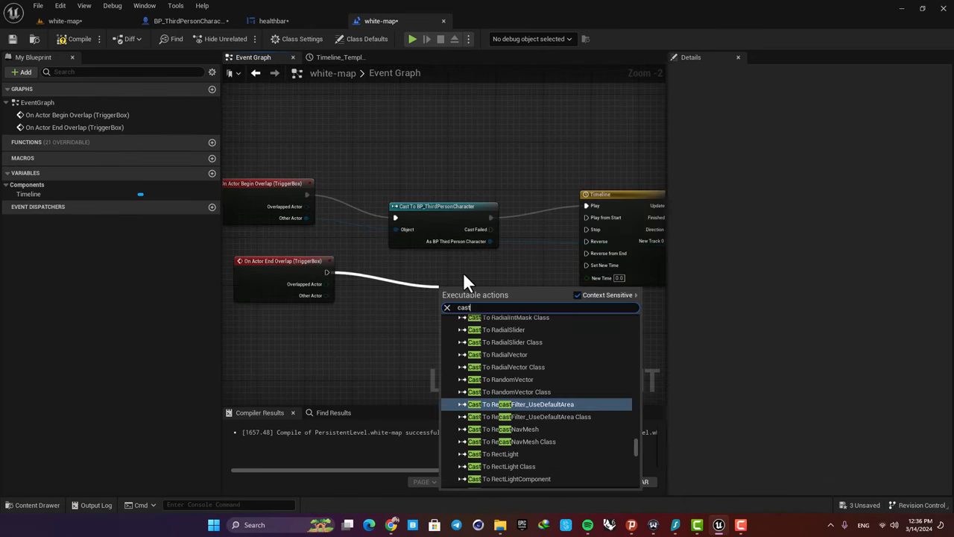
text(bp)
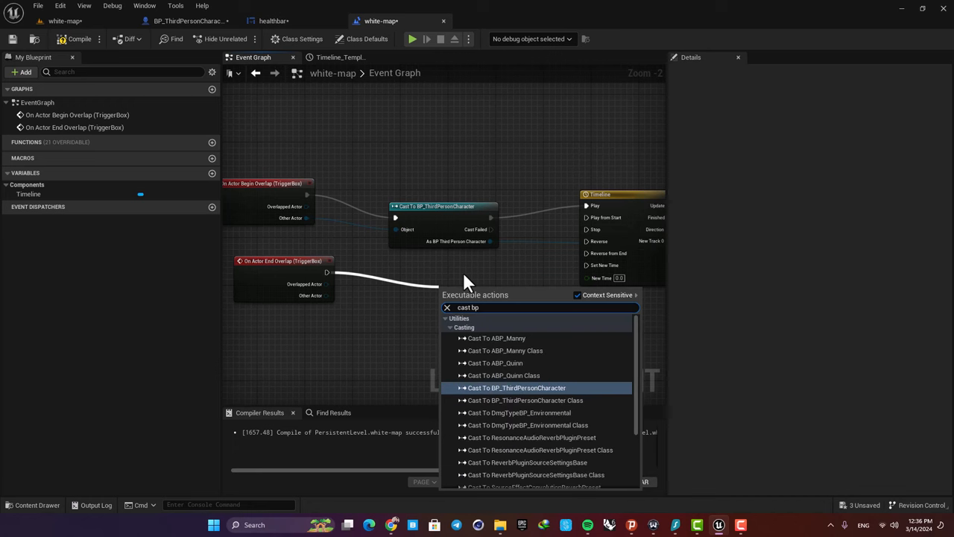
click(517, 388)
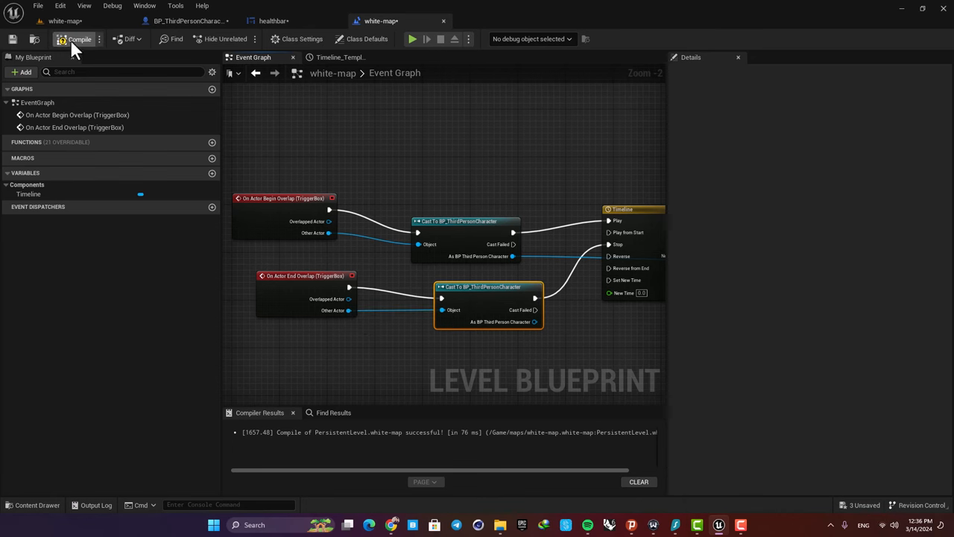
click(412, 39)
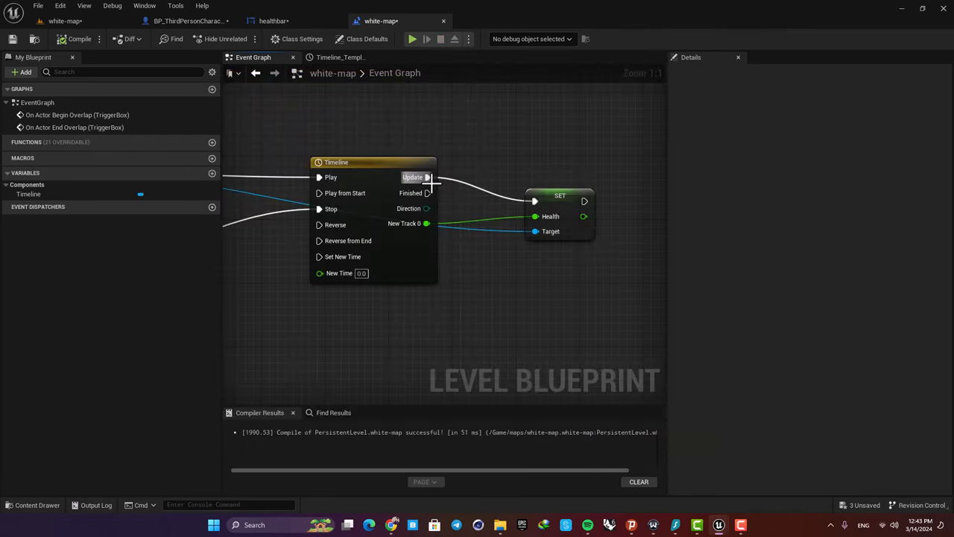
mouse_move(427, 209)
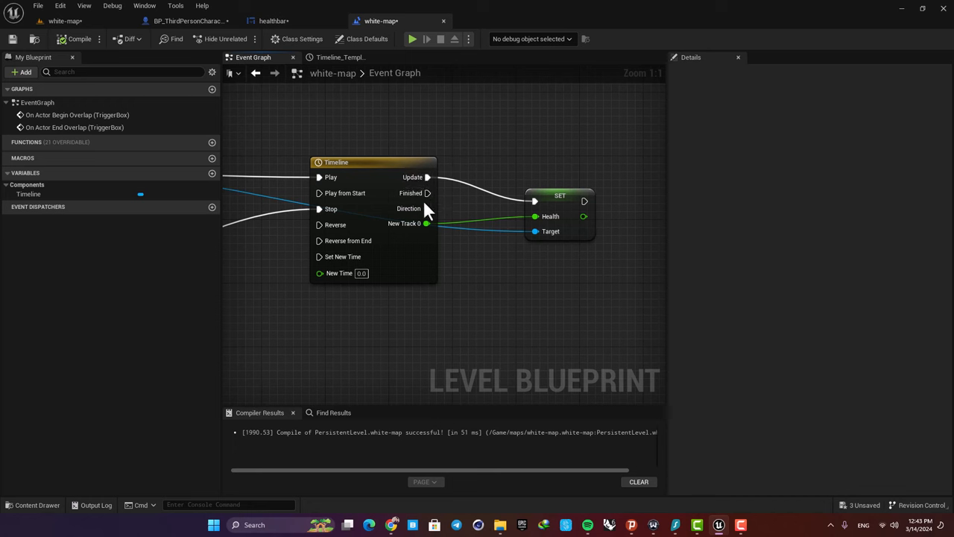
- Add a custom event named death in BP_ThirdPersonCharacter and return to the level blueprint
click(343, 163)
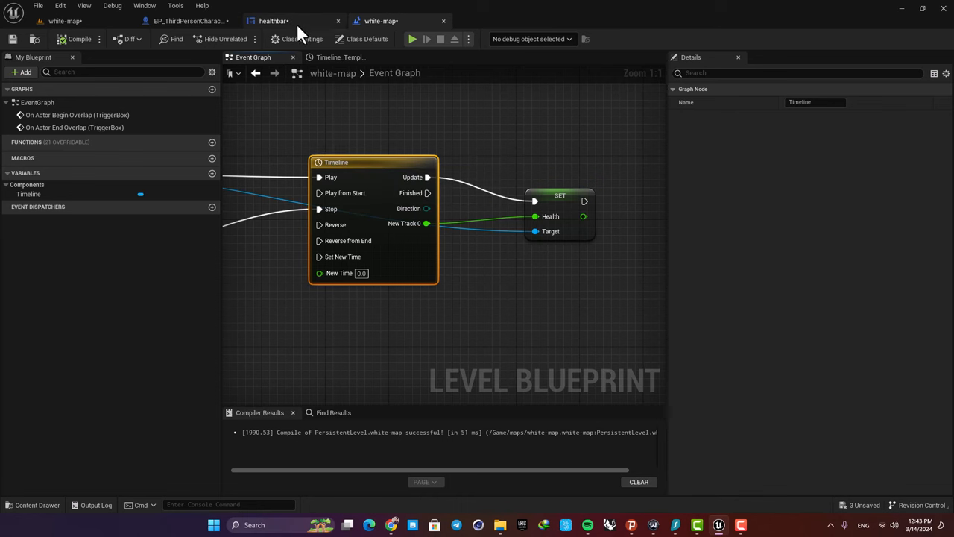
click(188, 20)
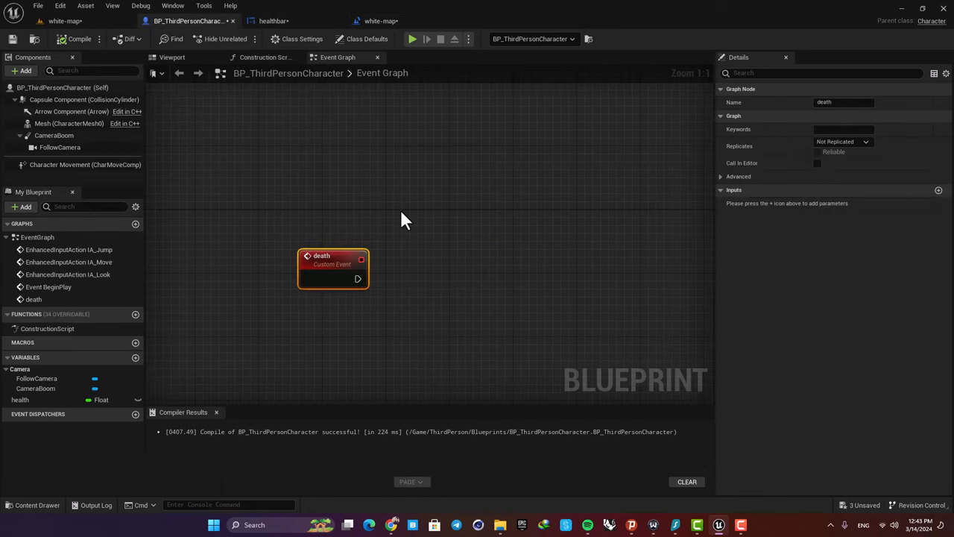
mouse_move(355, 175)
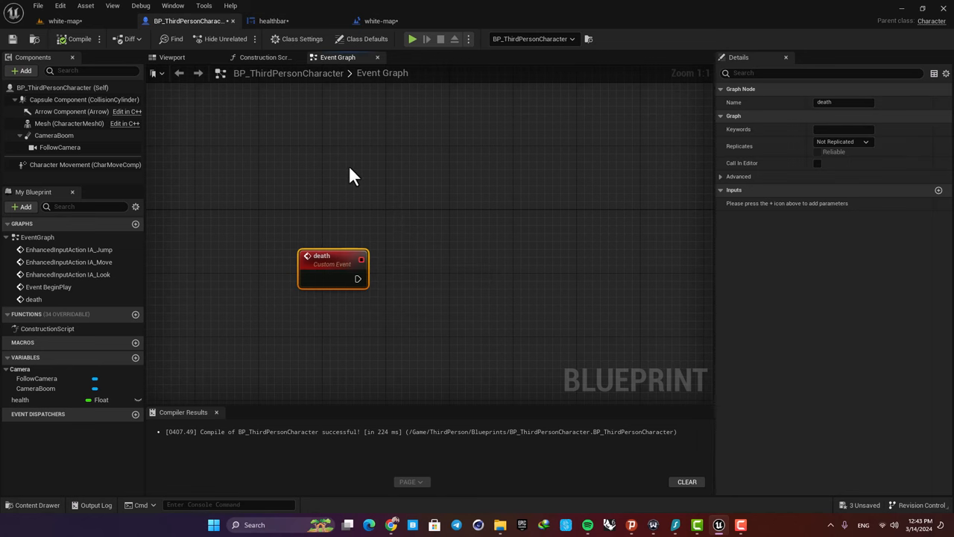
mouse_move(310, 280)
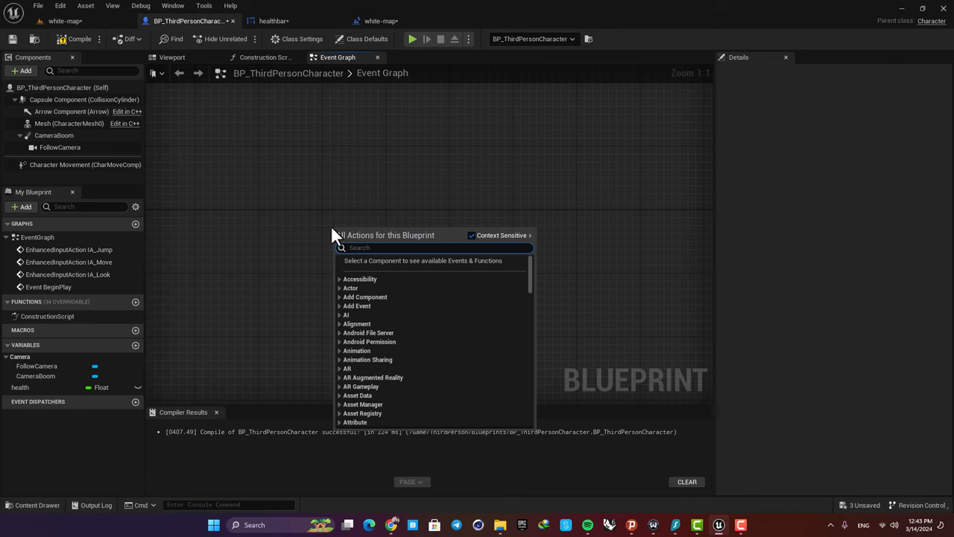
text(add cu)
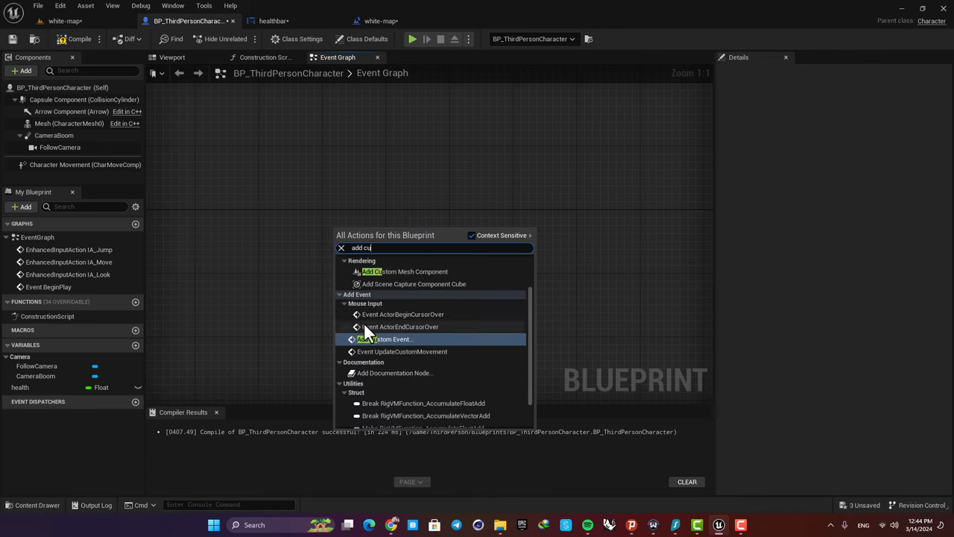
click(386, 339)
text(death)
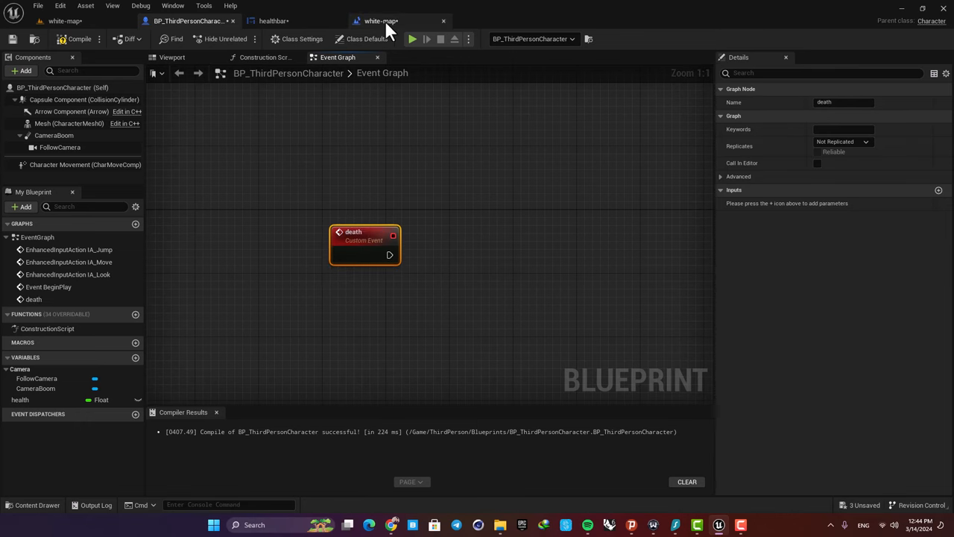
click(381, 21)
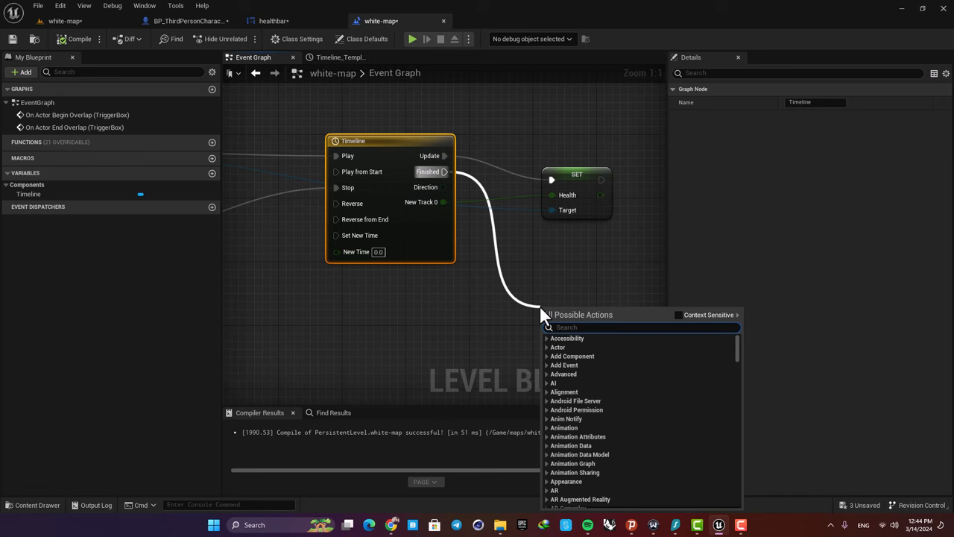
- Call the character's Death event from the Timeline's Finished pin, targeting the cast character
text(death)
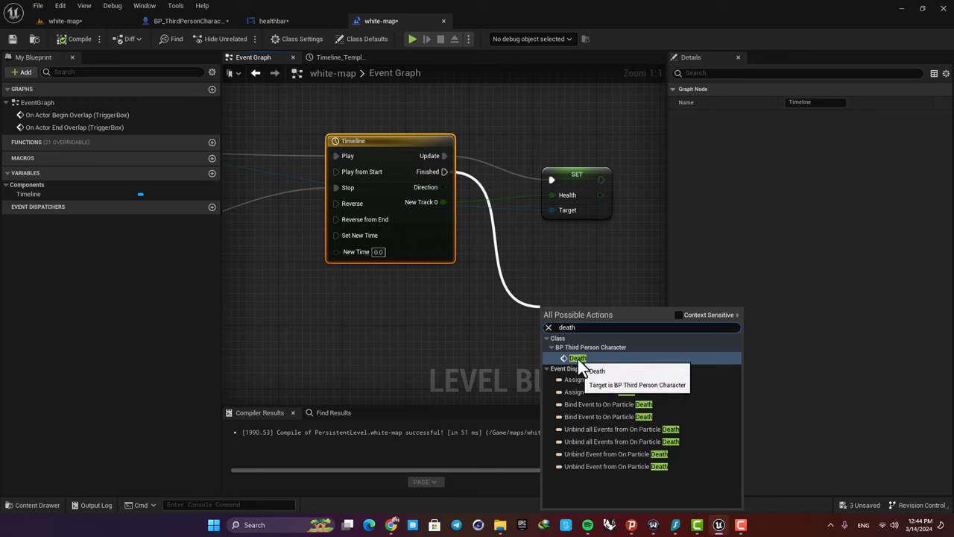
mouse_move(686, 329)
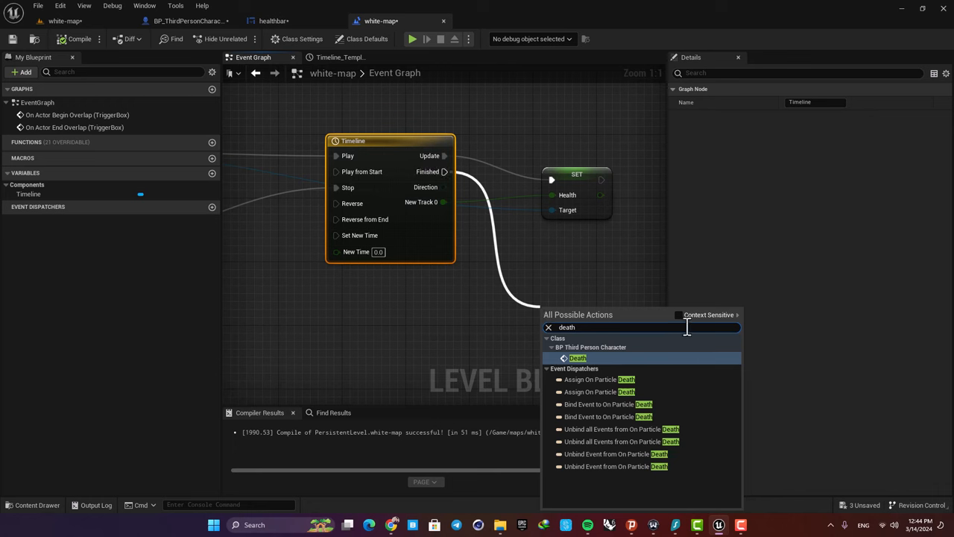
click(678, 314)
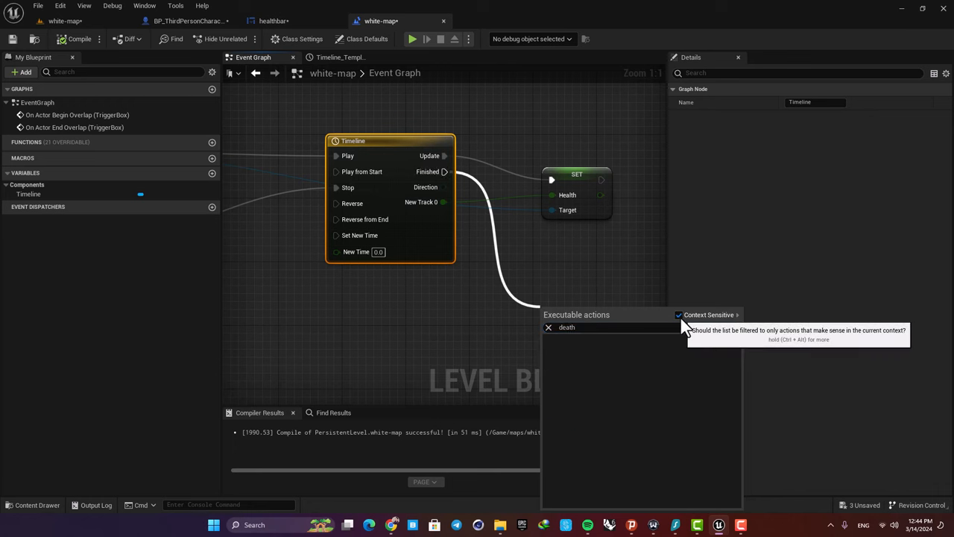
click(679, 314)
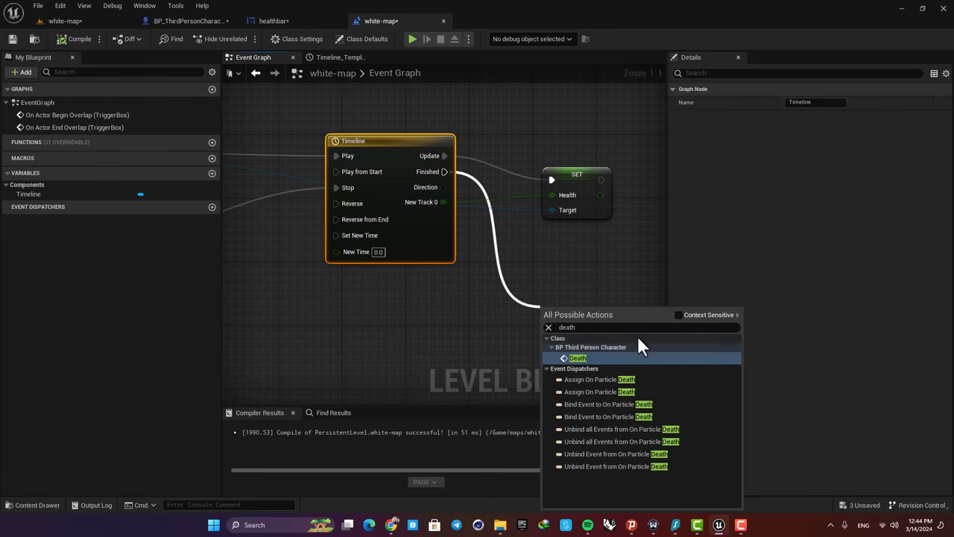
click(578, 358)
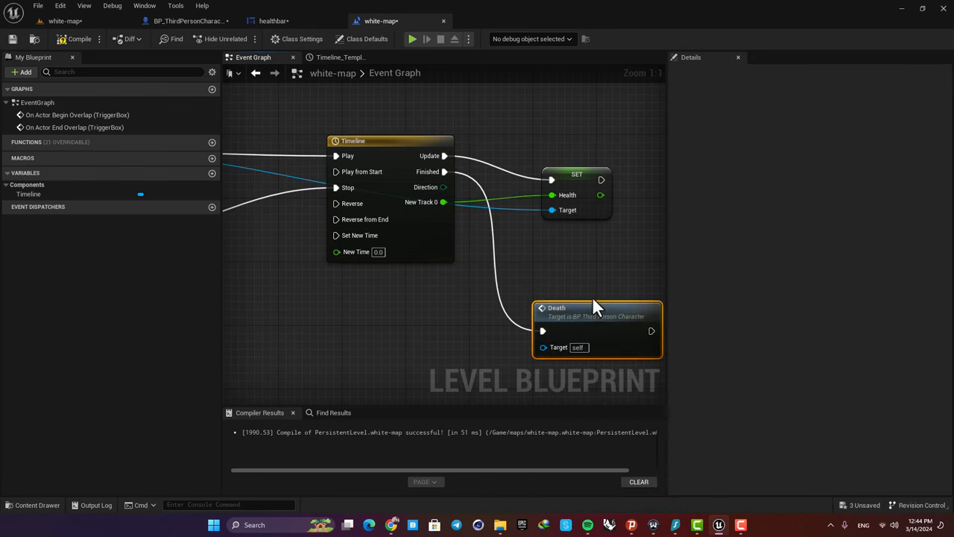
scroll(down, 3)
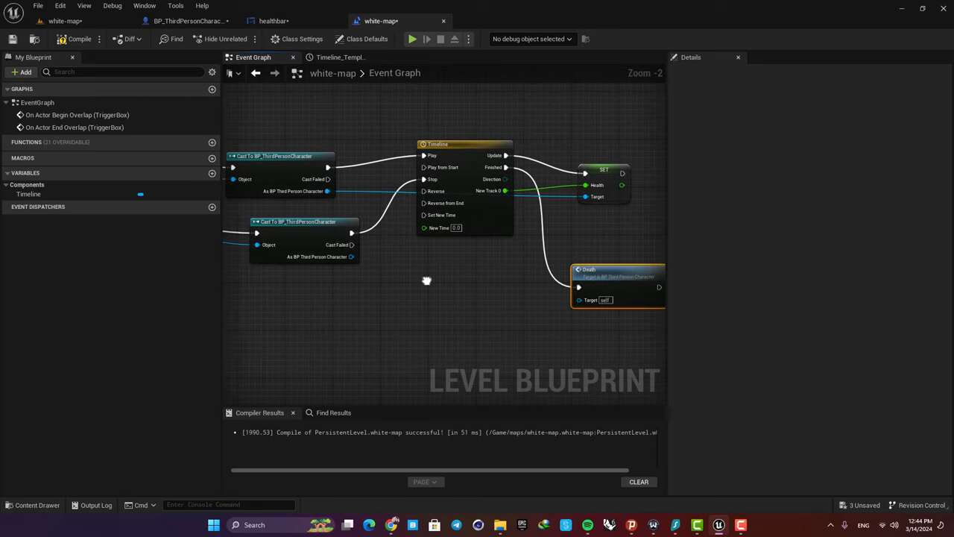
scroll(up, 3)
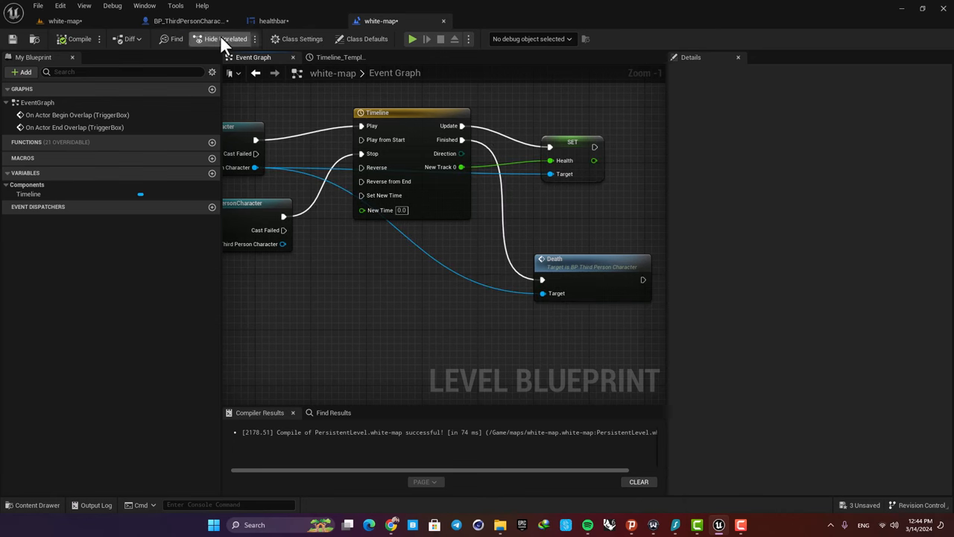
click(186, 20)
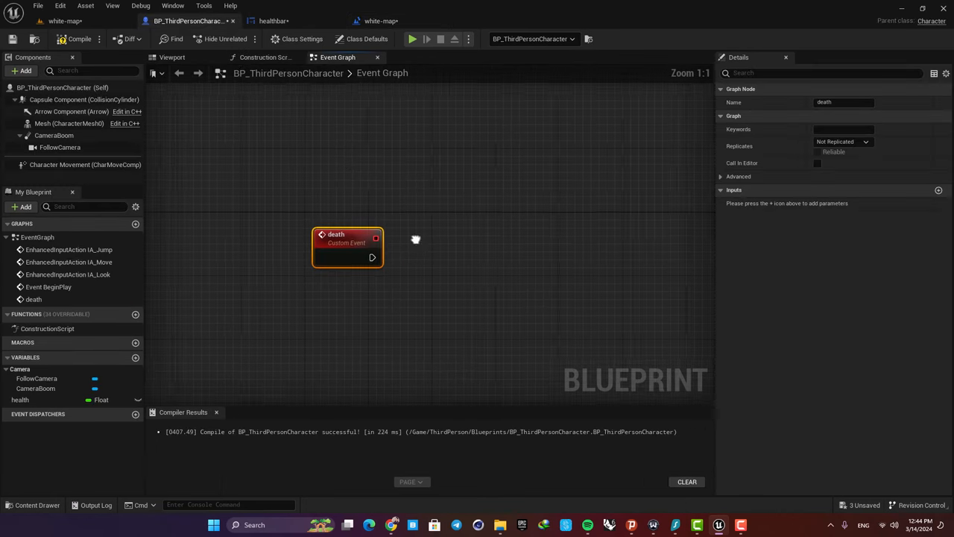
- From the death event, Set Simulate Physics on the Mesh with Simulate enabled
drag(373, 257, 477, 261)
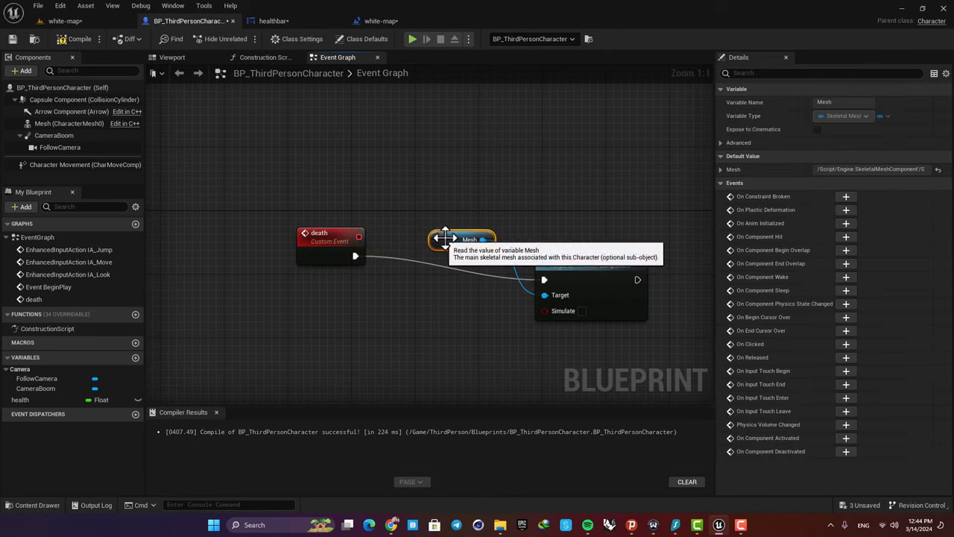
mouse_move(452, 242)
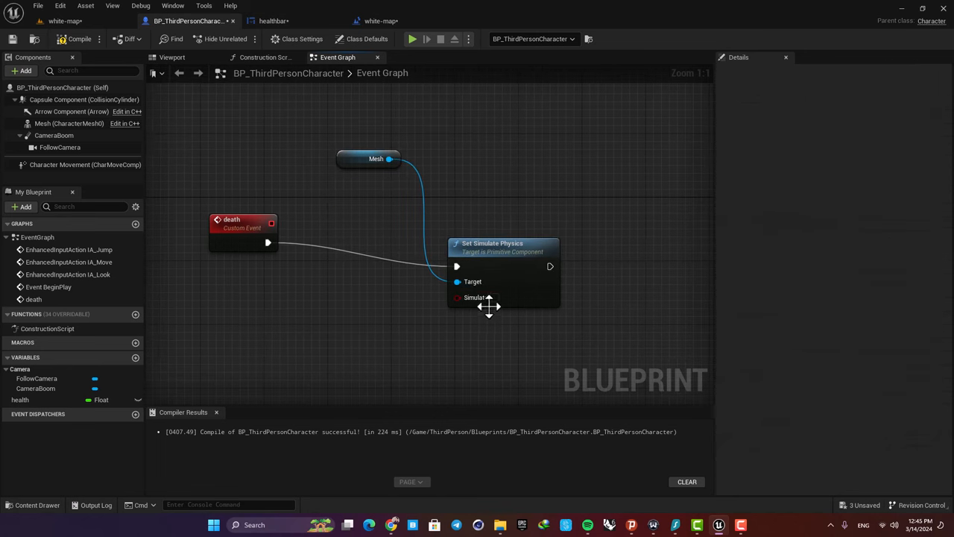
click(495, 297)
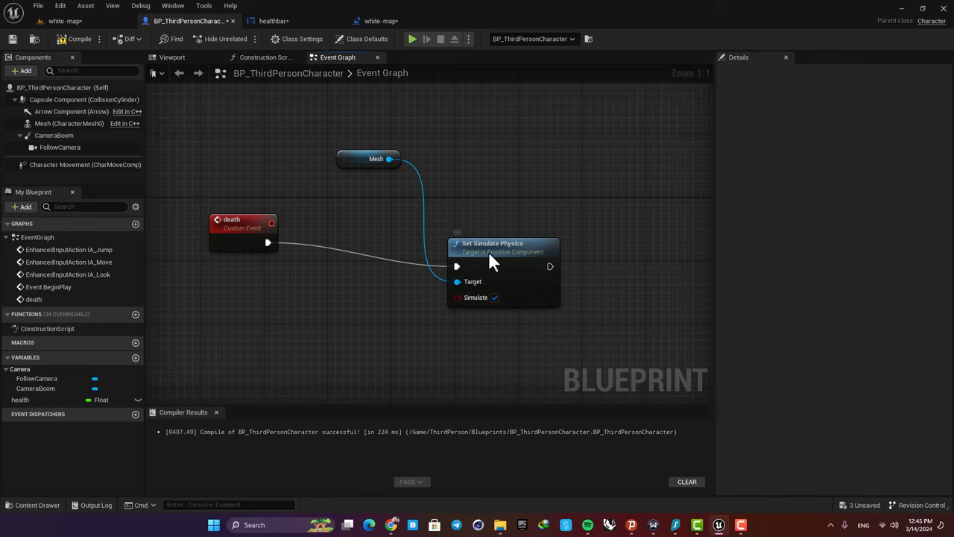
click(376, 158)
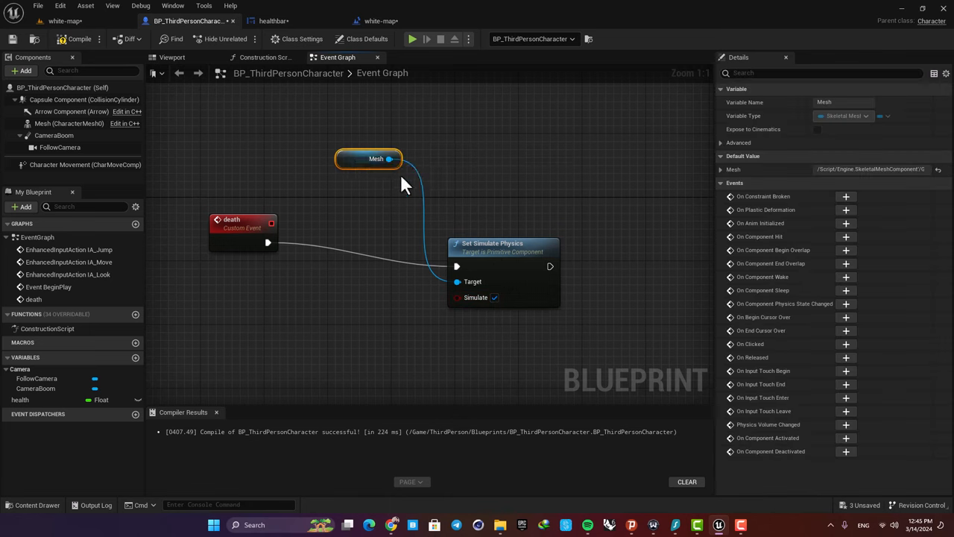
- Confirm the Mesh collision preset is Ragdoll, compile, and start a play test
click(70, 123)
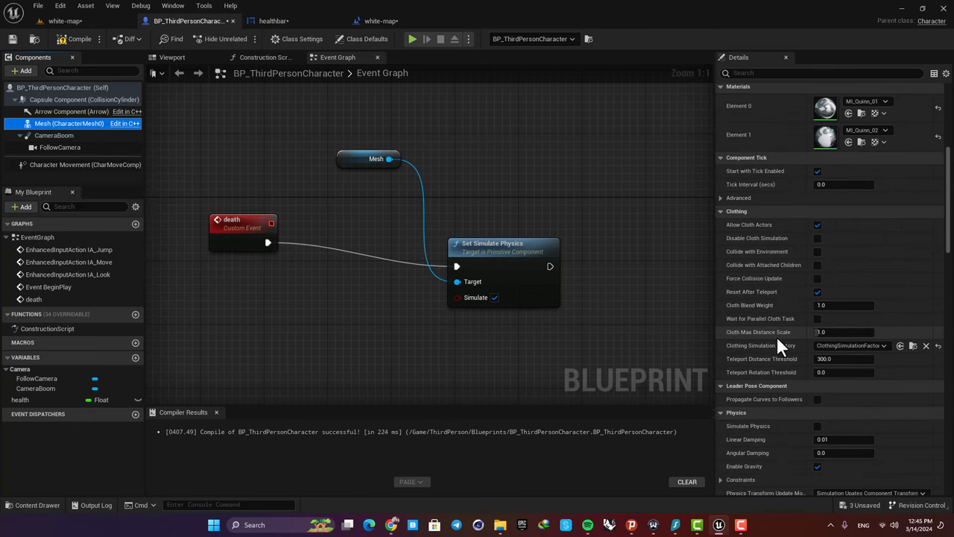
scroll(down, 3)
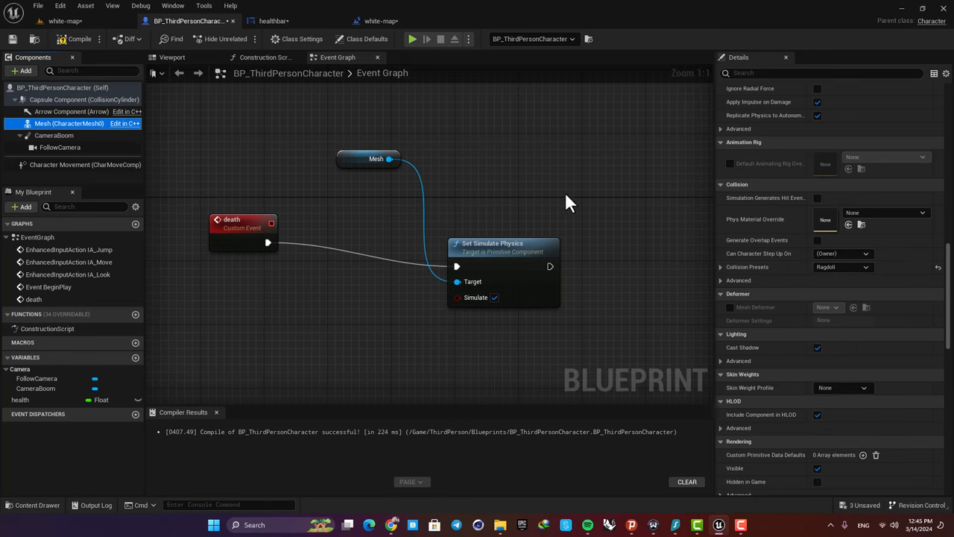
click(79, 39)
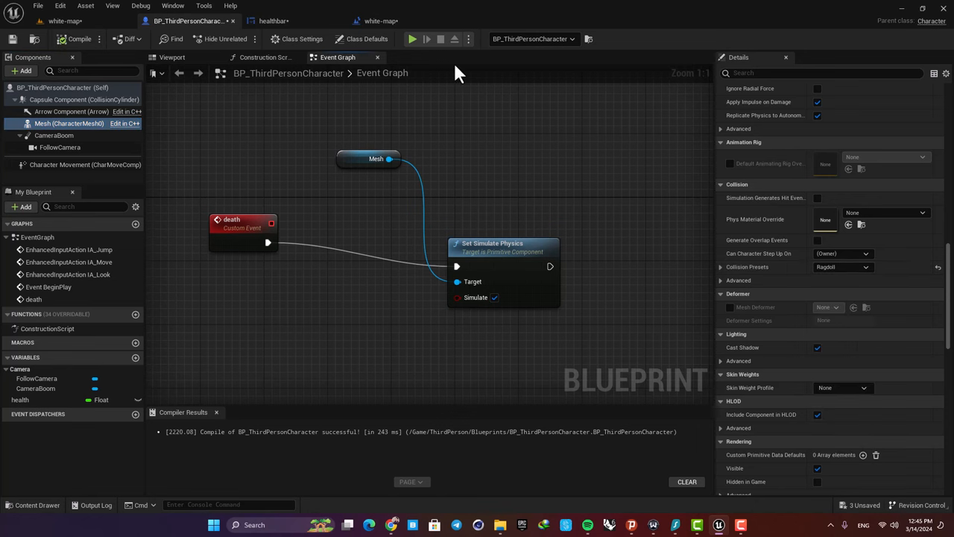
click(413, 39)
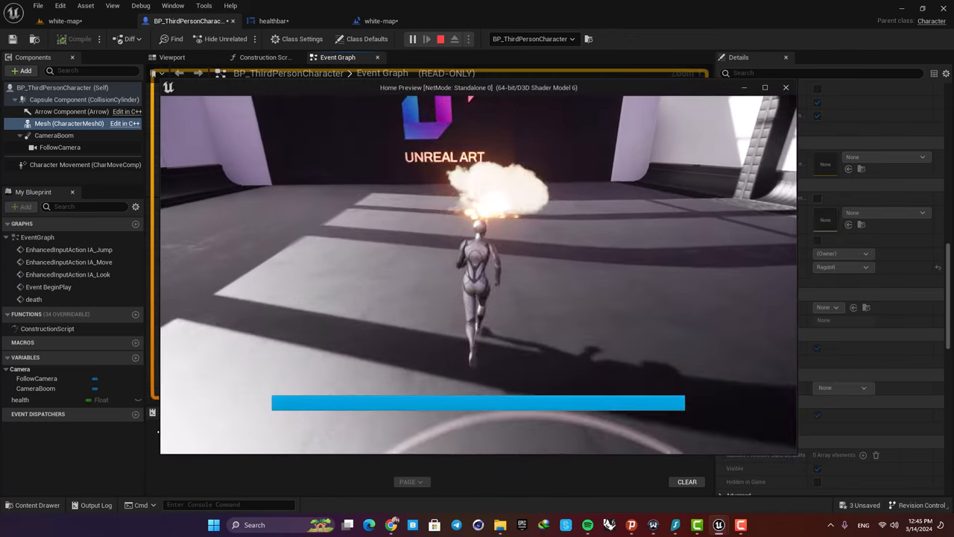